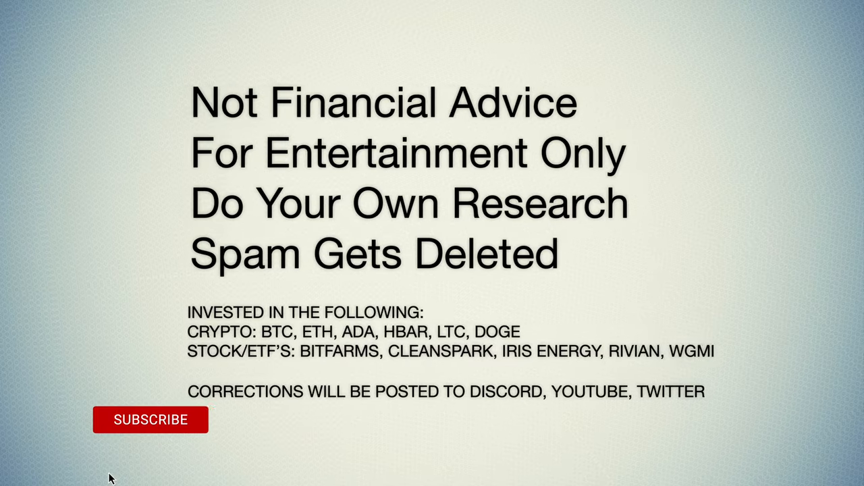
# Step: Bring up Stronghold's March 2024 Bitcoin mining and operational update article on Yahoo Finance
pyautogui.click(150, 419)
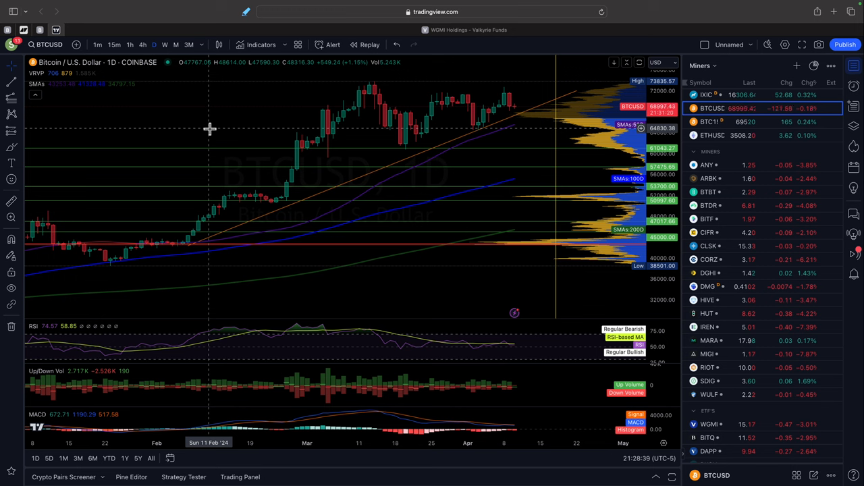
pyautogui.moveTo(201, 135)
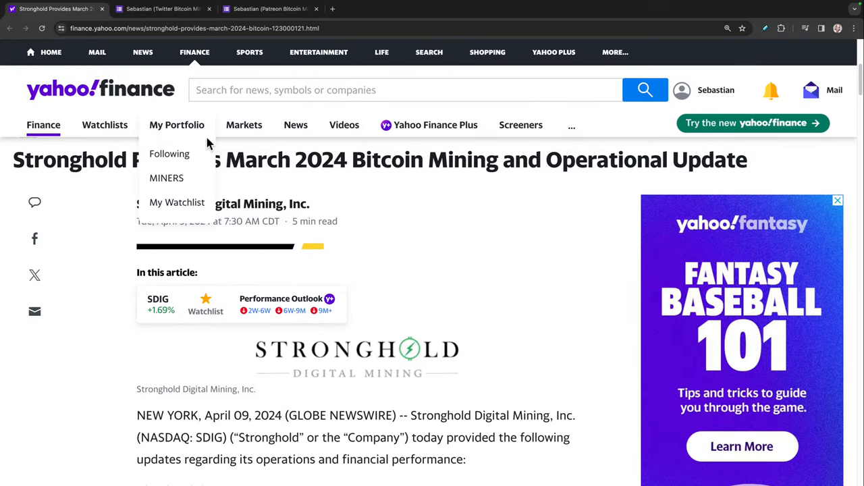
pyautogui.click(162, 8)
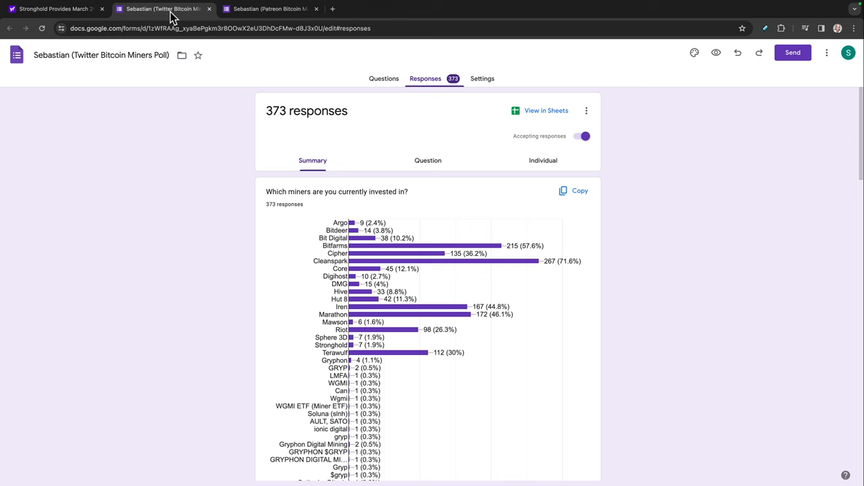
pyautogui.moveTo(370, 151)
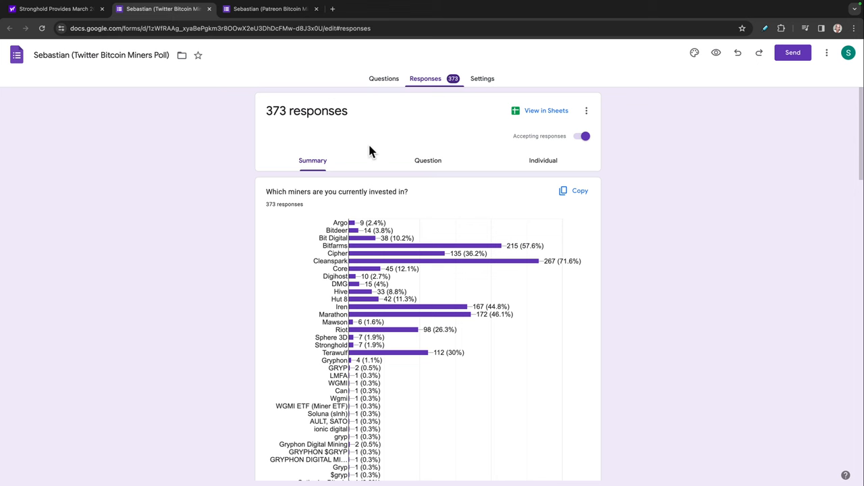
pyautogui.moveTo(369, 150)
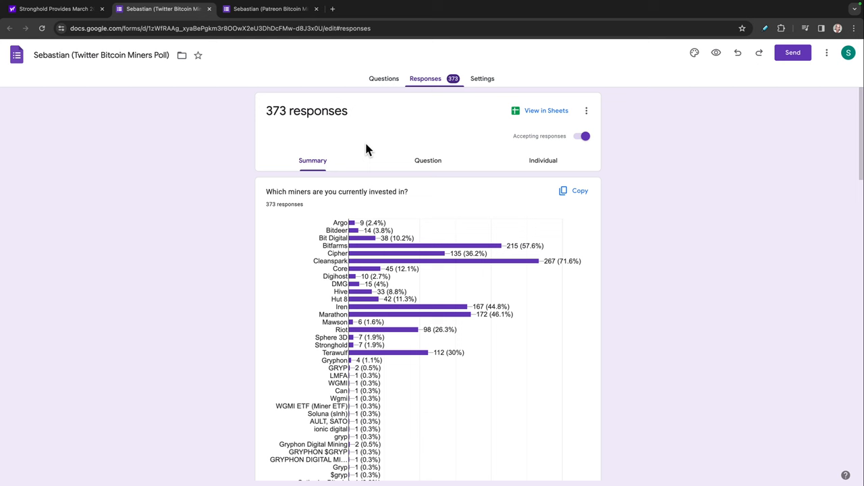
pyautogui.moveTo(370, 133)
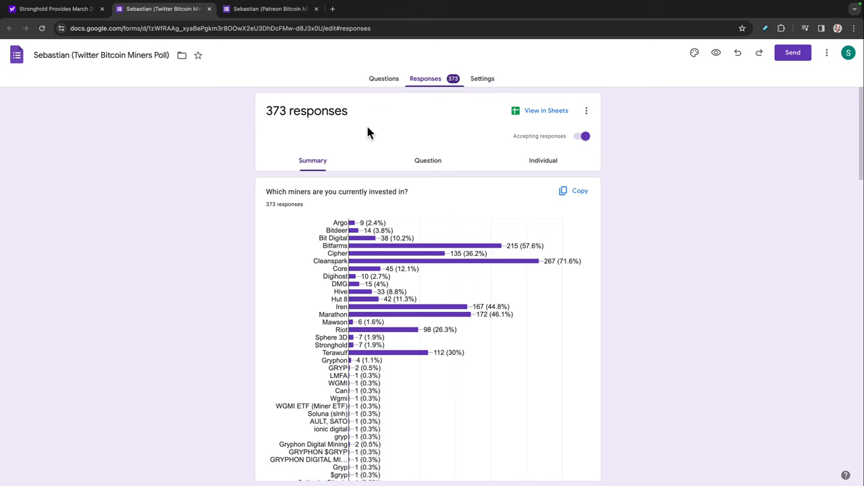
# Step: Switch to the Patreon Bitcoin Miners Poll tab to see its 66-response summary
pyautogui.click(270, 9)
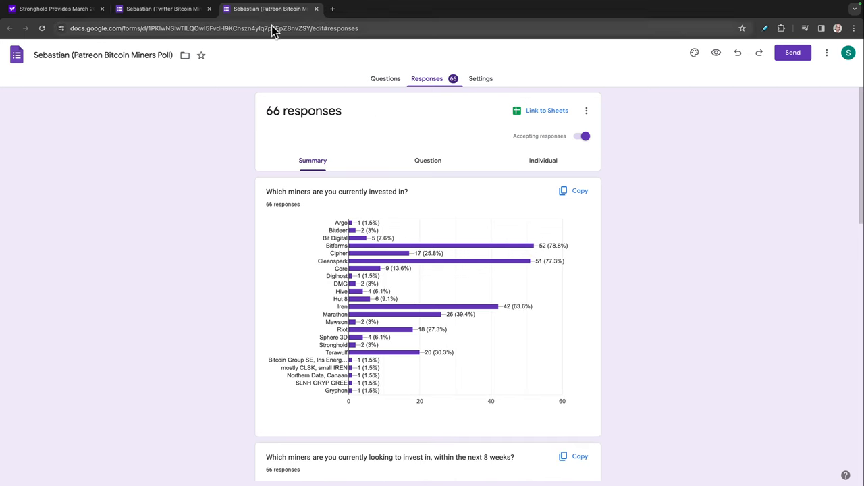
pyautogui.moveTo(274, 47)
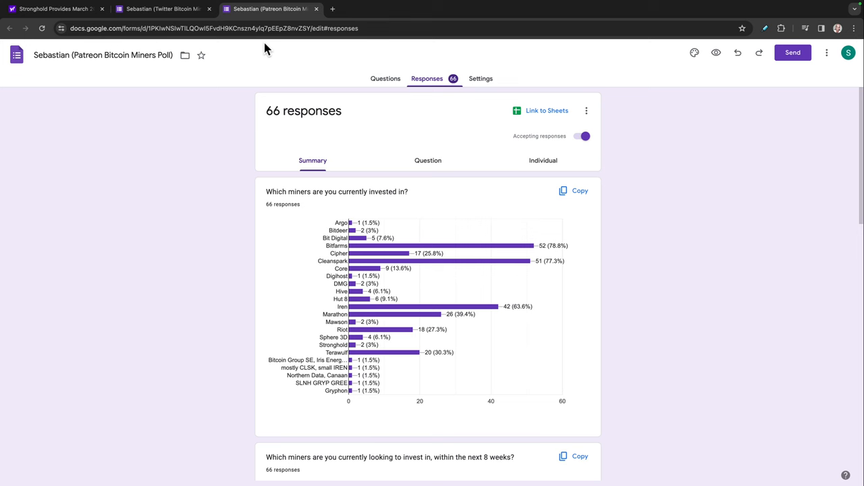
pyautogui.moveTo(162, 8)
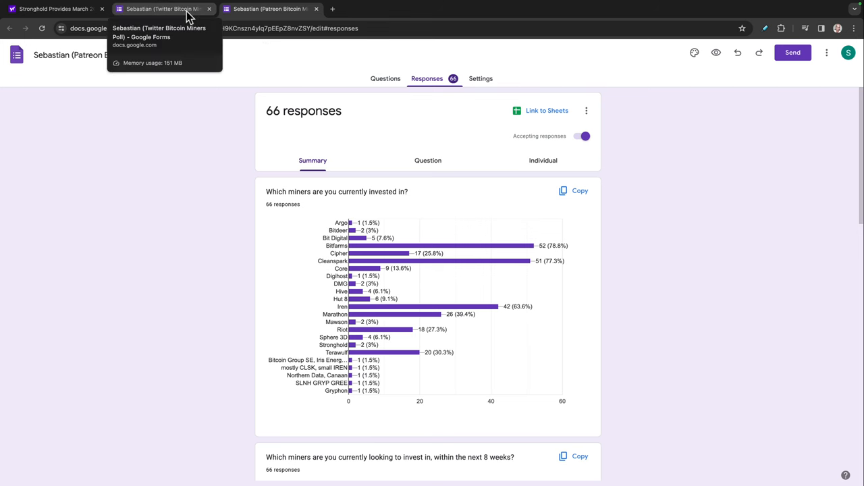
pyautogui.click(270, 9)
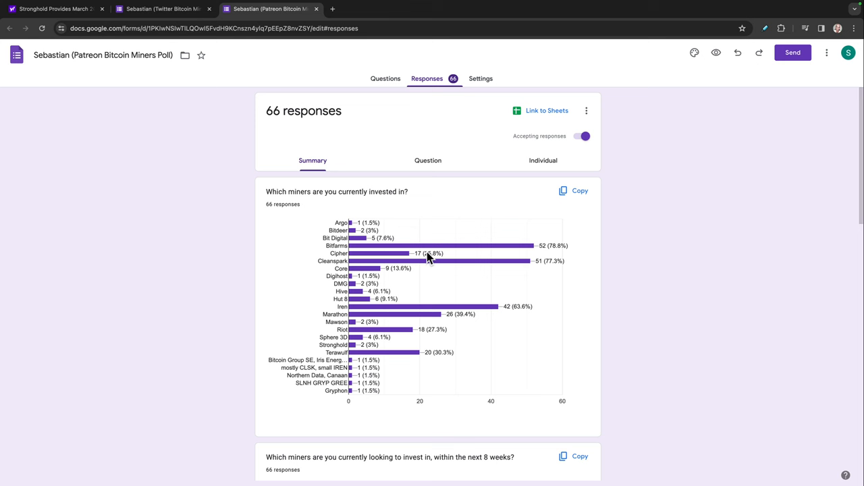
pyautogui.moveTo(485, 256)
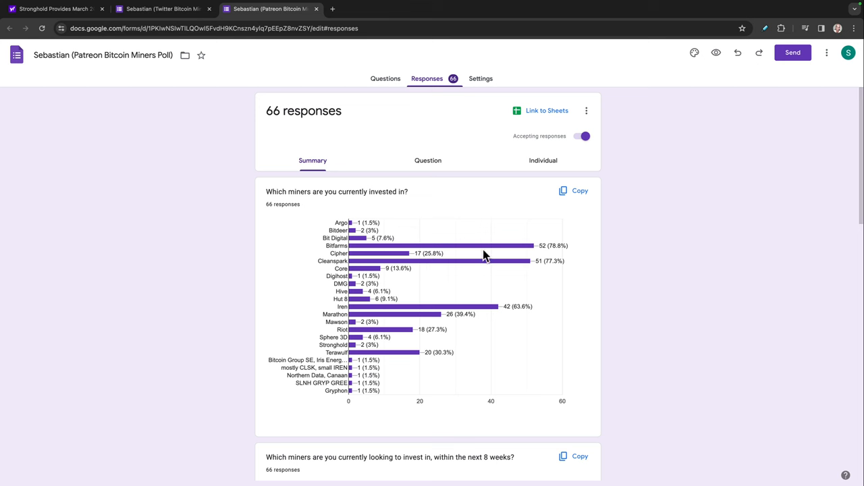
pyautogui.moveTo(404, 253)
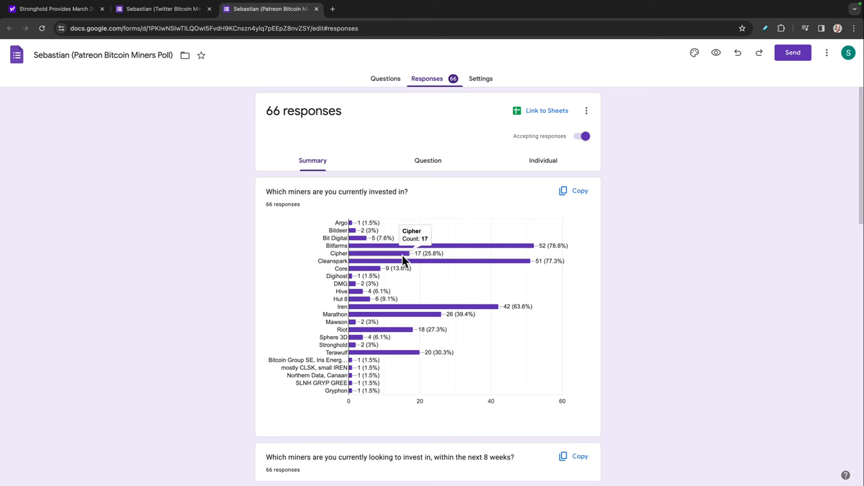
pyautogui.moveTo(431, 316)
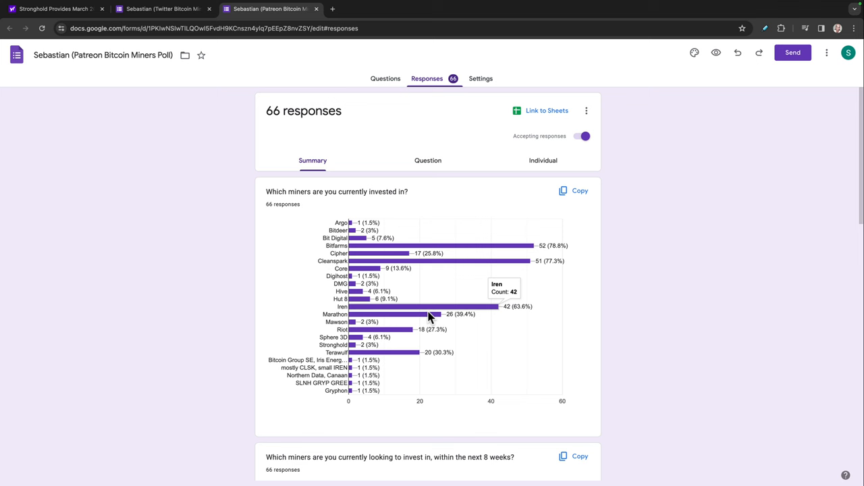
pyautogui.moveTo(403, 354)
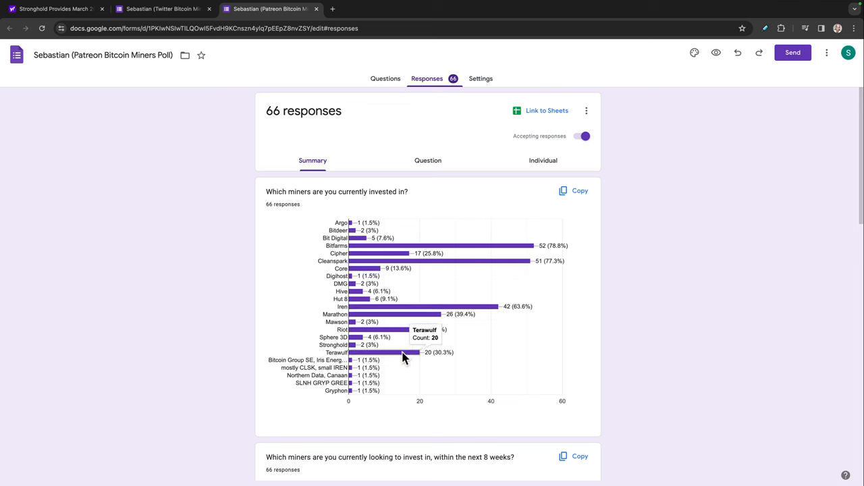
pyautogui.click(162, 9)
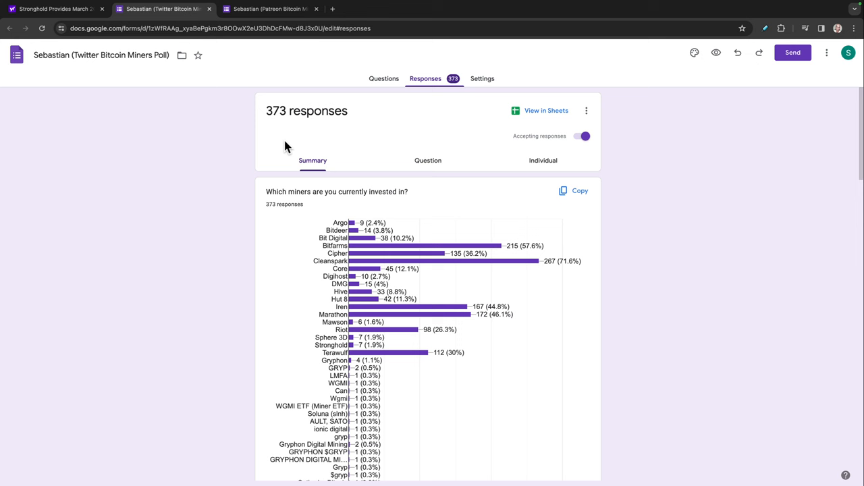
pyautogui.moveTo(528, 274)
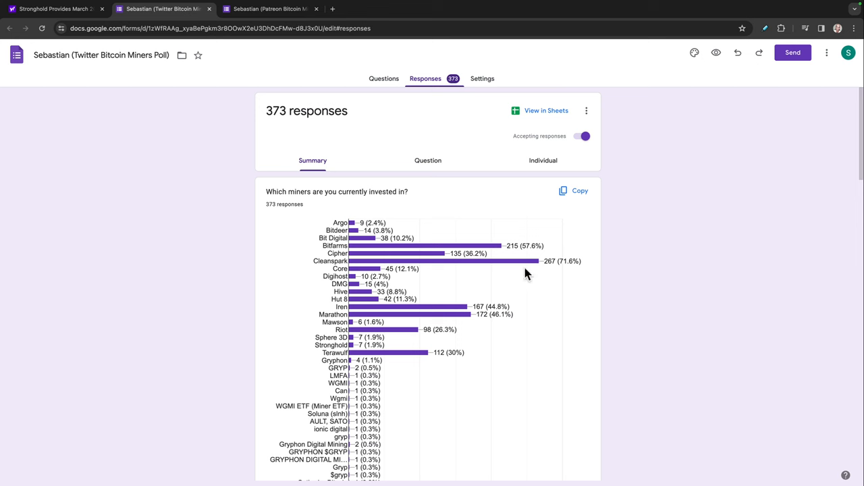
pyautogui.moveTo(535, 263)
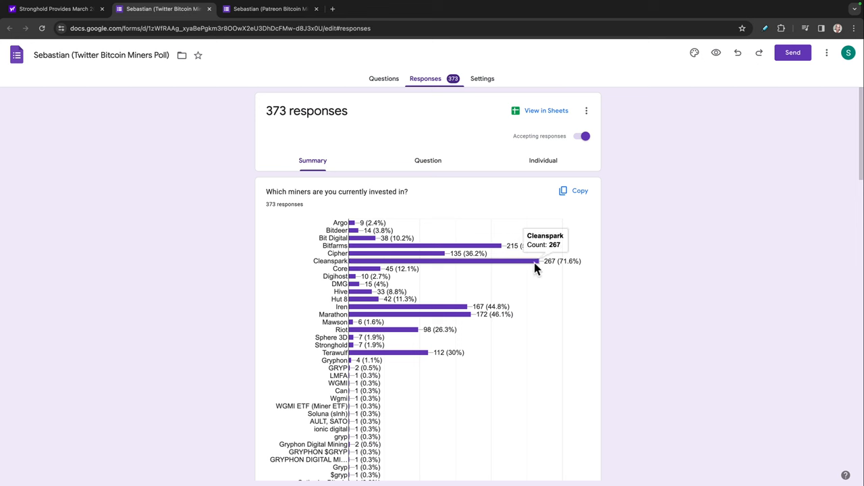
pyautogui.moveTo(527, 265)
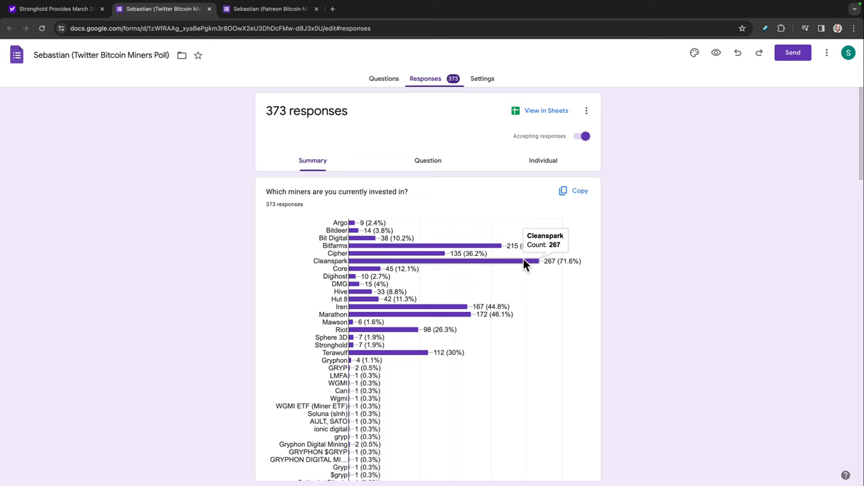
pyautogui.moveTo(526, 265)
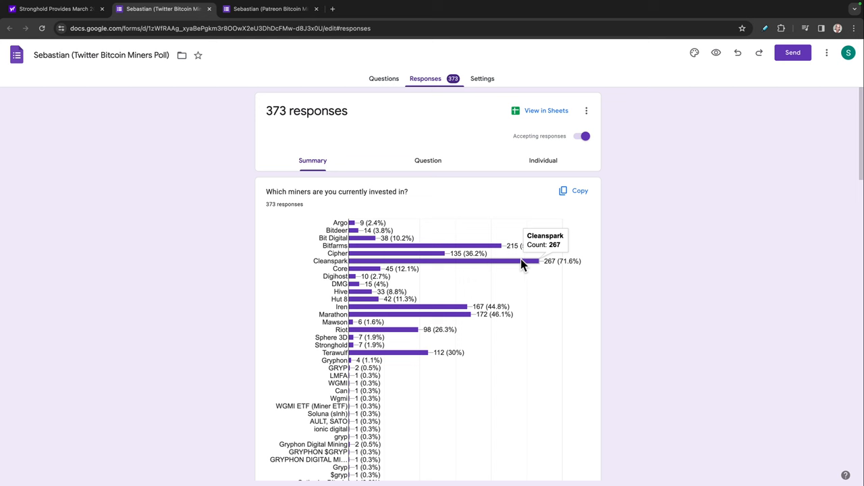
pyautogui.moveTo(444, 245)
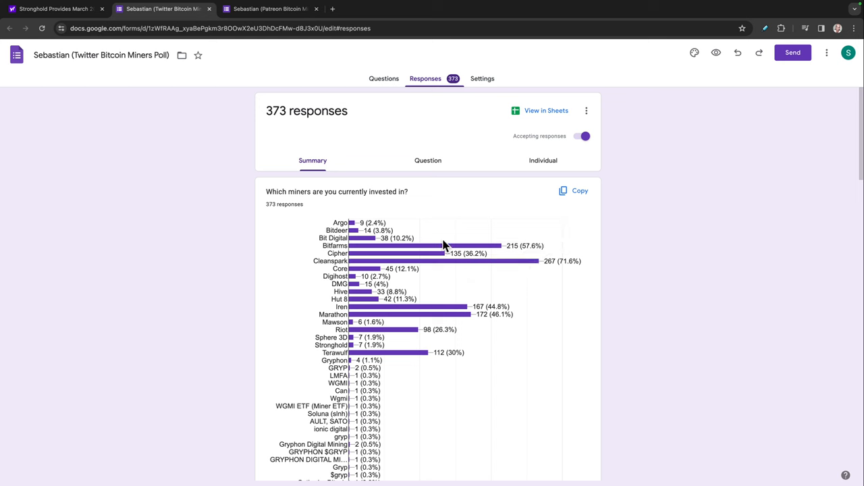
pyautogui.moveTo(511, 268)
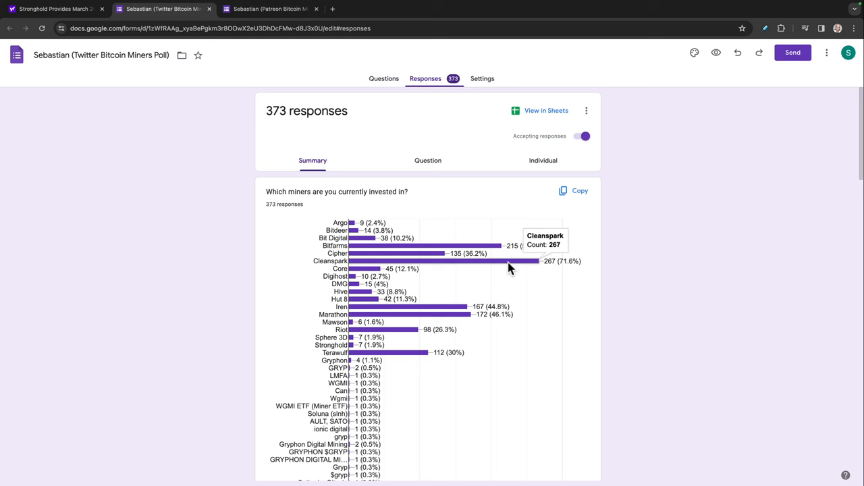
pyautogui.moveTo(486, 245)
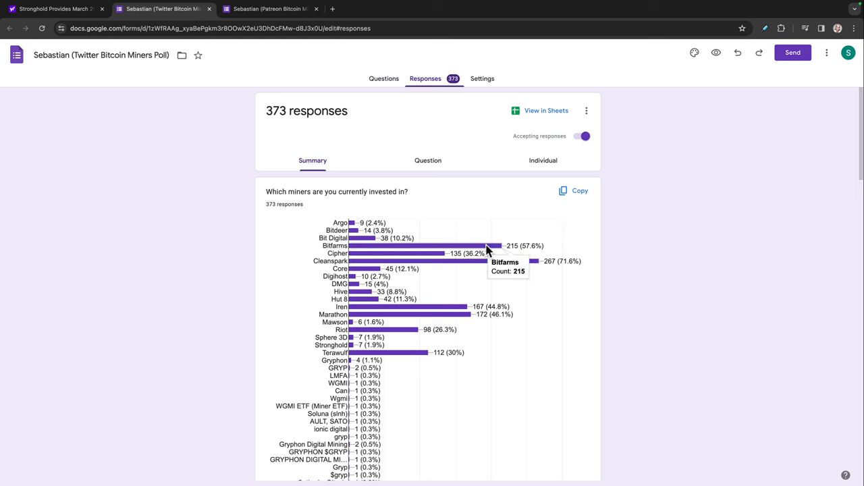
pyautogui.moveTo(486, 252)
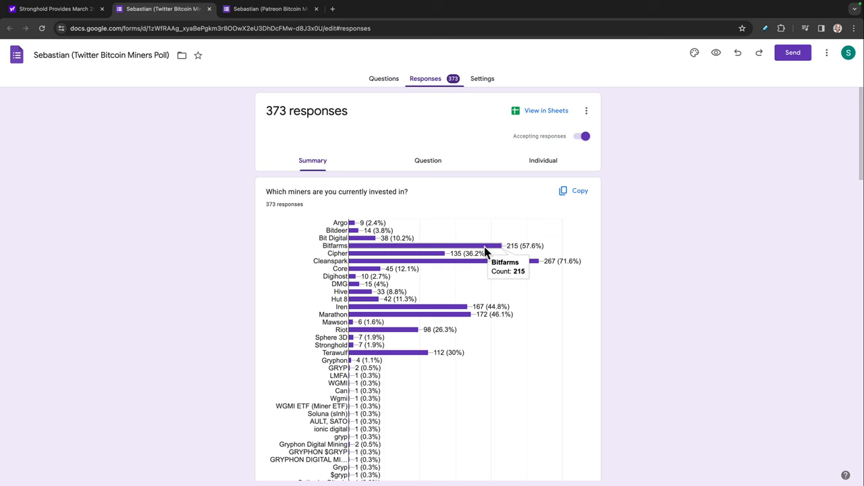
pyautogui.moveTo(444, 312)
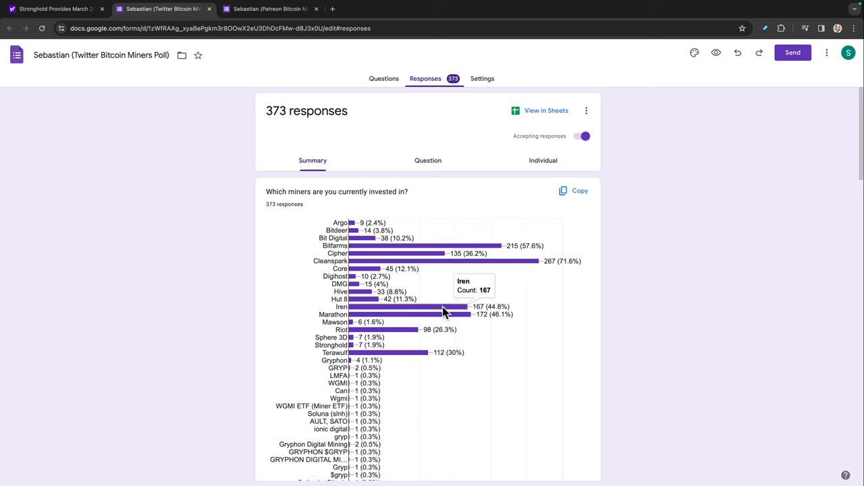
pyautogui.moveTo(457, 321)
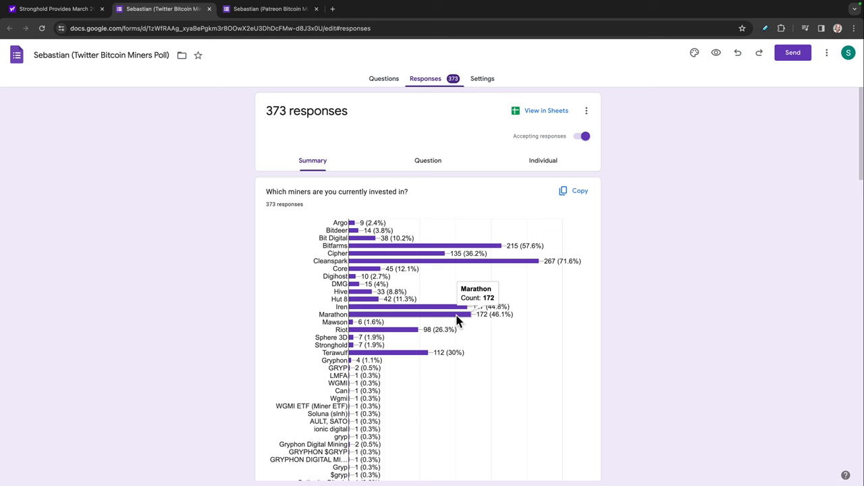
pyautogui.moveTo(434, 268)
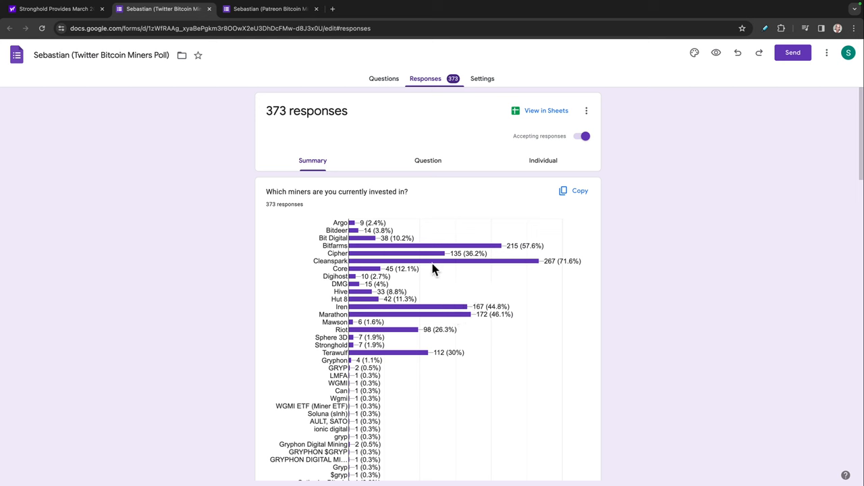
pyautogui.moveTo(419, 335)
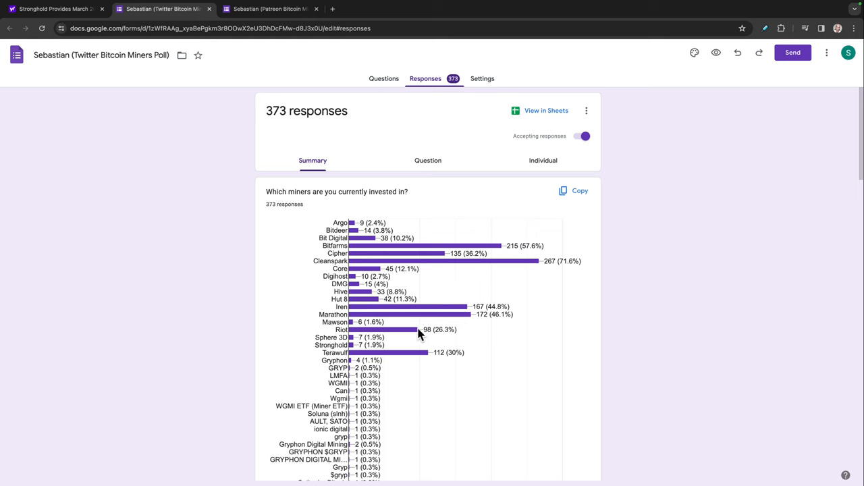
pyautogui.moveTo(422, 354)
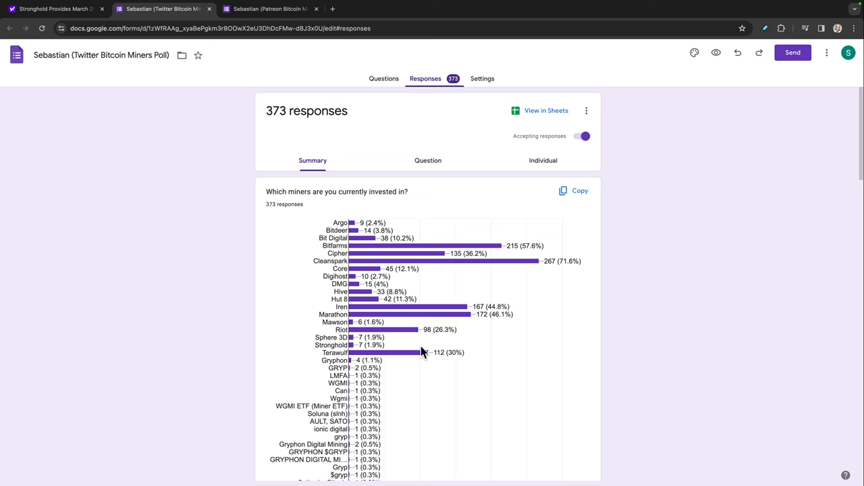
pyautogui.moveTo(424, 264)
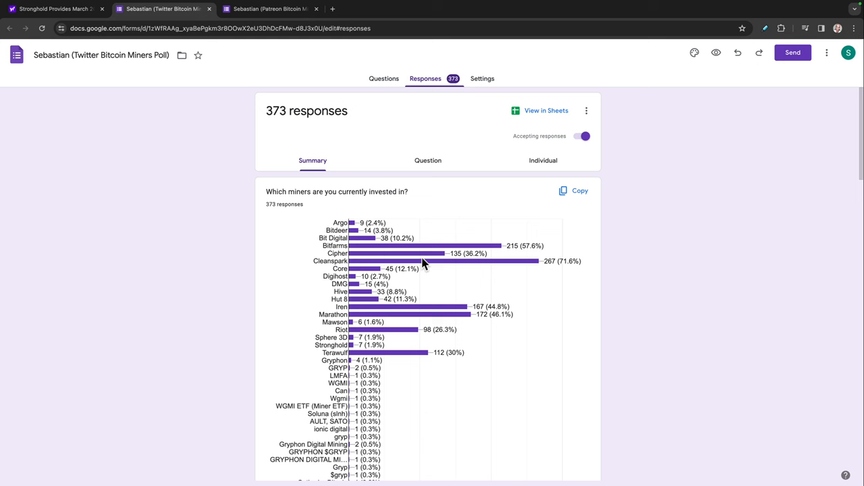
pyautogui.moveTo(366, 248)
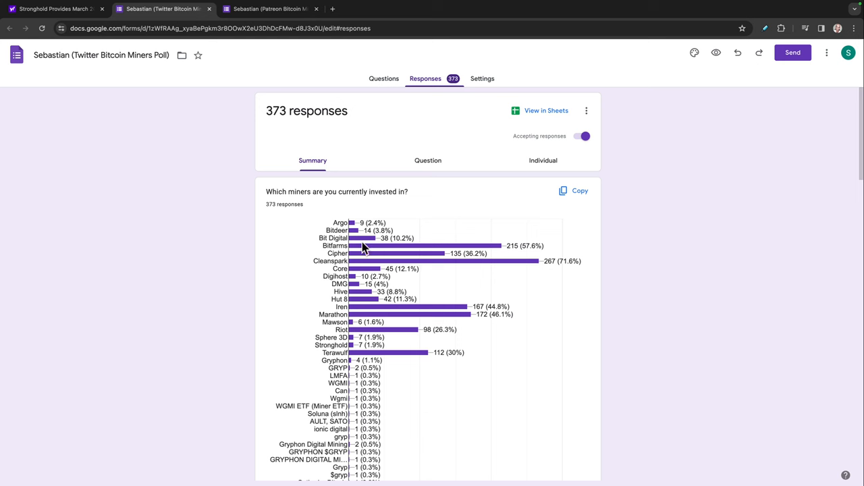
pyautogui.moveTo(398, 292)
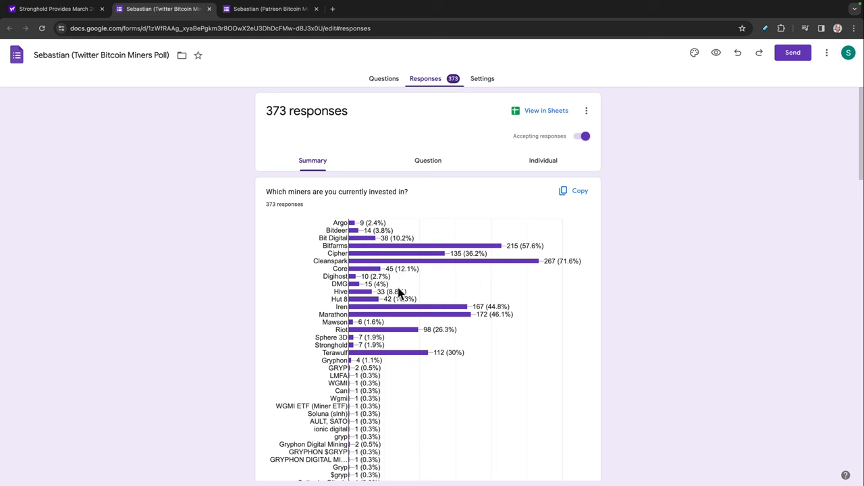
pyautogui.moveTo(374, 304)
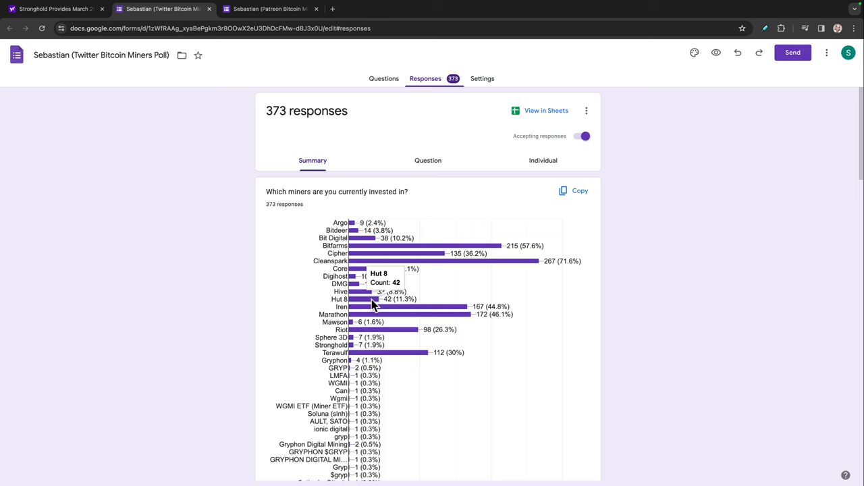
pyautogui.moveTo(377, 304)
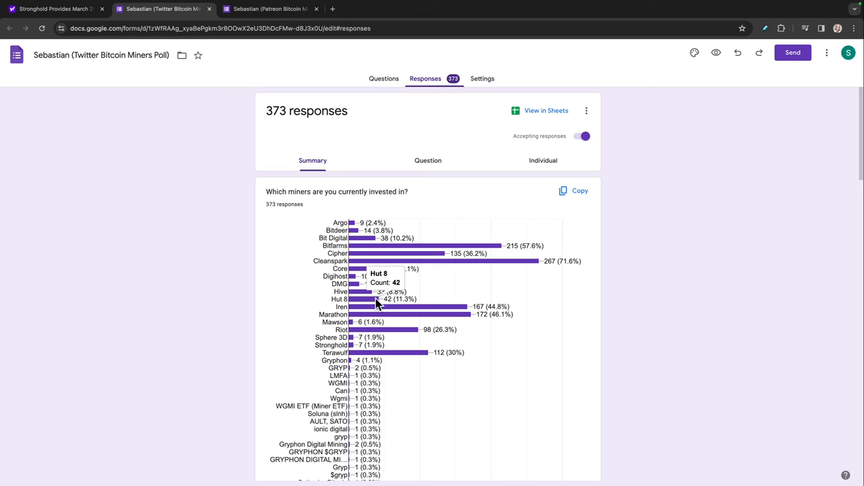
pyautogui.moveTo(306, 302)
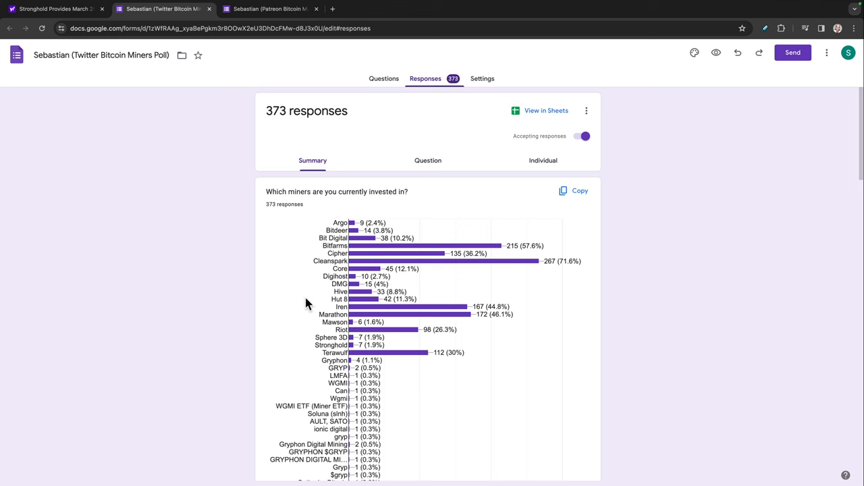
# Step: Scroll down to the next-8-weeks investment chart, led by Cleanspark at 52%
pyautogui.scroll(-3)
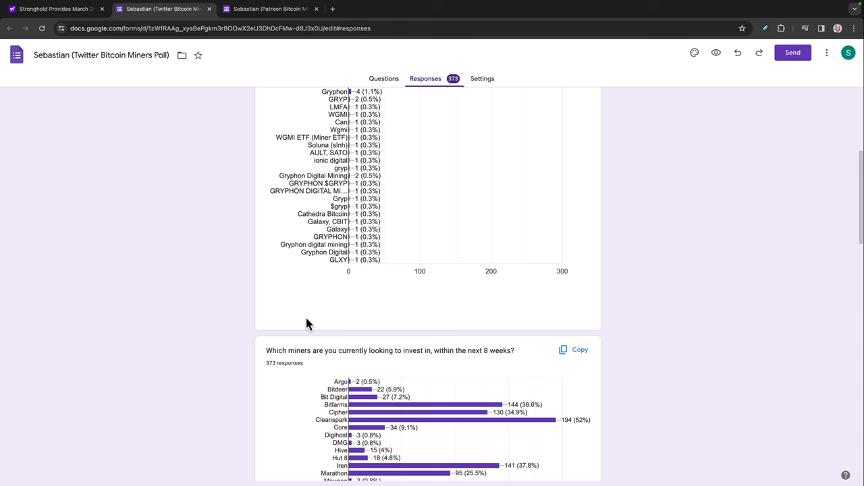
pyautogui.scroll(-3)
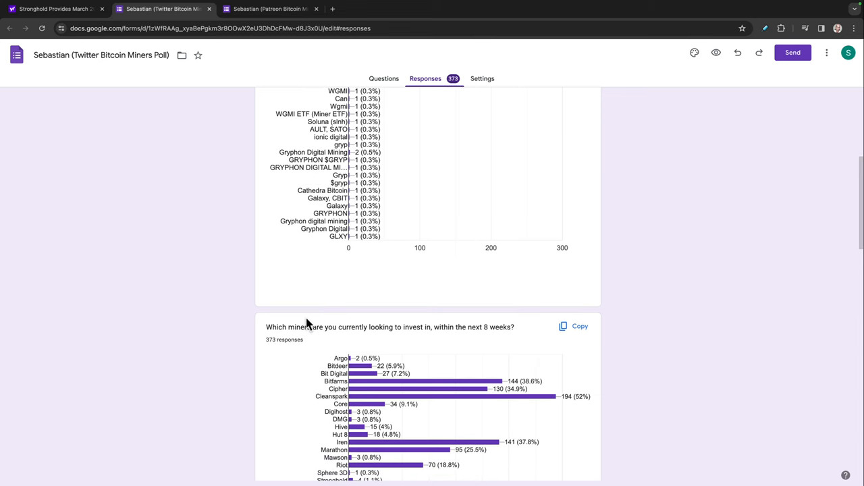
pyautogui.scroll(-3)
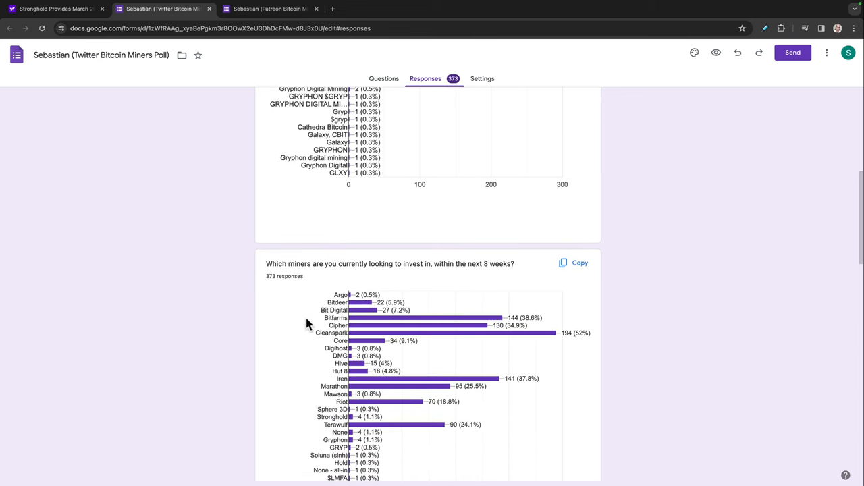
pyautogui.moveTo(339, 319)
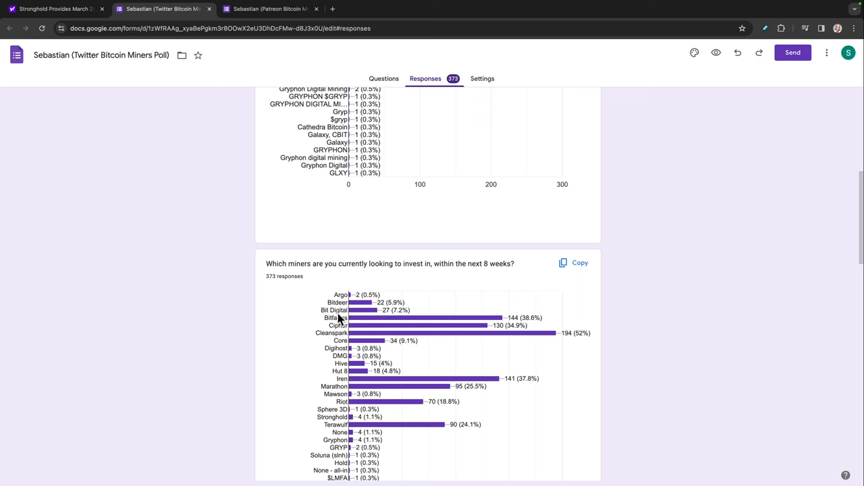
pyautogui.moveTo(467, 329)
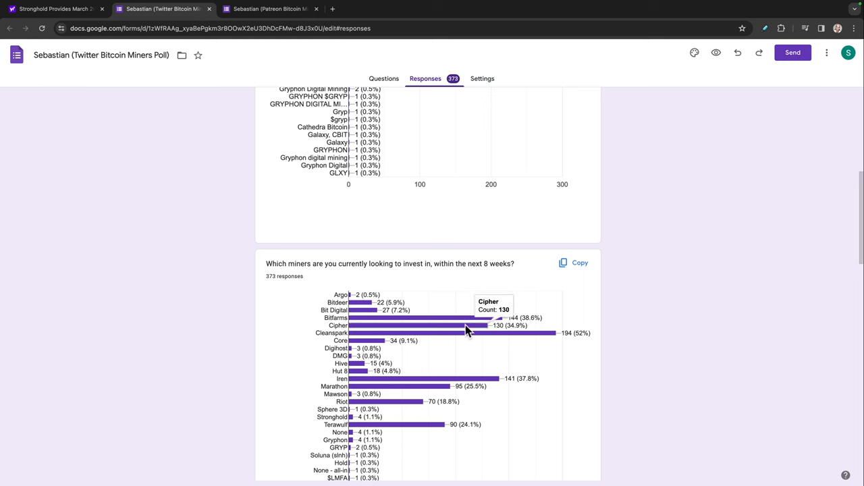
pyautogui.moveTo(482, 328)
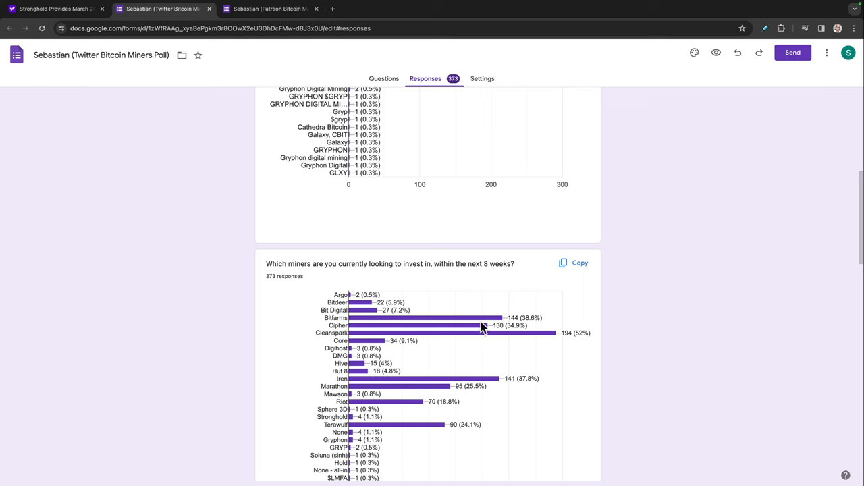
pyautogui.moveTo(492, 381)
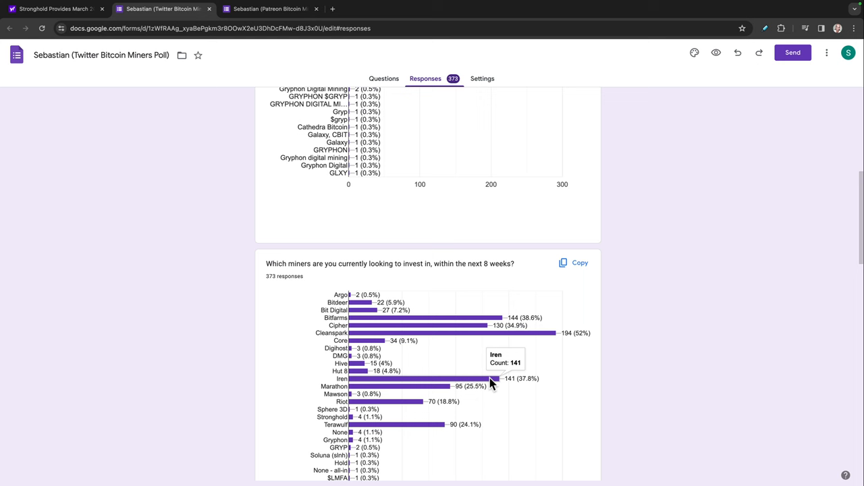
pyautogui.moveTo(470, 327)
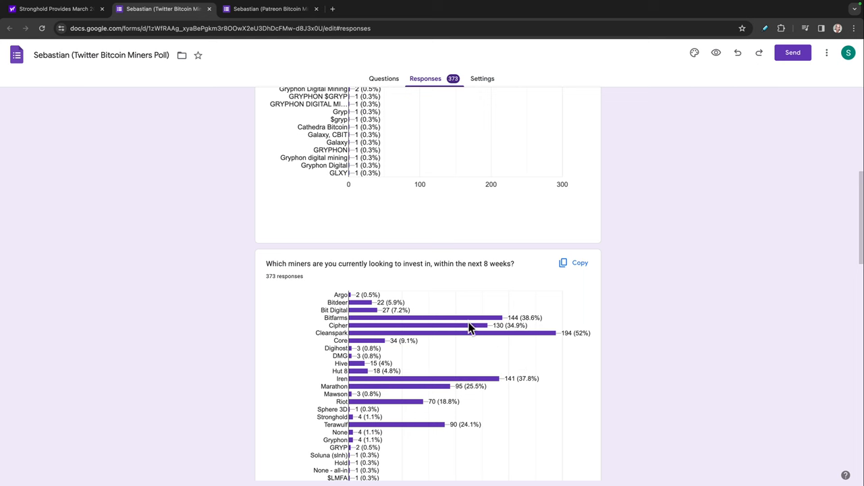
pyautogui.moveTo(448, 386)
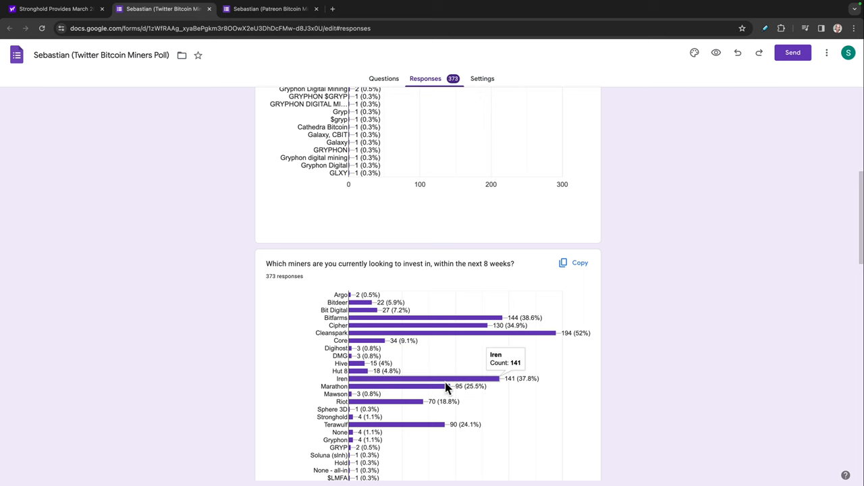
pyautogui.moveTo(437, 422)
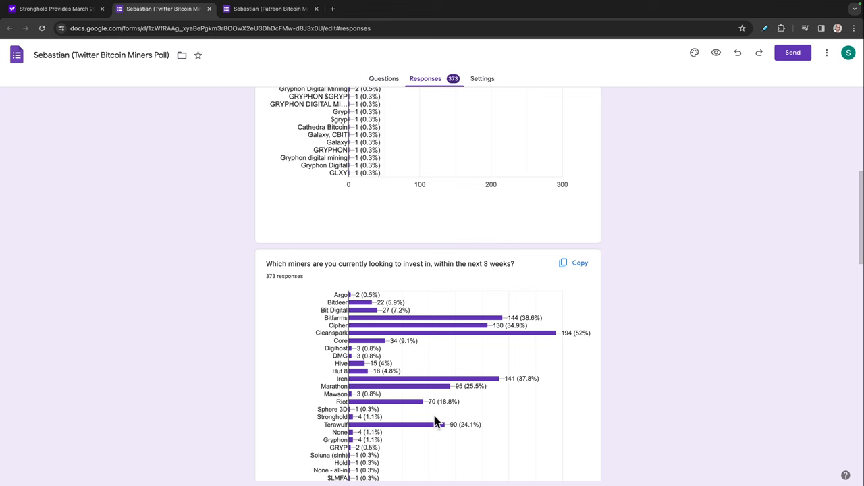
pyautogui.moveTo(383, 337)
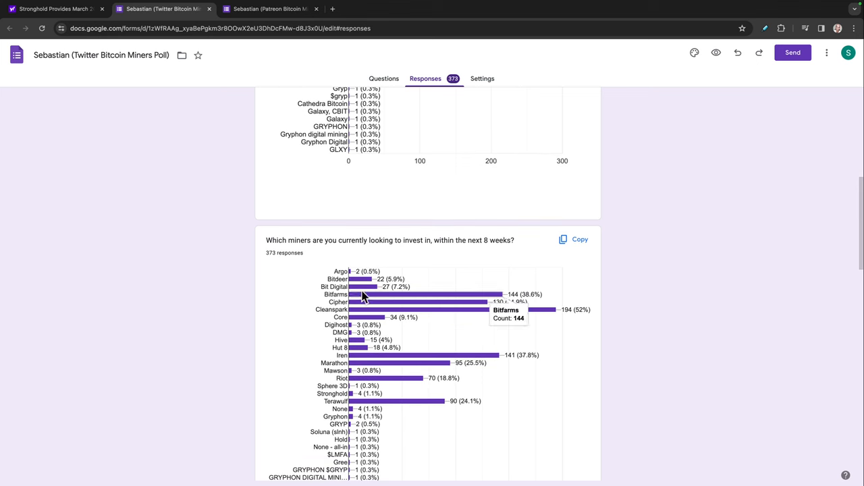
pyautogui.moveTo(368, 317)
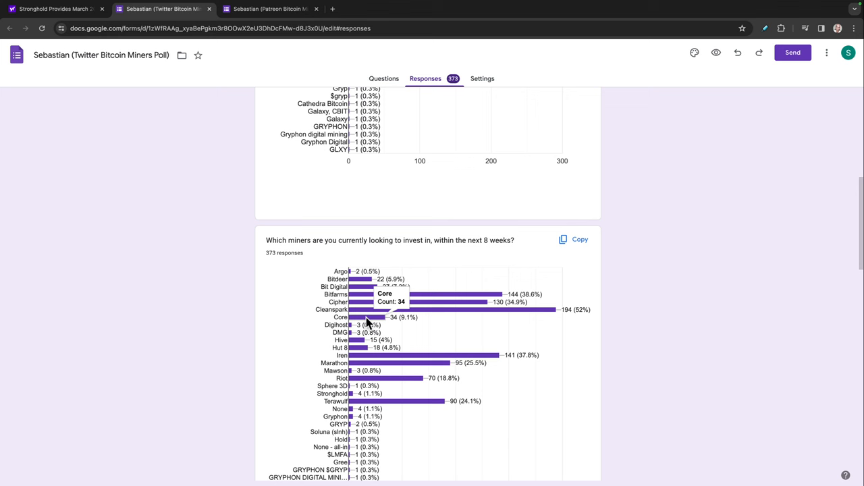
pyautogui.moveTo(365, 335)
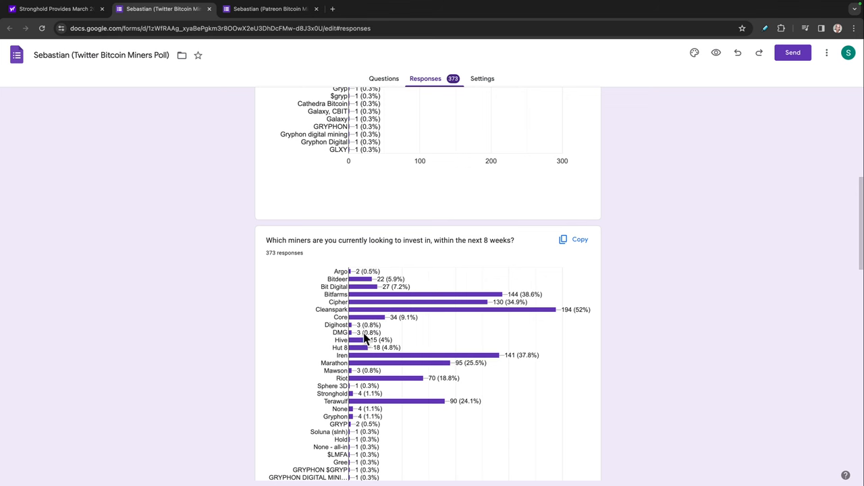
pyautogui.moveTo(364, 339)
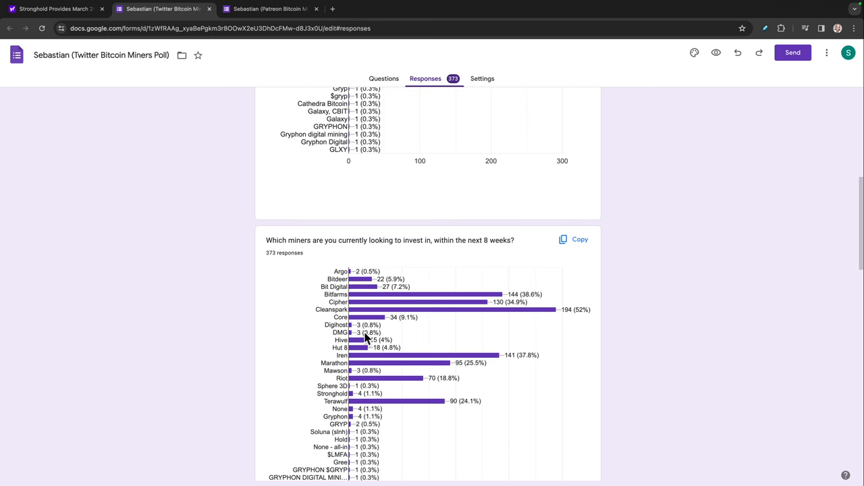
pyautogui.moveTo(369, 376)
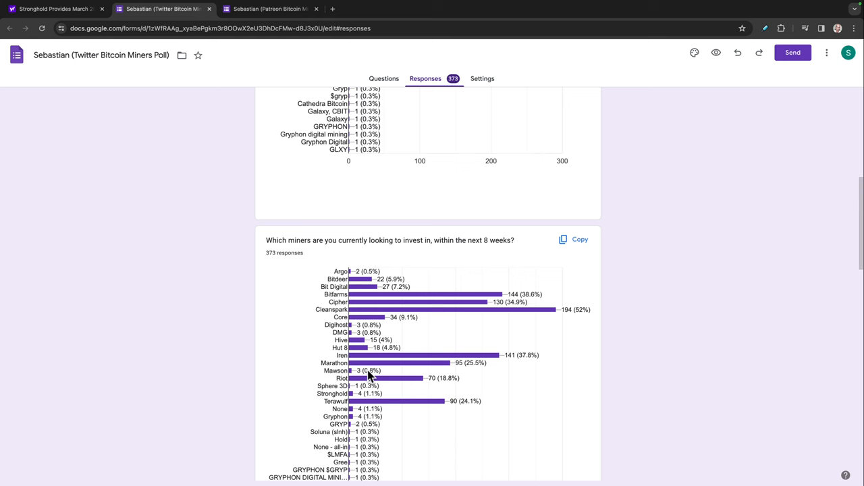
pyautogui.moveTo(376, 394)
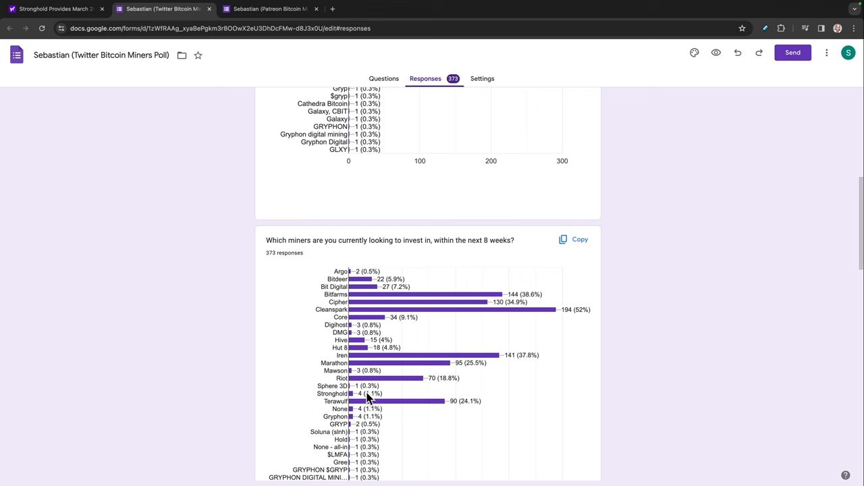
pyautogui.scroll(-3)
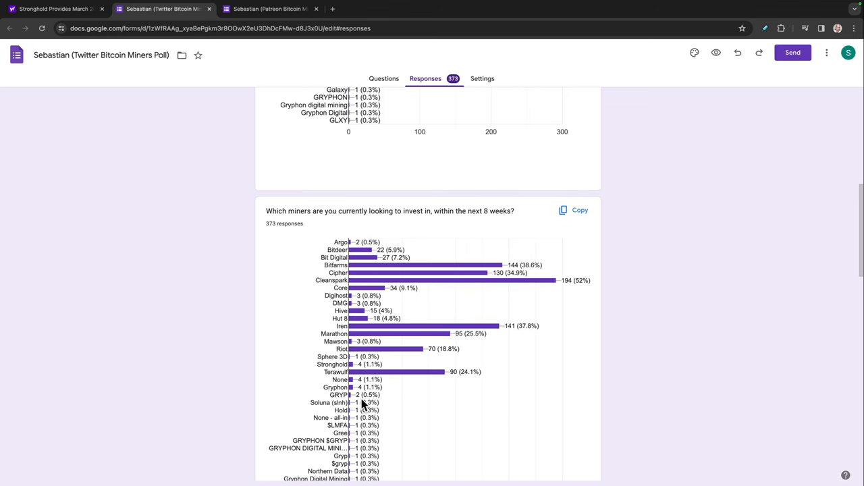
pyautogui.scroll(-3)
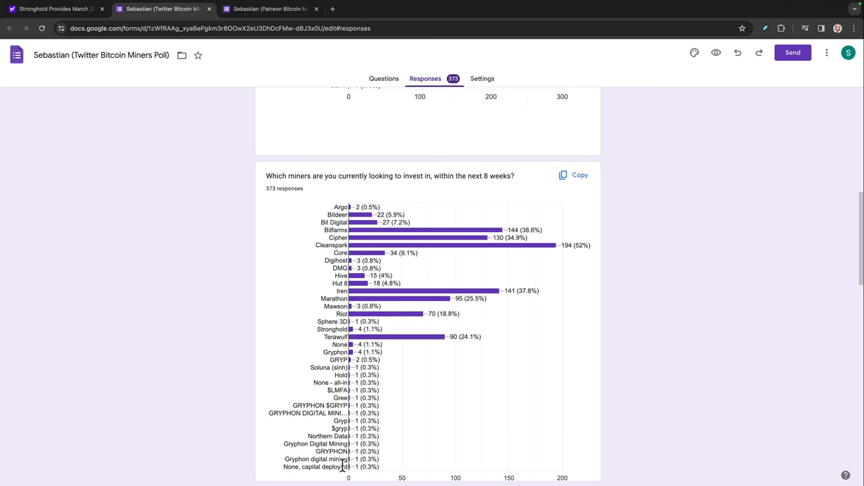
pyautogui.moveTo(341, 368)
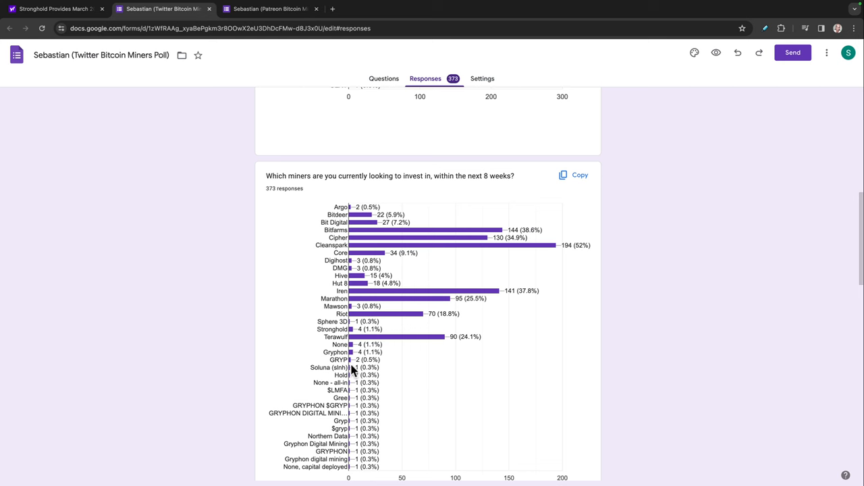
pyautogui.moveTo(355, 368)
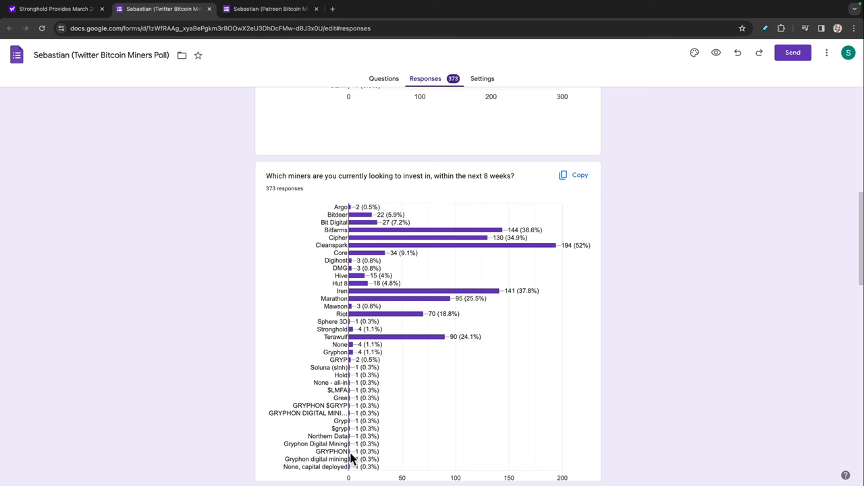
pyautogui.moveTo(356, 353)
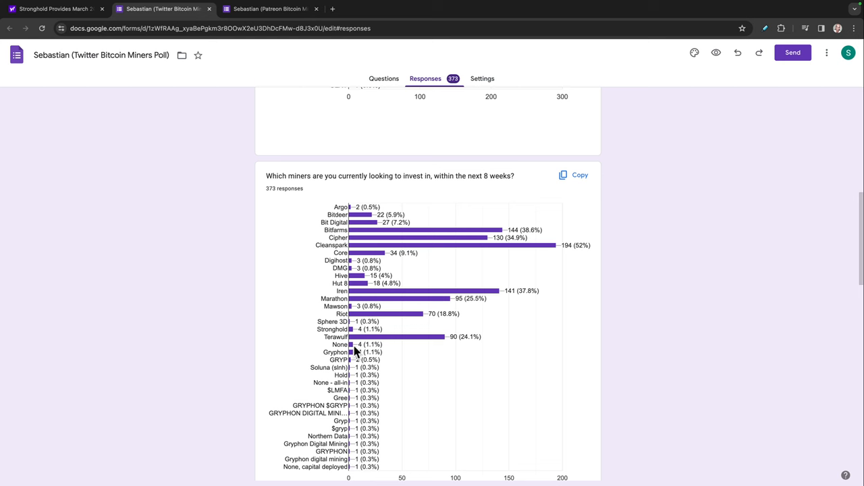
pyautogui.moveTo(356, 361)
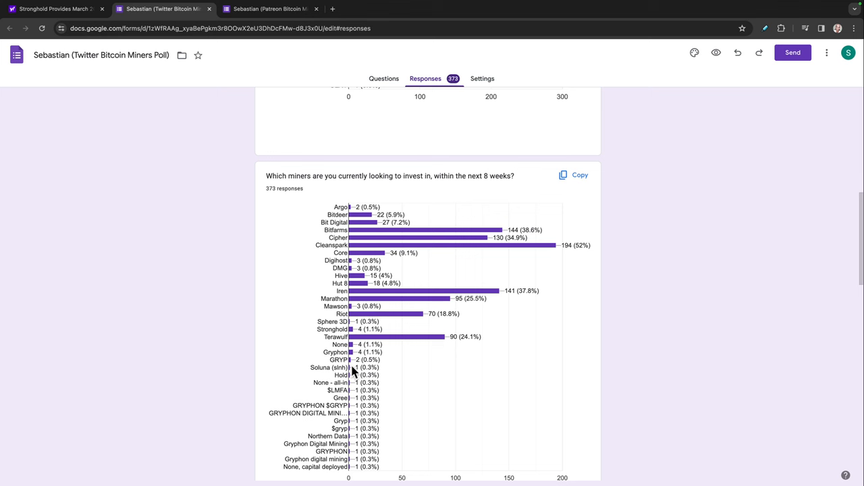
pyautogui.moveTo(348, 404)
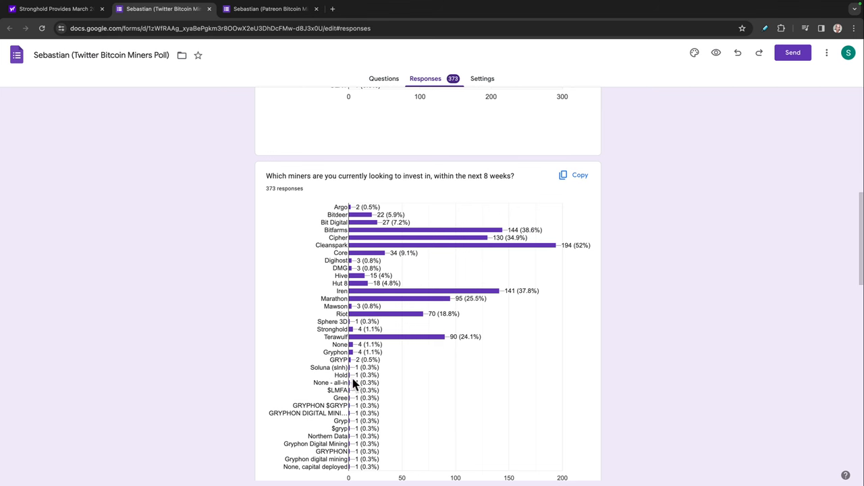
pyautogui.scroll(-3)
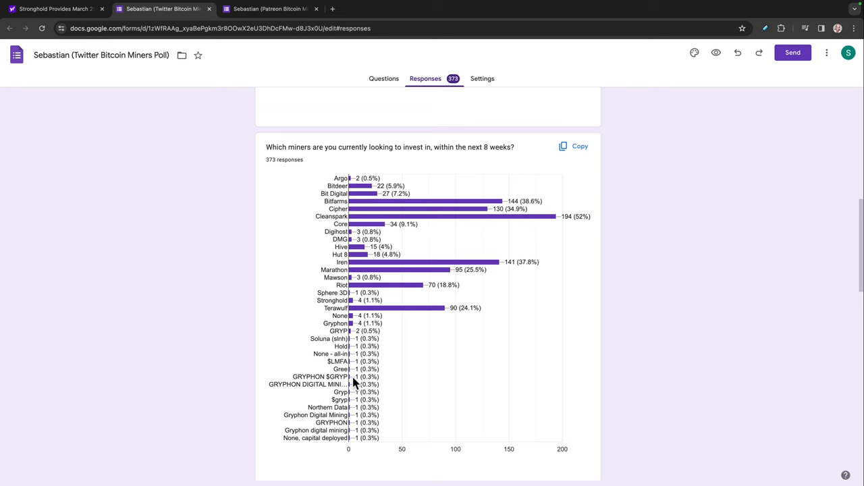
pyautogui.scroll(-3)
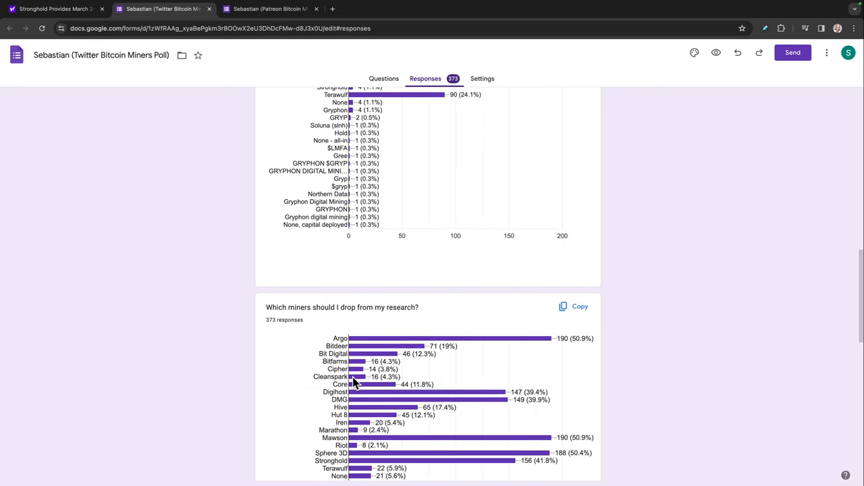
pyautogui.moveTo(368, 318)
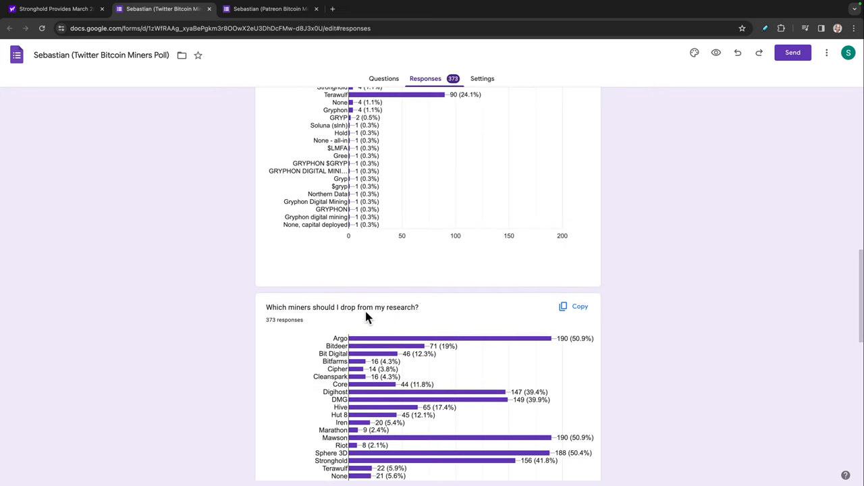
pyautogui.scroll(-3)
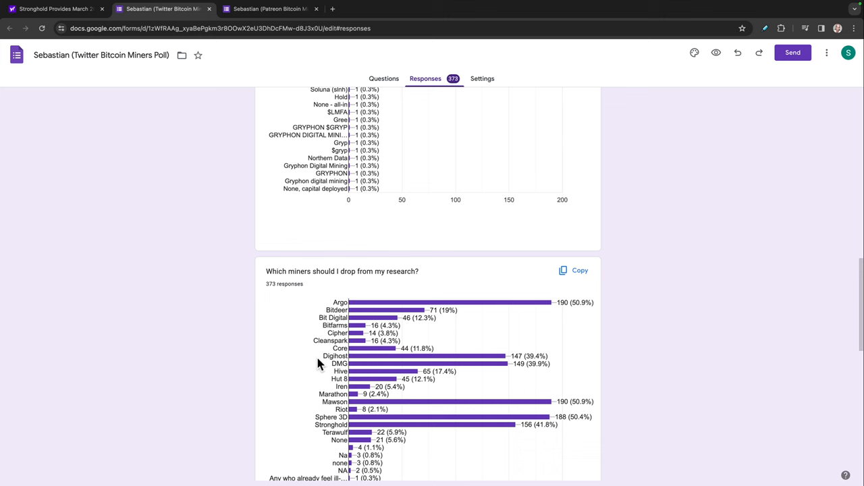
pyautogui.scroll(-3)
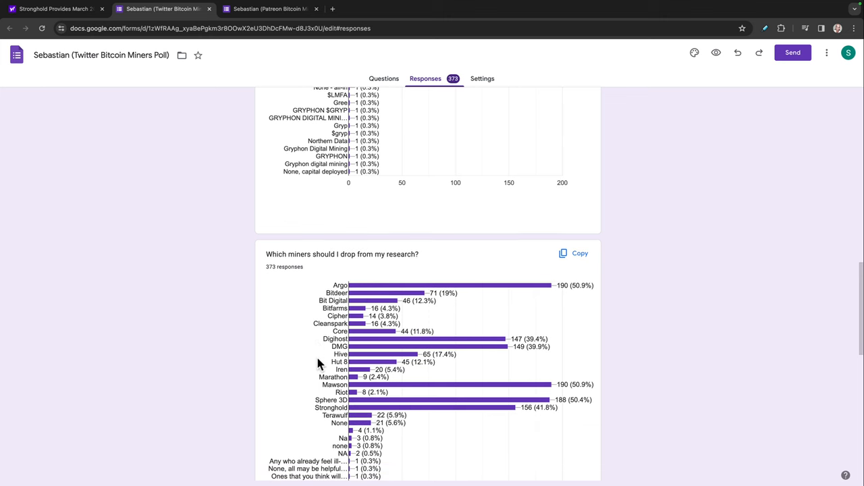
pyautogui.moveTo(508, 295)
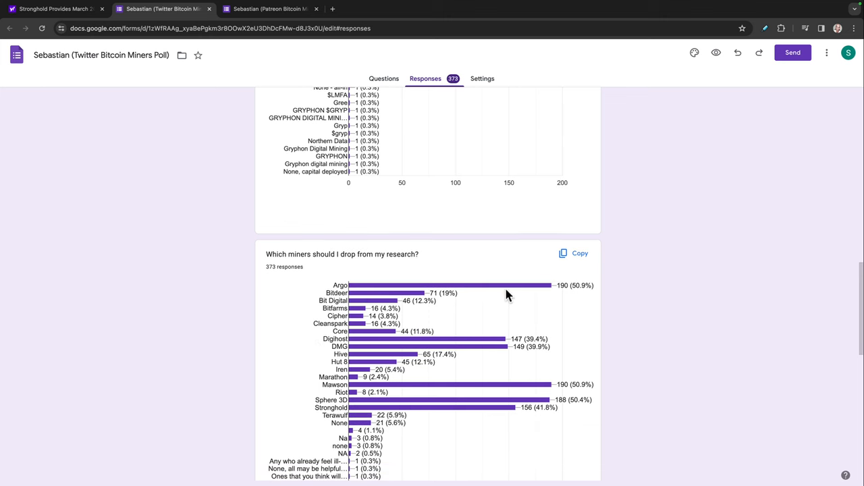
pyautogui.moveTo(498, 385)
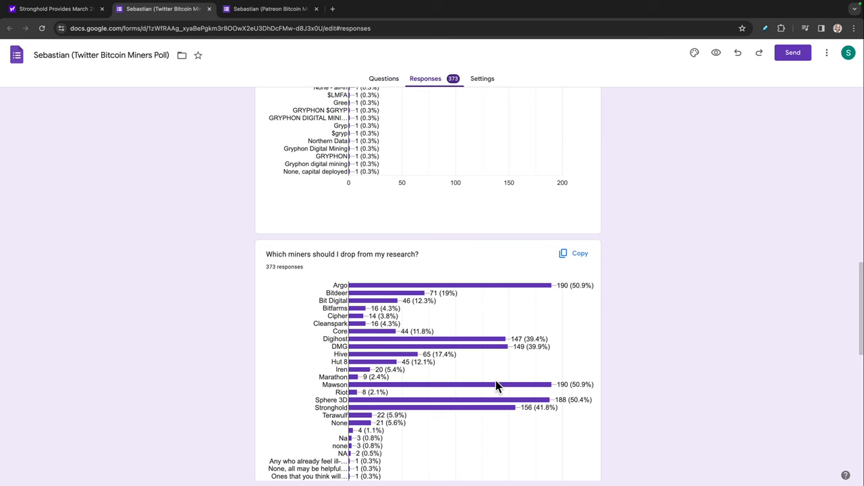
pyautogui.moveTo(500, 405)
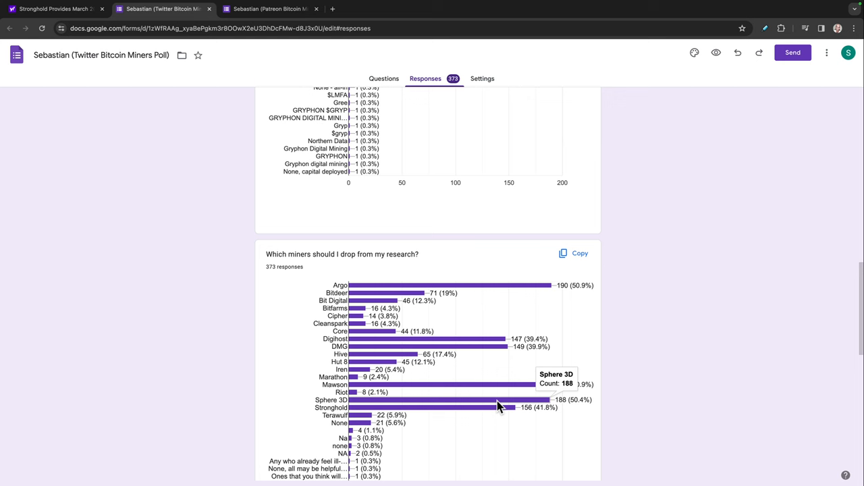
pyautogui.moveTo(435, 405)
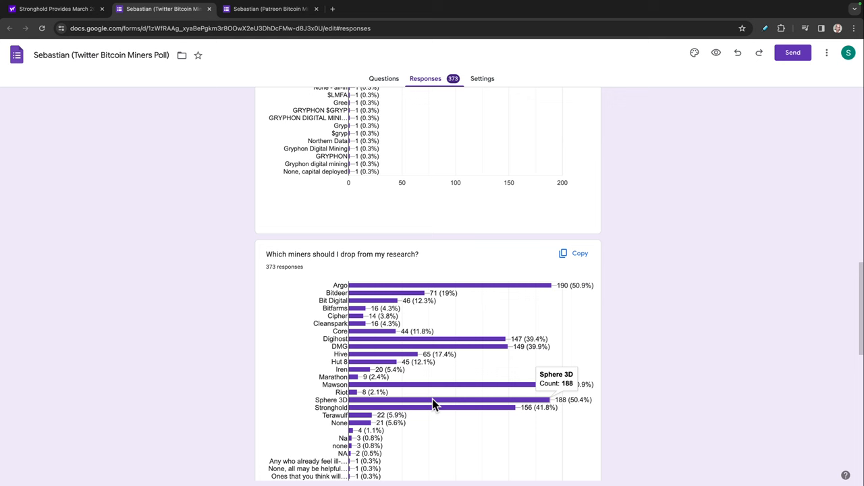
pyautogui.moveTo(369, 387)
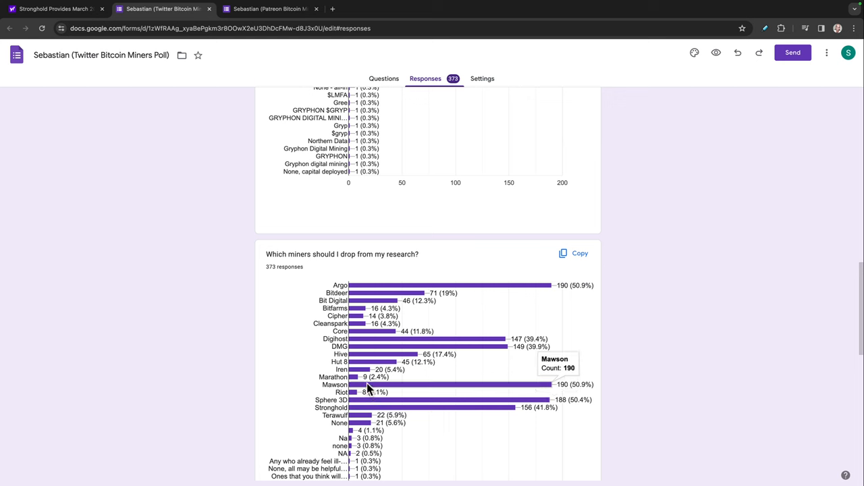
pyautogui.moveTo(435, 346)
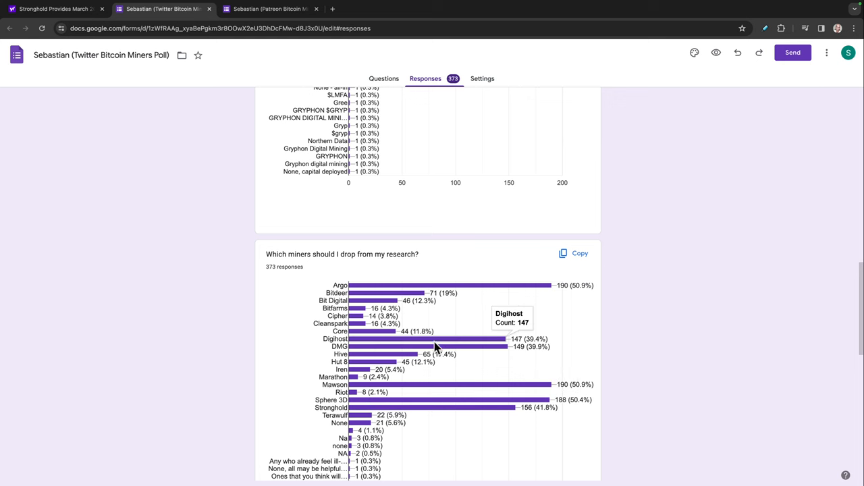
pyautogui.moveTo(438, 346)
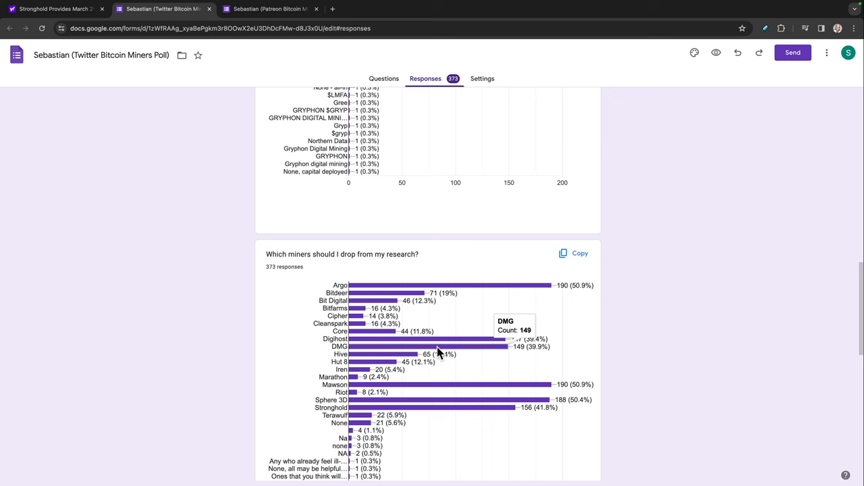
pyautogui.moveTo(416, 350)
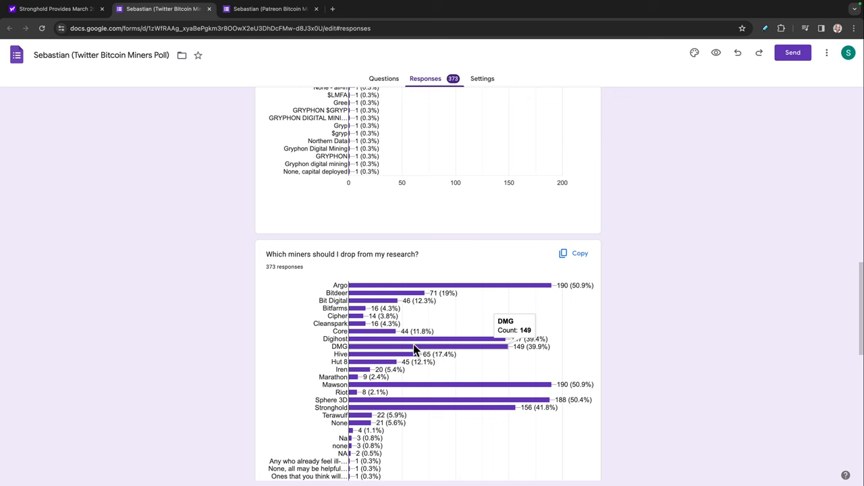
pyautogui.moveTo(377, 334)
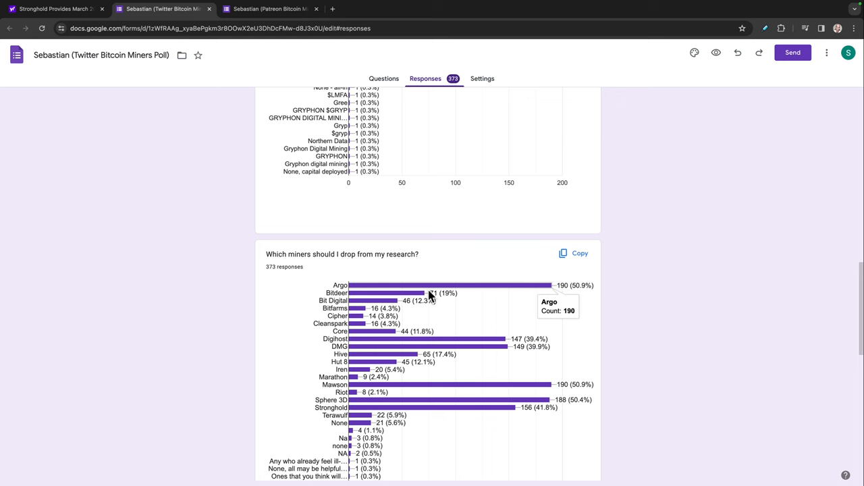
pyautogui.moveTo(418, 346)
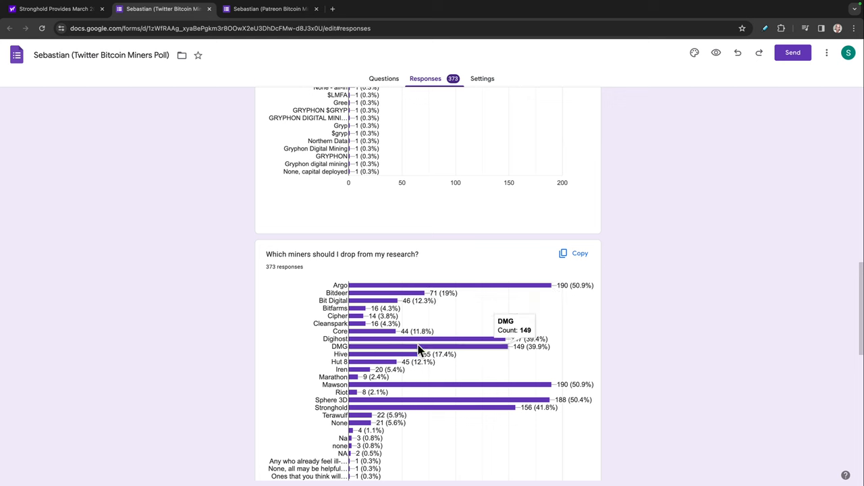
pyautogui.moveTo(442, 396)
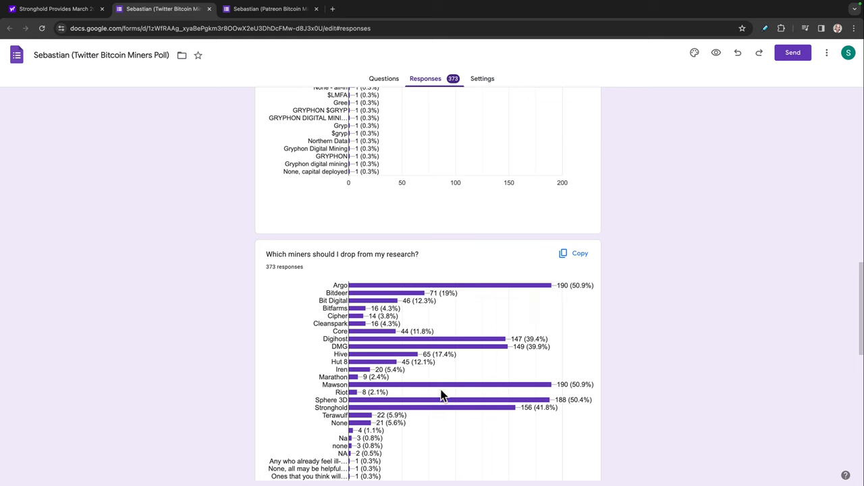
pyautogui.moveTo(445, 405)
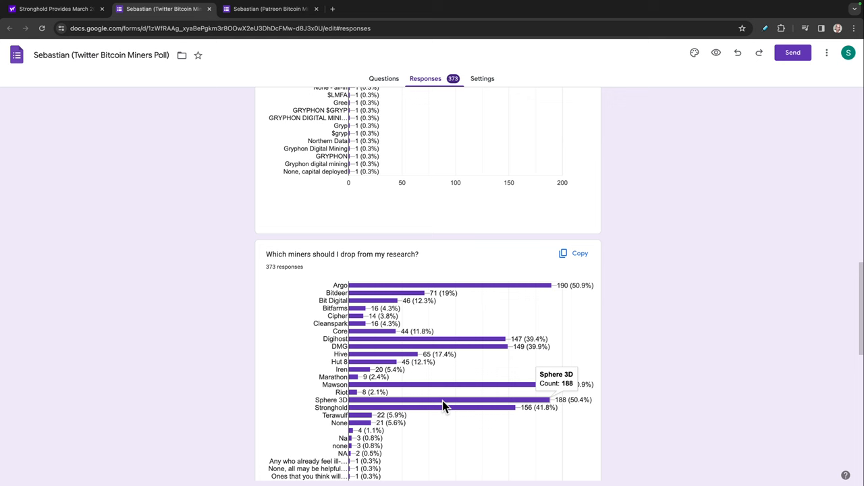
pyautogui.moveTo(444, 405)
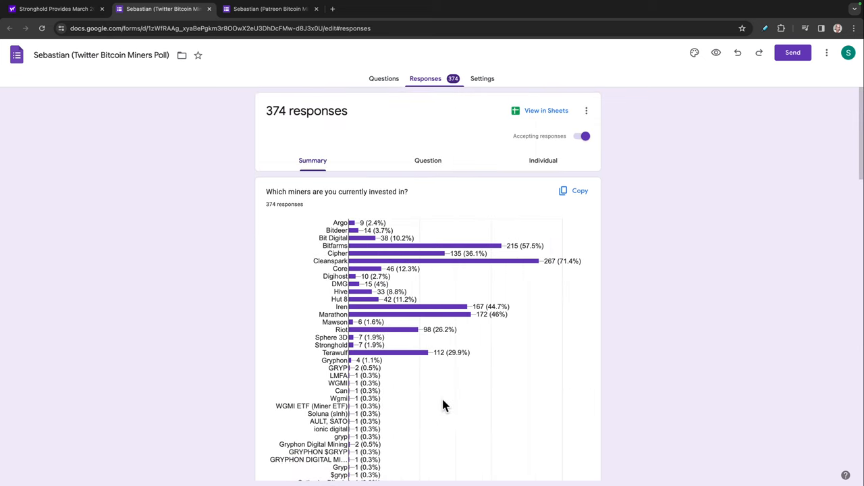
# Step: Scroll to the drop-from-research chart, where Argo and Mawson lead at 51.1% of 374 responses
pyautogui.scroll(-3)
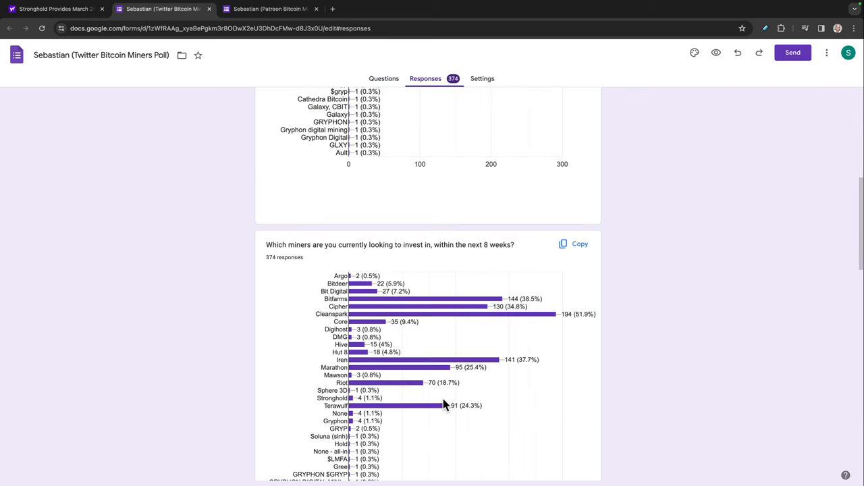
pyautogui.scroll(-3)
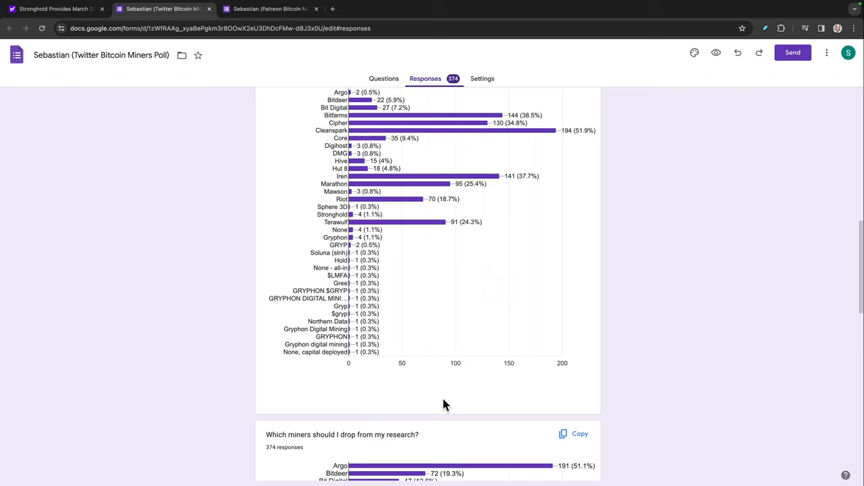
pyautogui.scroll(-3)
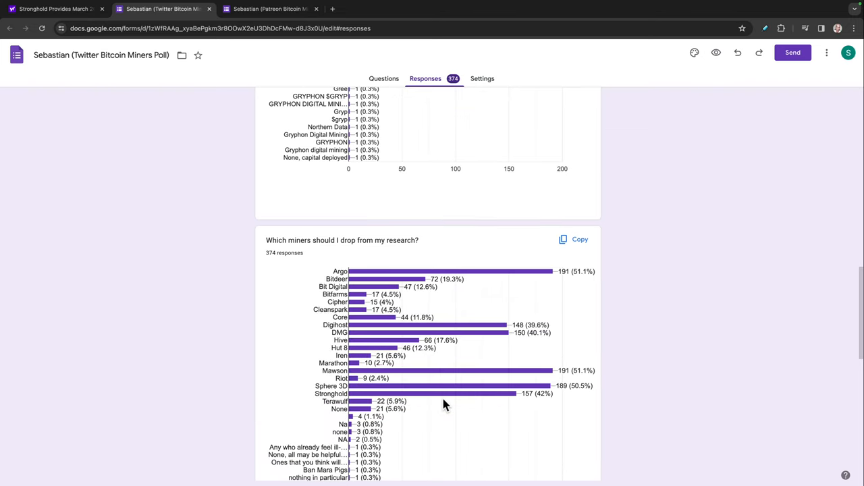
pyautogui.scroll(-3)
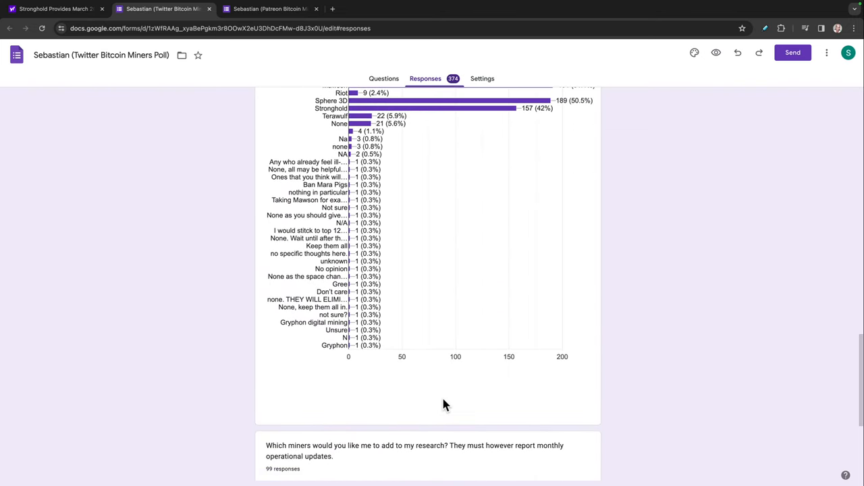
pyautogui.scroll(-3)
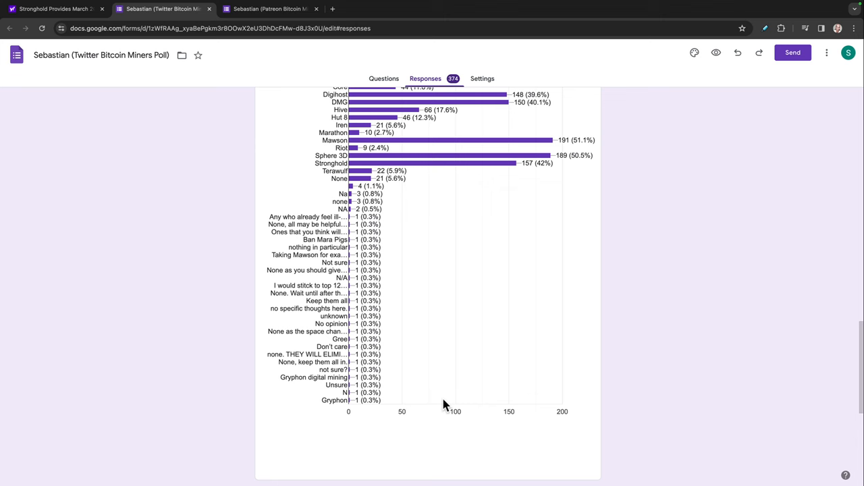
pyautogui.scroll(-3)
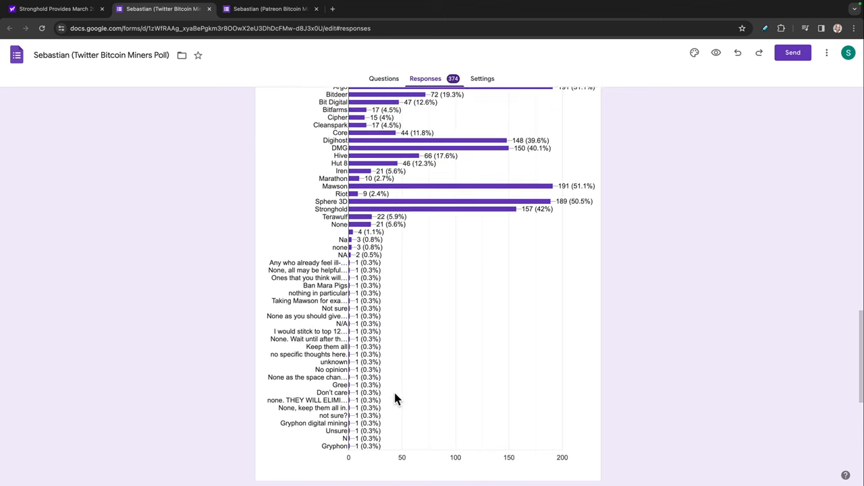
pyautogui.scroll(-3)
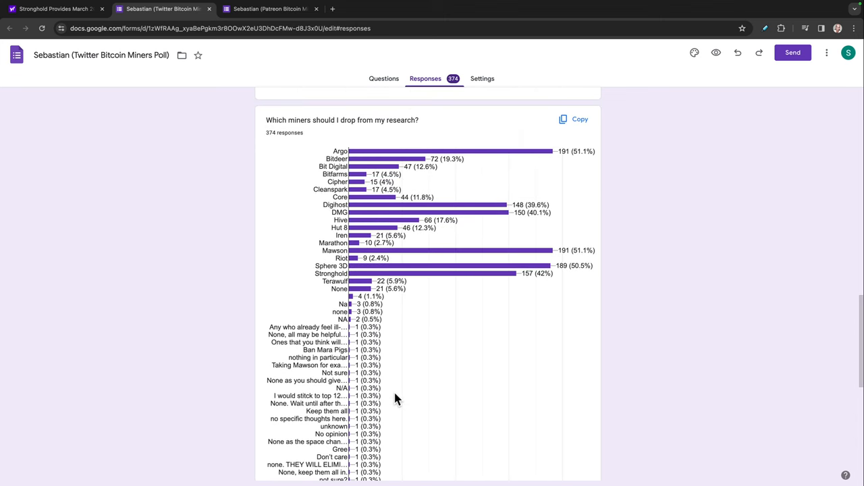
pyautogui.moveTo(432, 270)
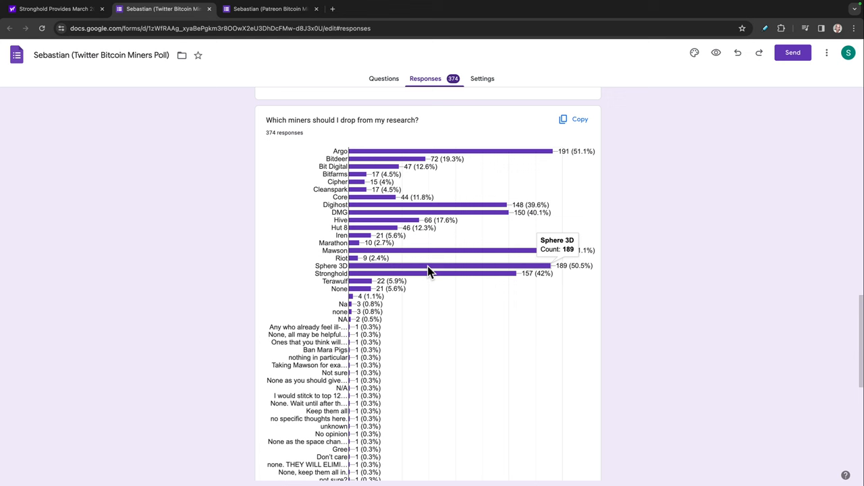
pyautogui.moveTo(429, 282)
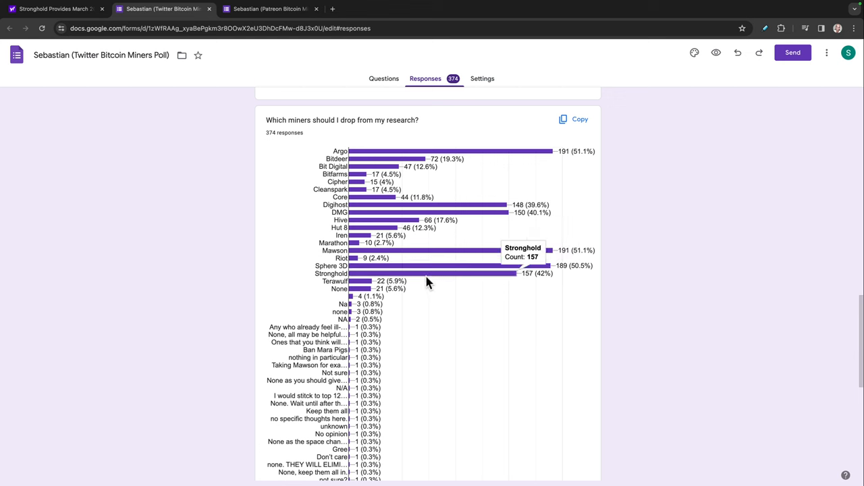
pyautogui.moveTo(427, 282)
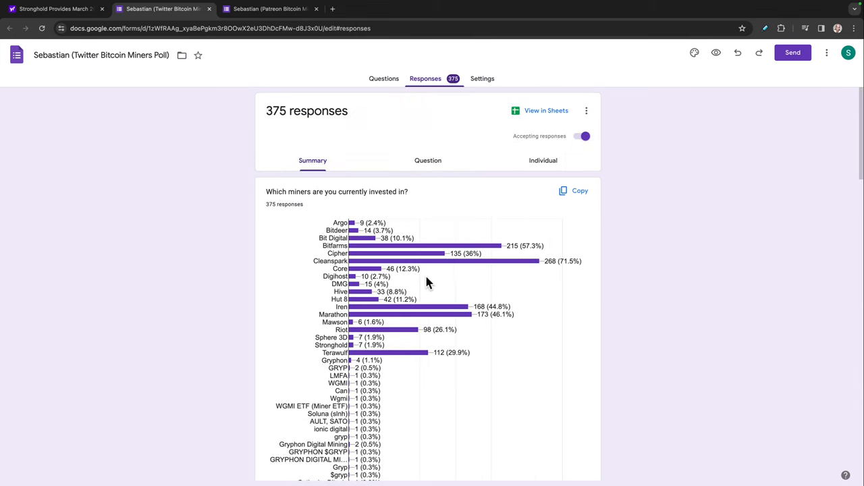
pyautogui.moveTo(418, 275)
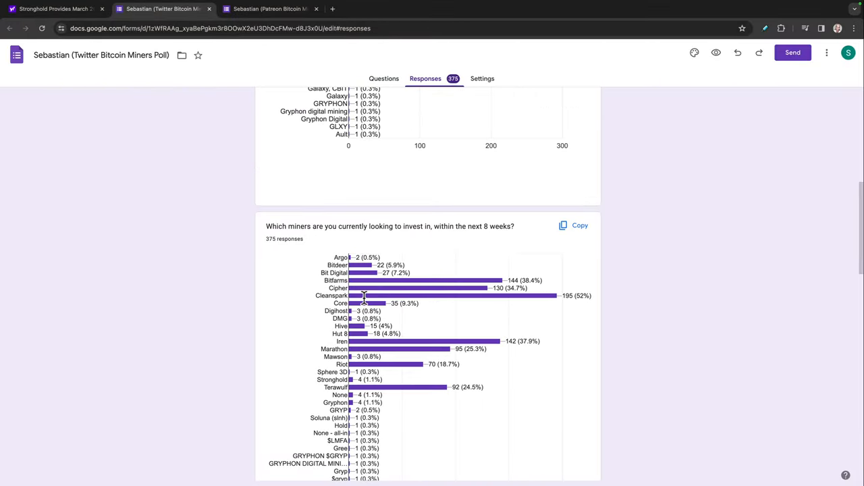
pyautogui.scroll(-3)
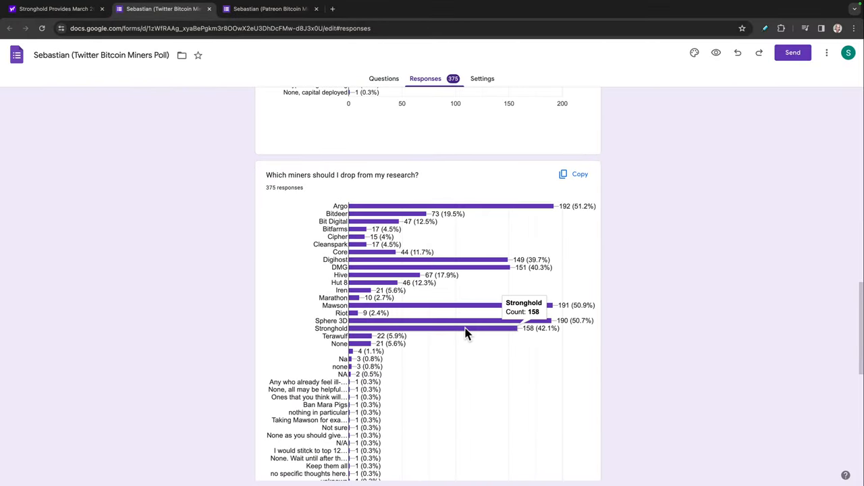
pyautogui.moveTo(468, 274)
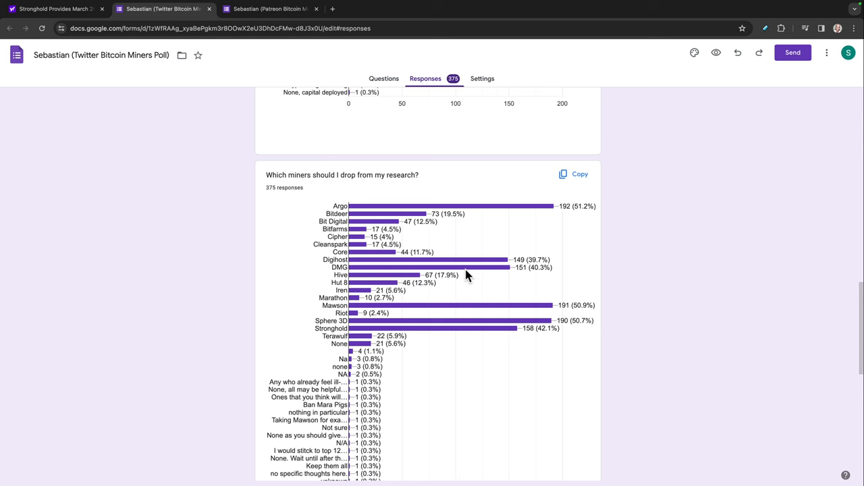
pyautogui.moveTo(451, 208)
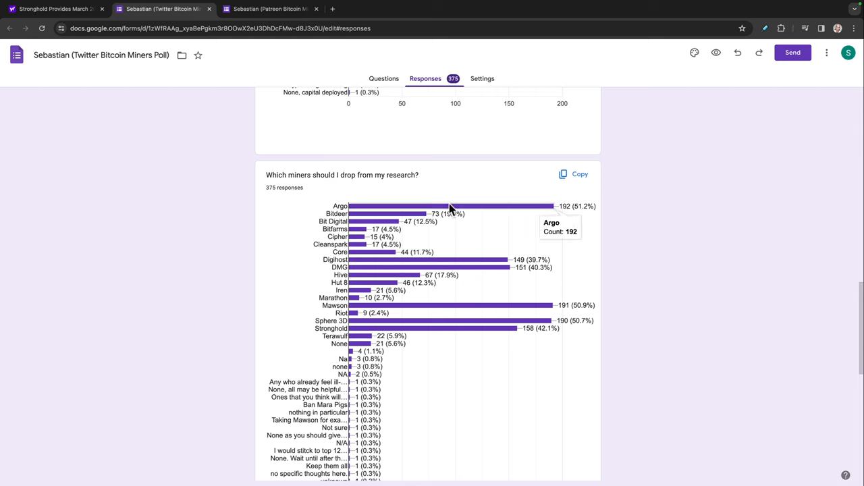
pyautogui.moveTo(238, 228)
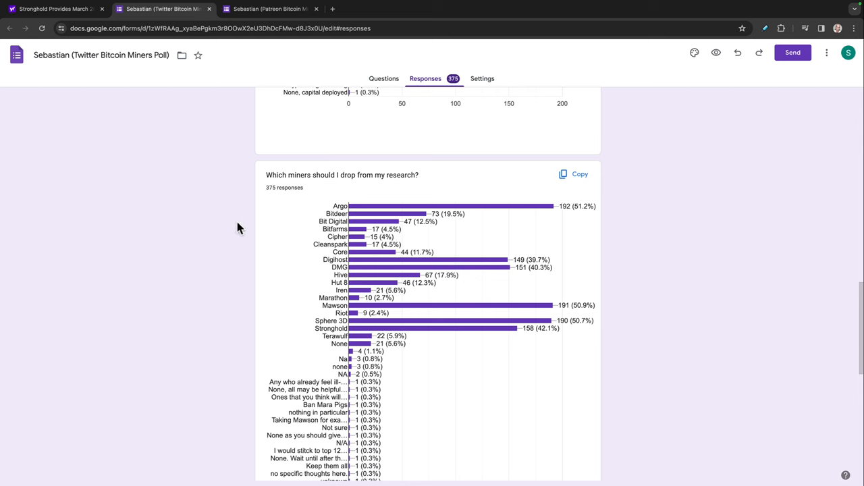
pyautogui.moveTo(236, 246)
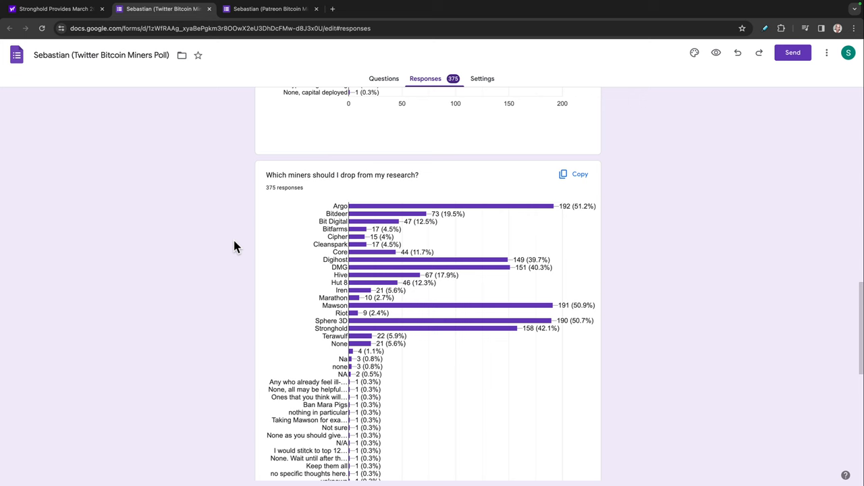
pyautogui.scroll(-3)
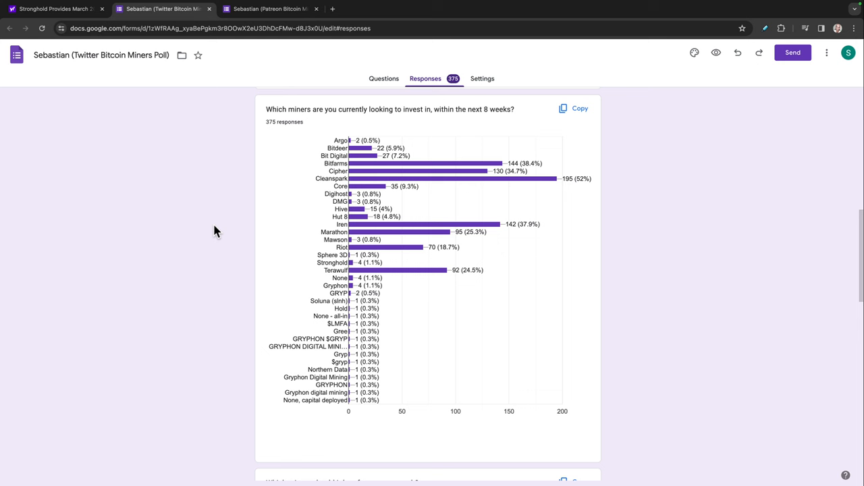
pyautogui.moveTo(213, 230)
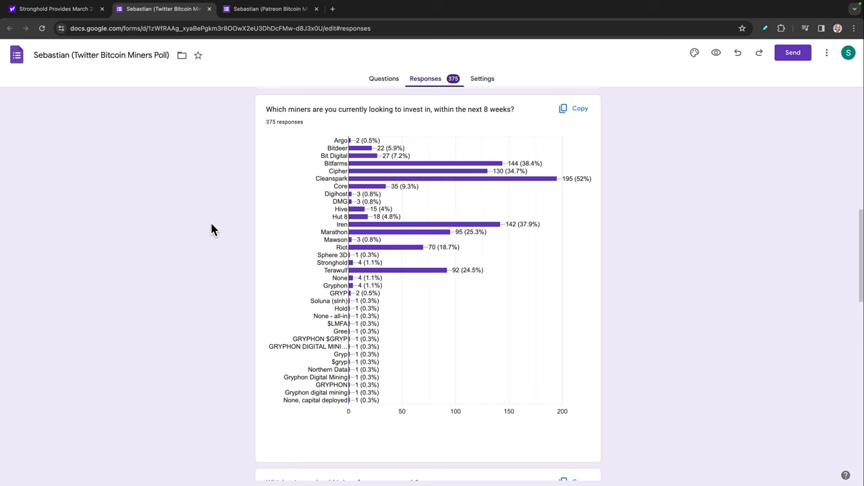
pyautogui.moveTo(208, 206)
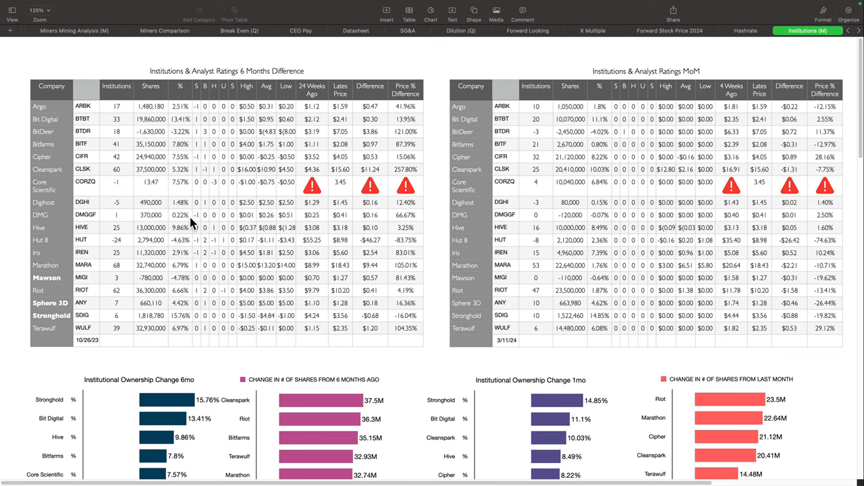
pyautogui.moveTo(113, 265)
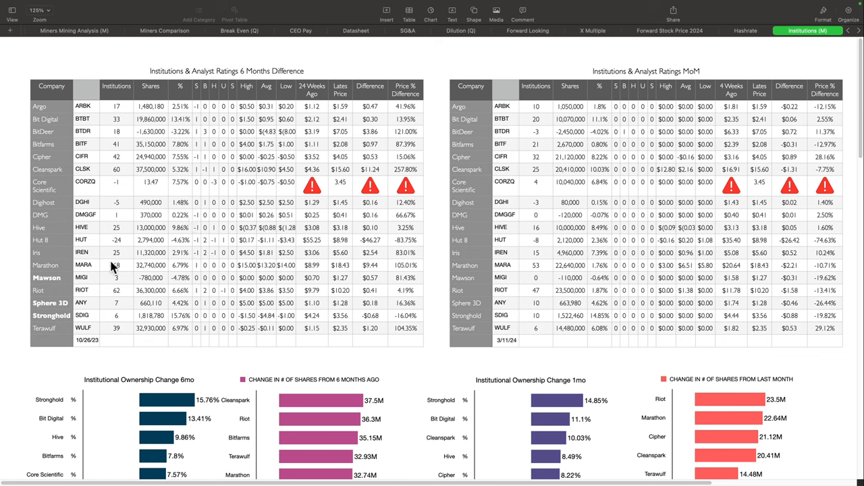
pyautogui.moveTo(110, 263)
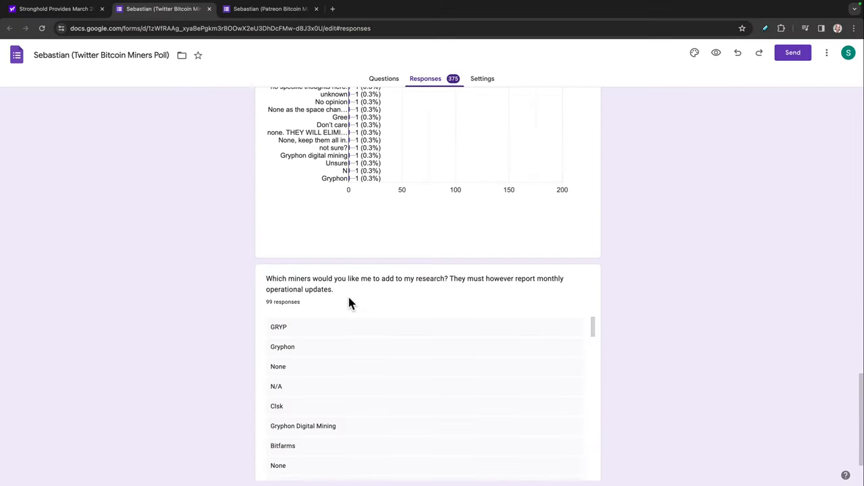
pyautogui.moveTo(436, 288)
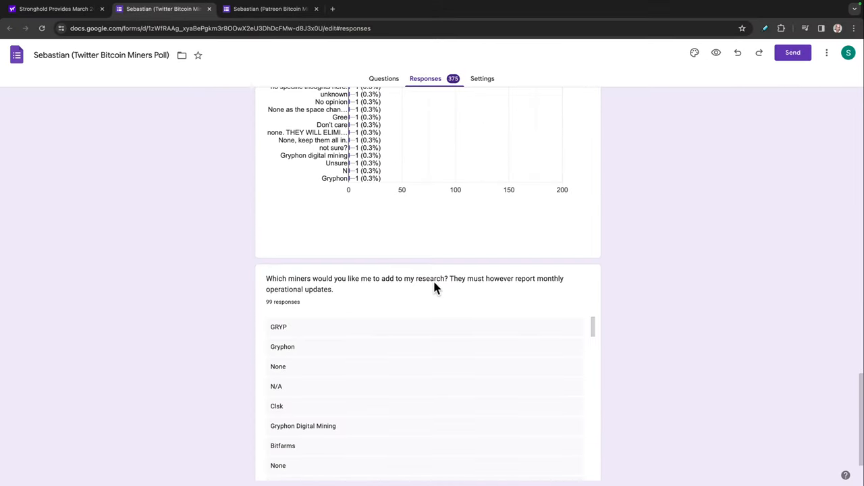
pyautogui.moveTo(543, 287)
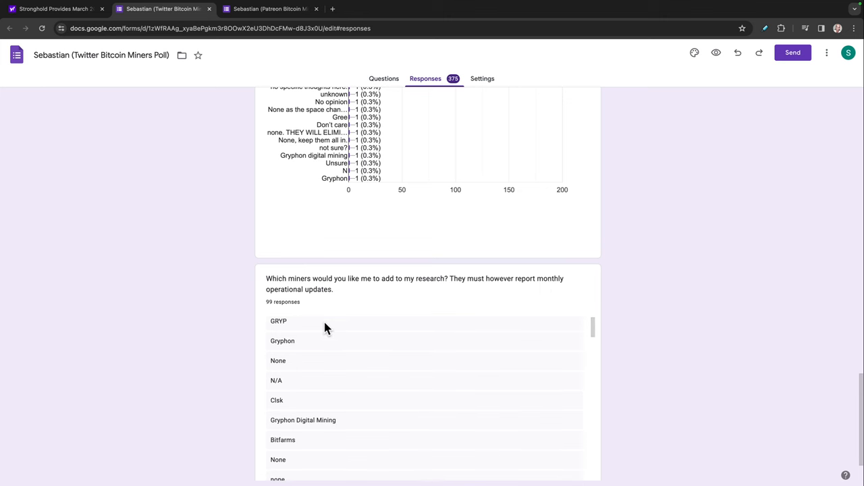
# Step: Scroll through the add-miners suggestions such as Gryphon Digital Mining, Bitfarms and Sato
pyautogui.scroll(-3)
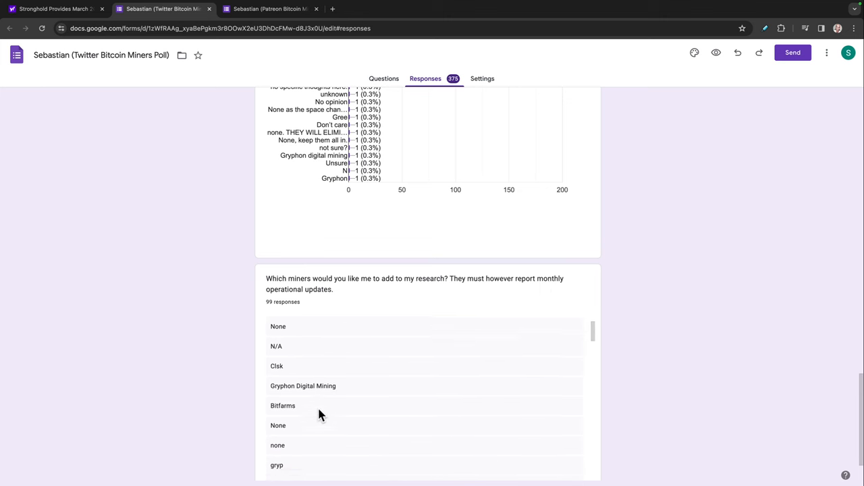
pyautogui.scroll(-3)
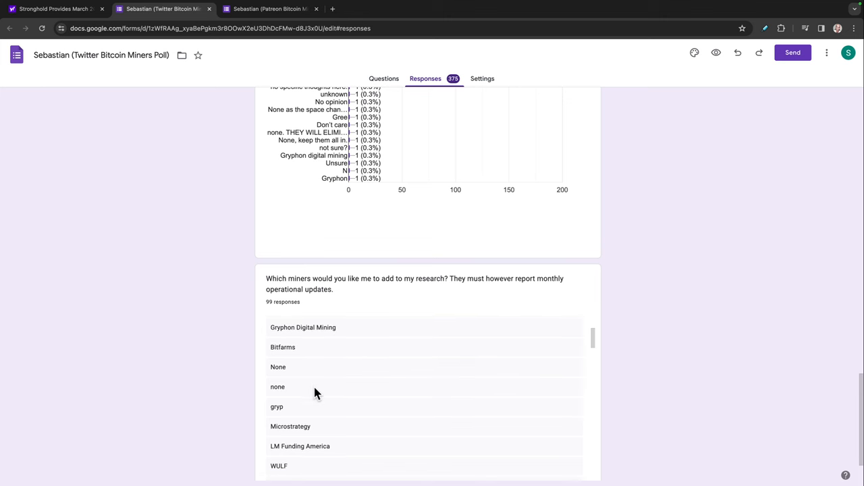
pyautogui.scroll(-3)
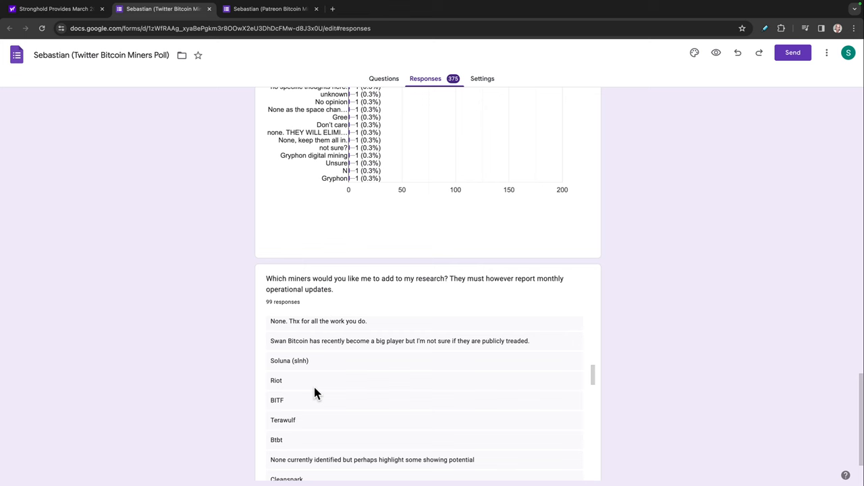
pyautogui.scroll(-3)
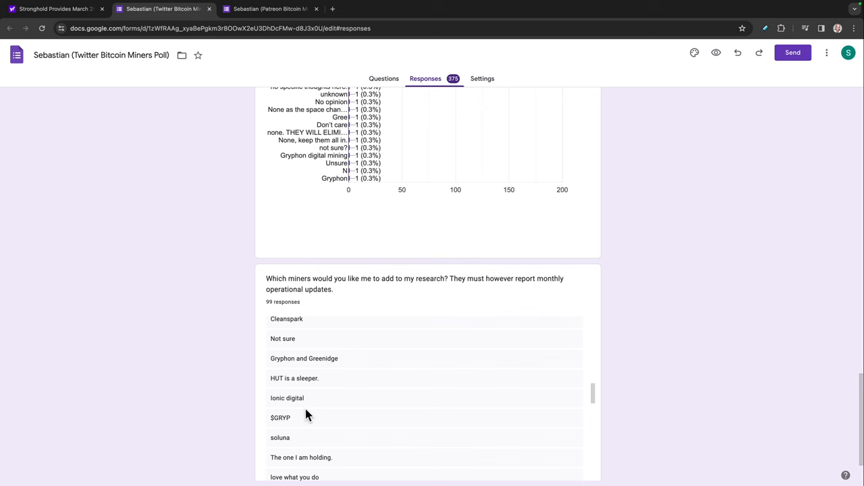
pyautogui.scroll(-3)
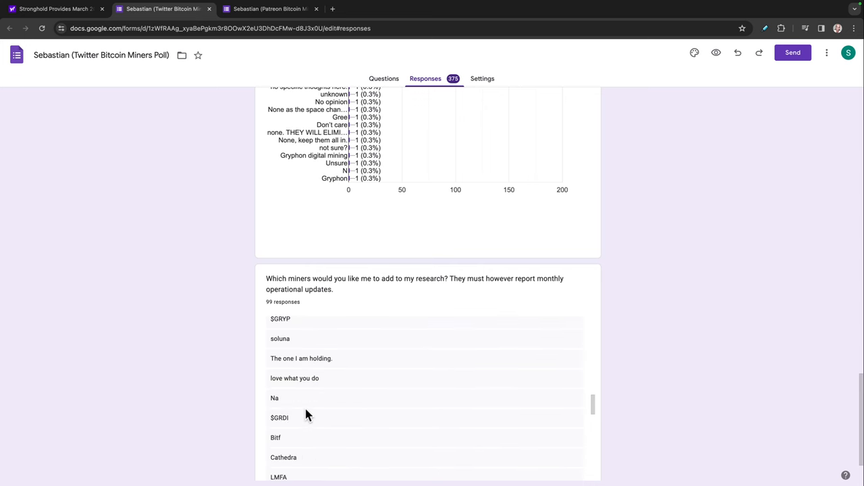
pyautogui.scroll(-3)
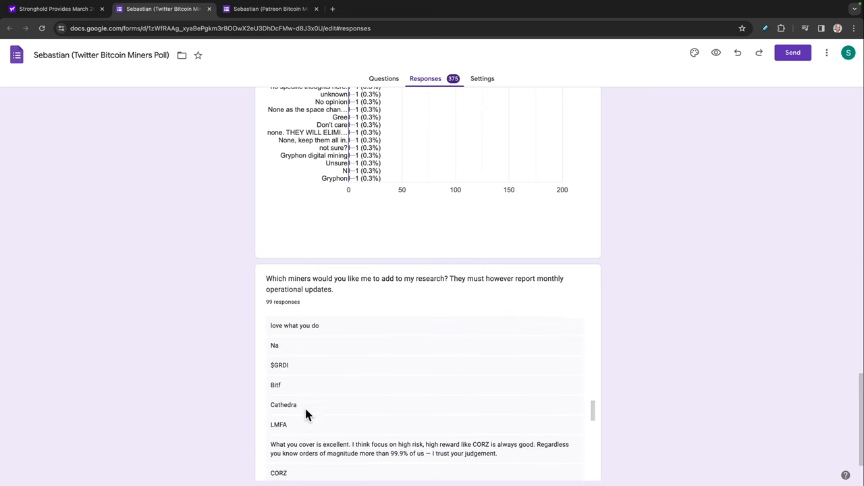
pyautogui.scroll(-3)
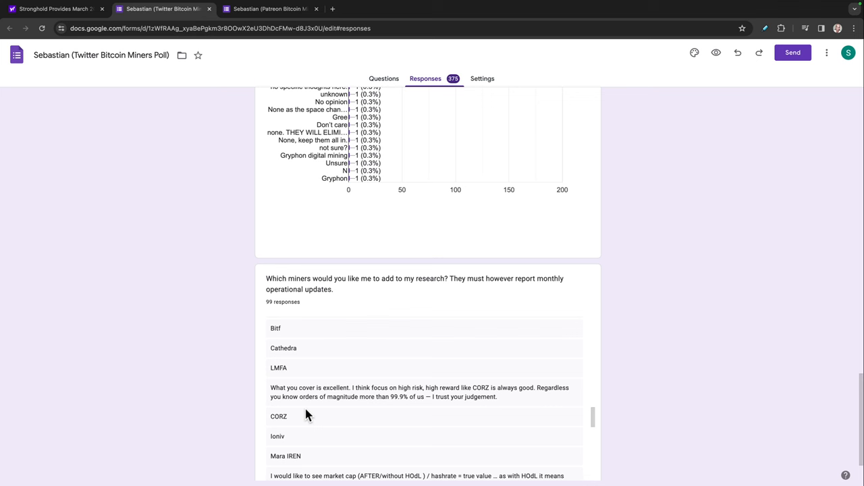
pyautogui.scroll(-3)
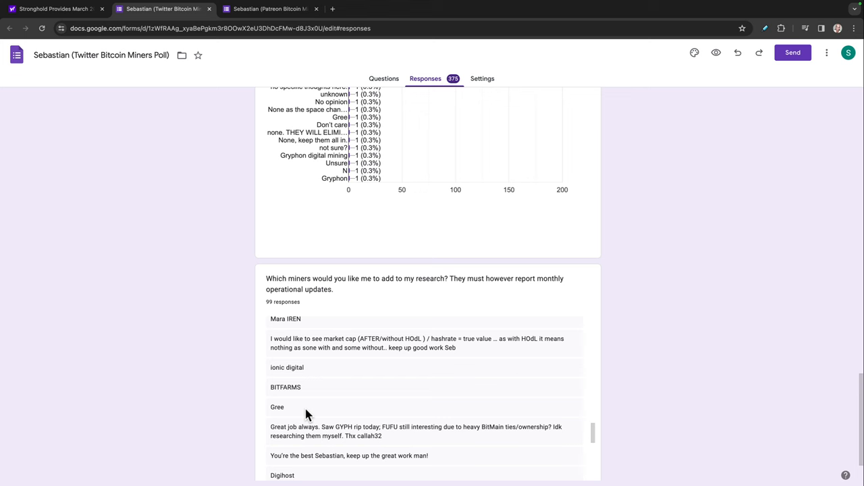
pyautogui.scroll(-3)
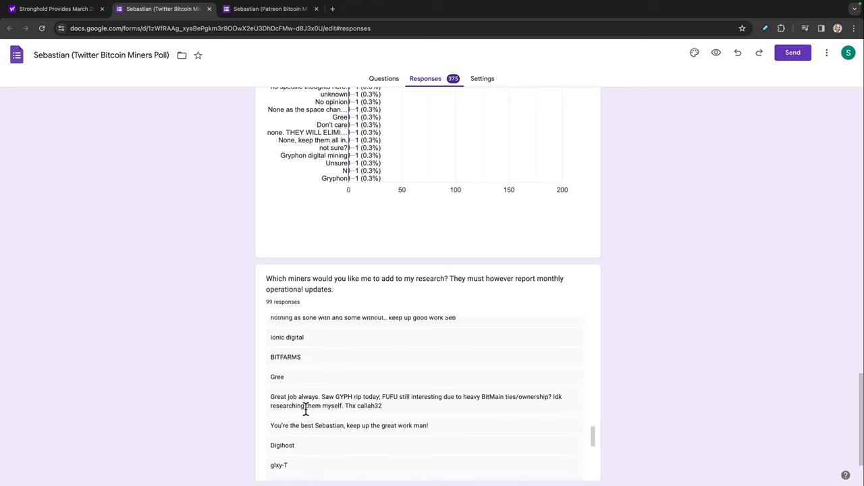
pyautogui.scroll(-3)
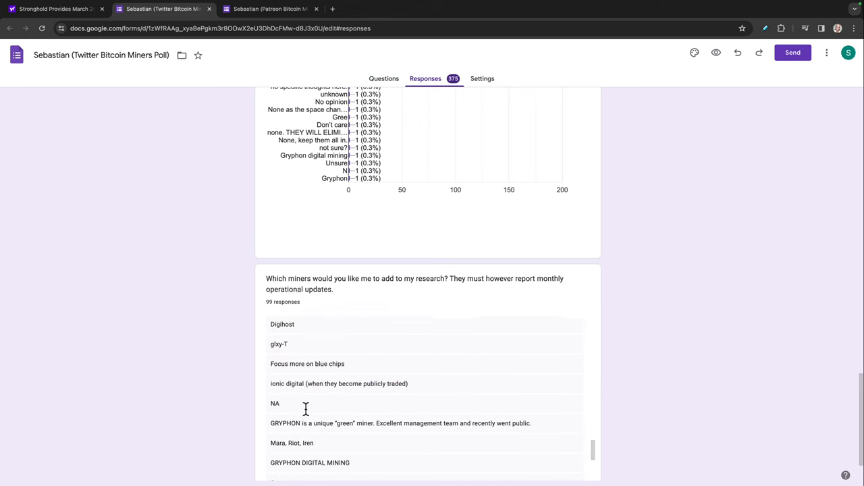
pyautogui.scroll(-3)
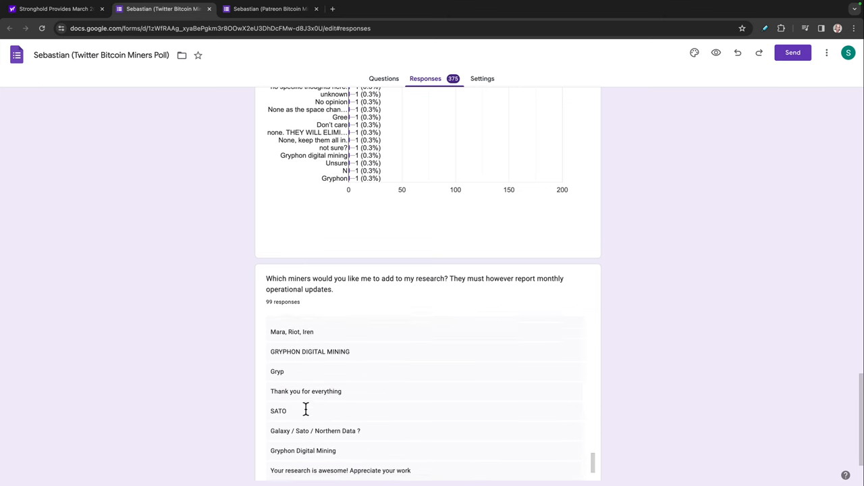
pyautogui.scroll(-3)
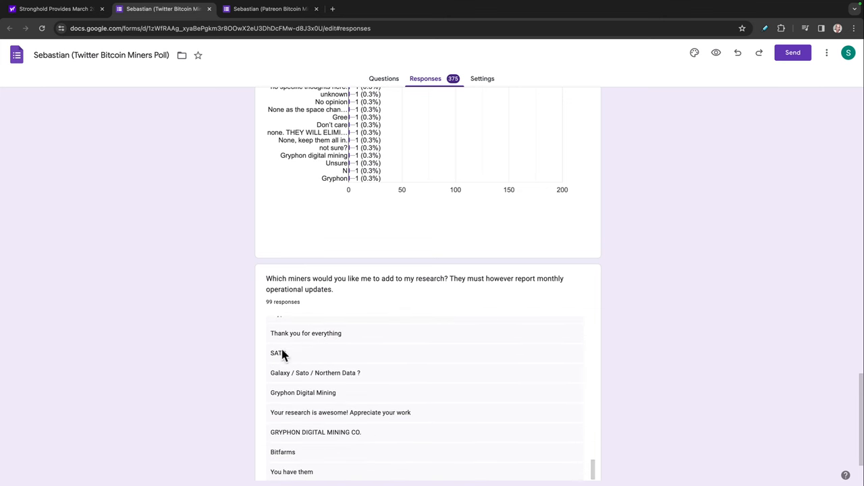
pyautogui.moveTo(321, 438)
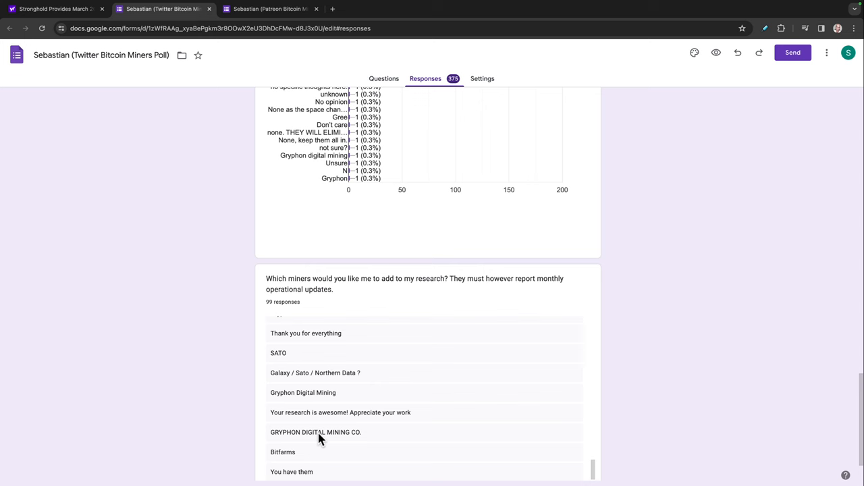
pyautogui.scroll(-3)
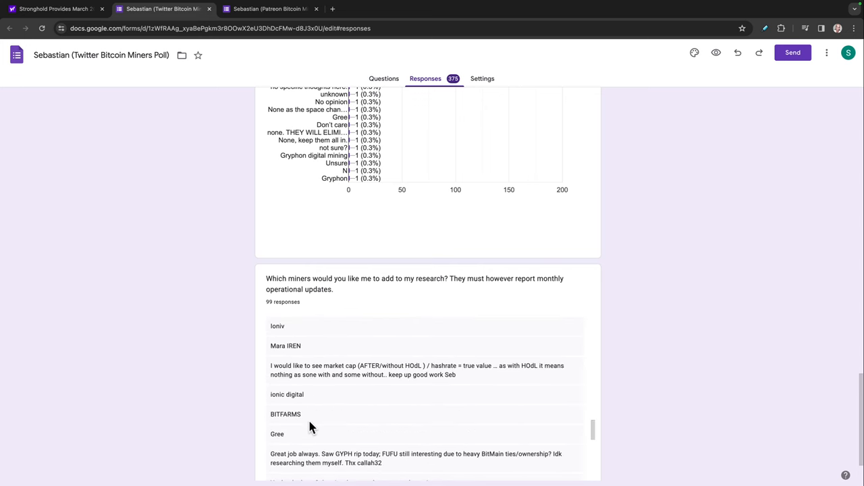
pyautogui.scroll(-3)
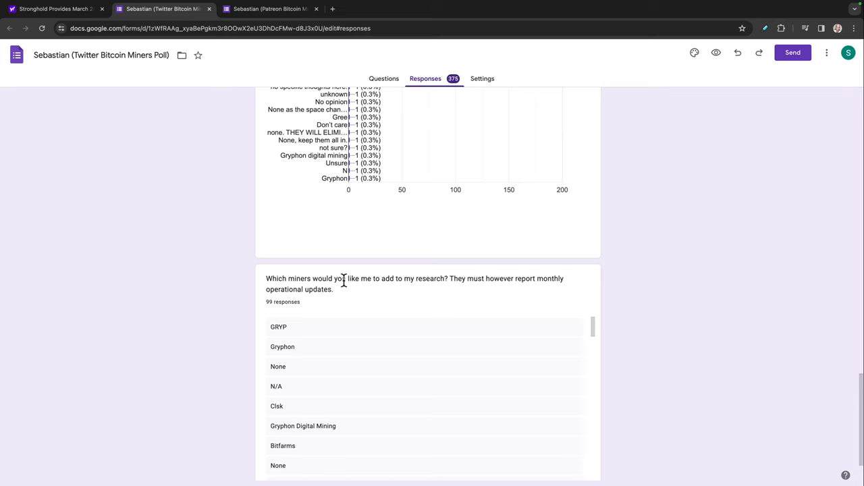
pyautogui.moveTo(161, 173)
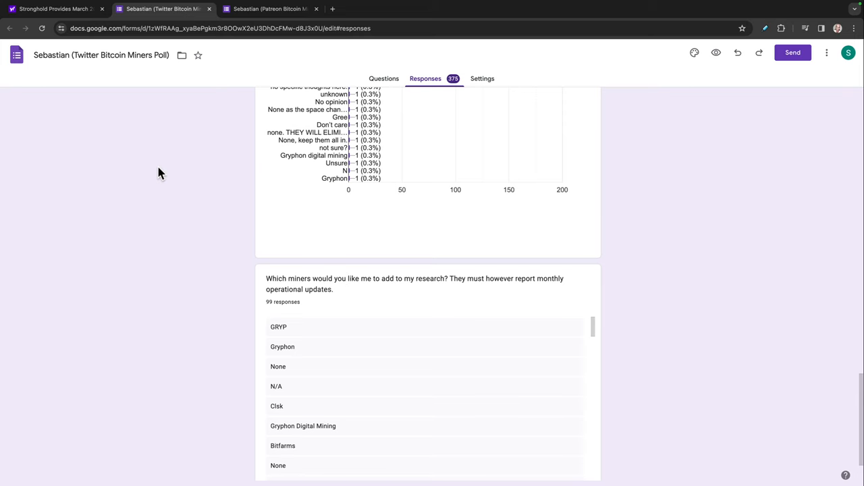
pyautogui.moveTo(160, 170)
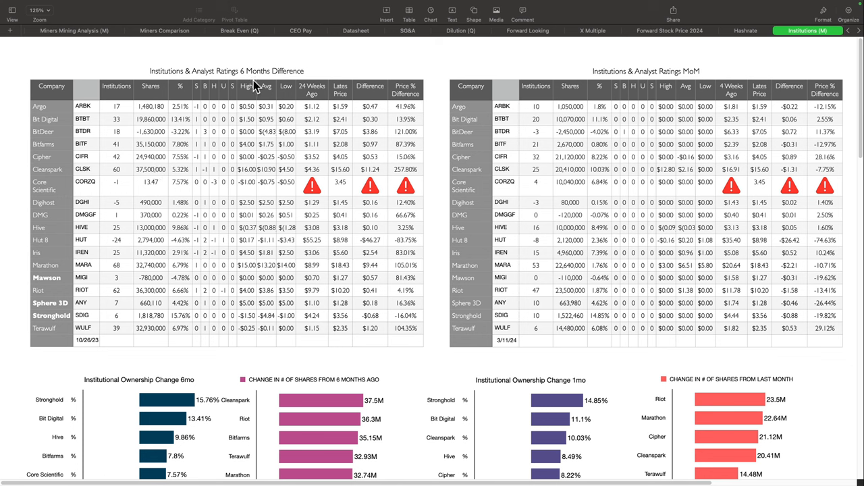
pyautogui.moveTo(266, 88)
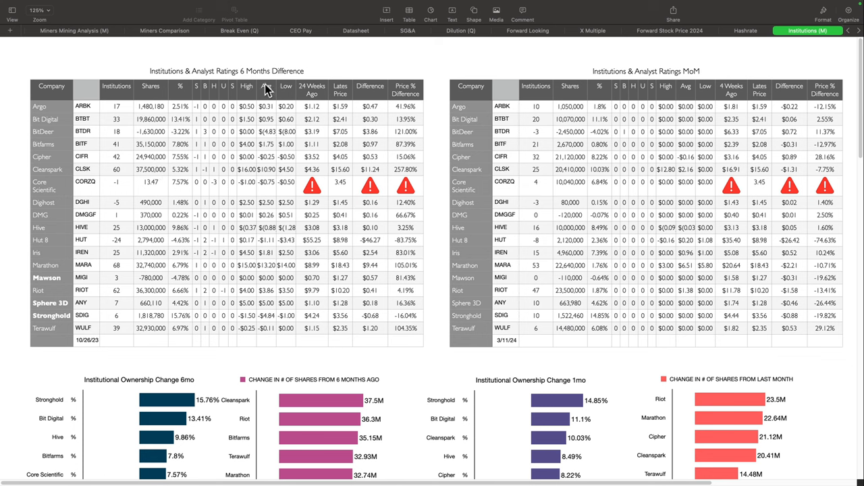
pyautogui.moveTo(263, 91)
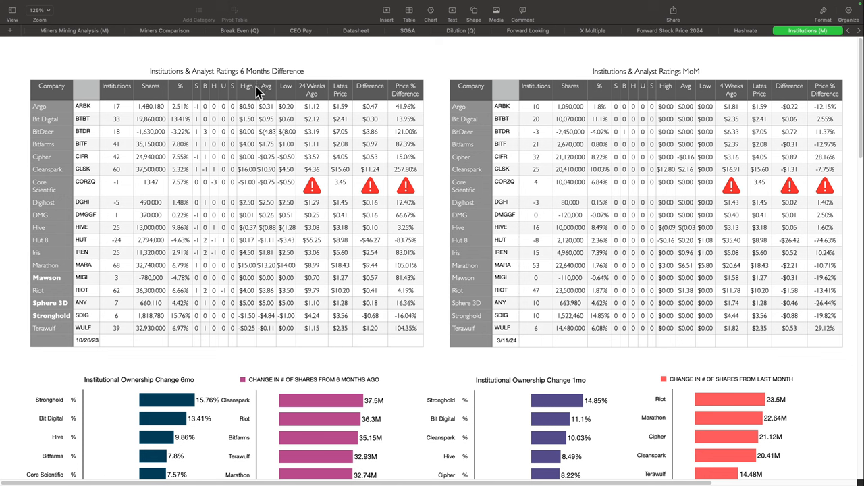
pyautogui.moveTo(123, 75)
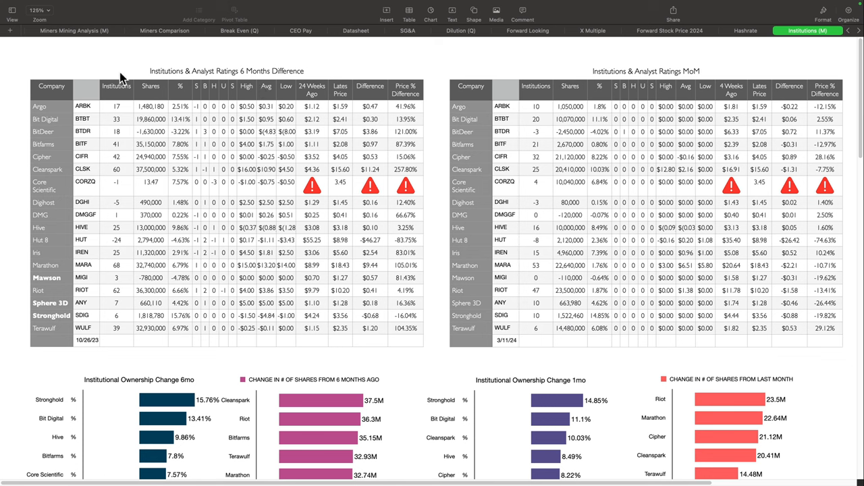
pyautogui.moveTo(110, 339)
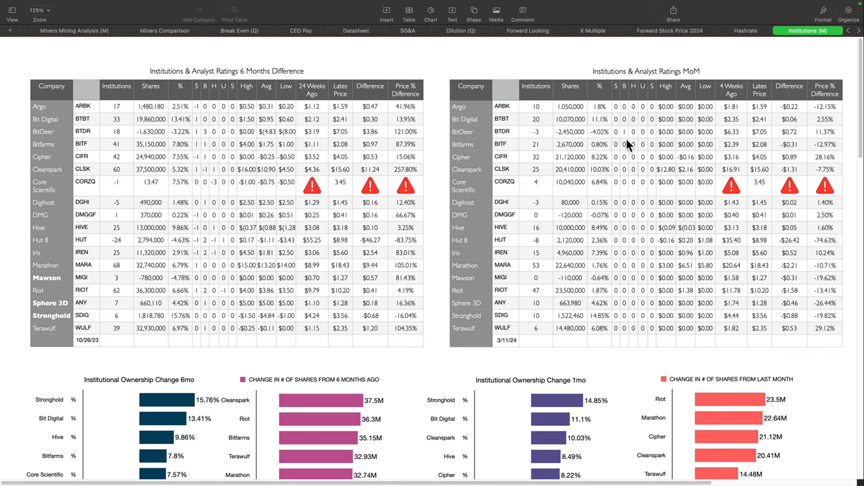
pyautogui.moveTo(707, 84)
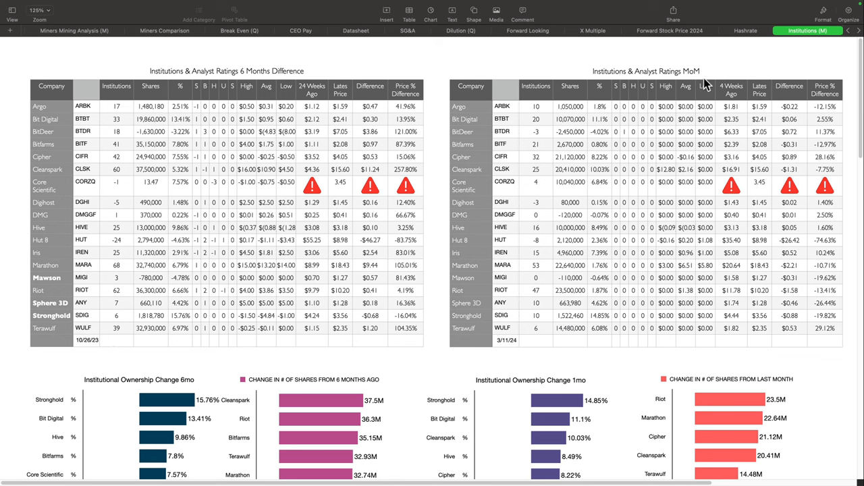
pyautogui.moveTo(571, 243)
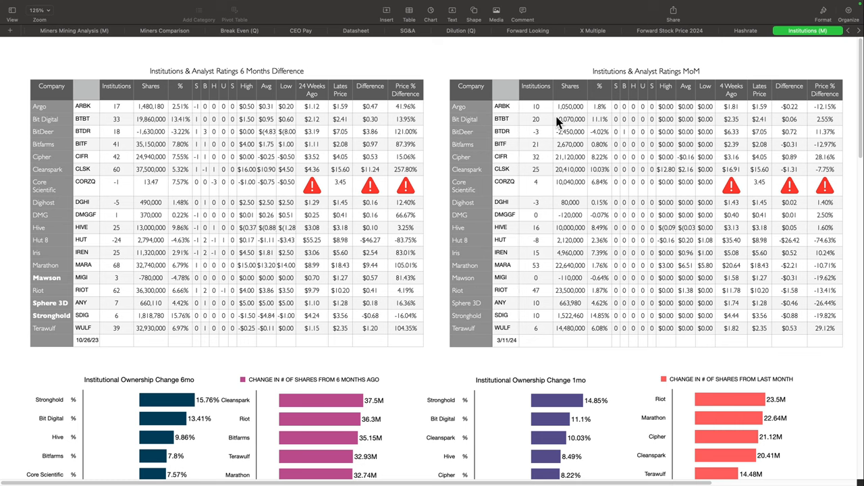
pyautogui.moveTo(558, 126)
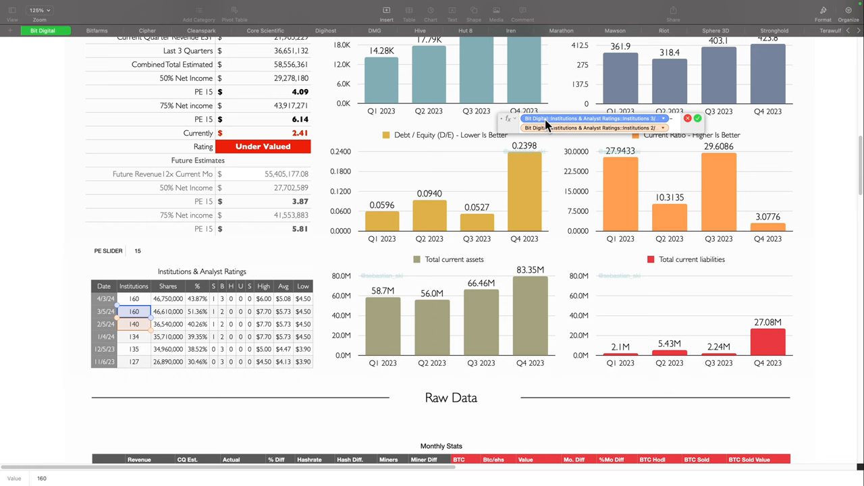
# Step: Repoint MoM institution formulas for Bit Digital, Bitfarms, Cipher, Cleanspark and Core Scientific to the newest ratings rows
pyautogui.click(134, 299)
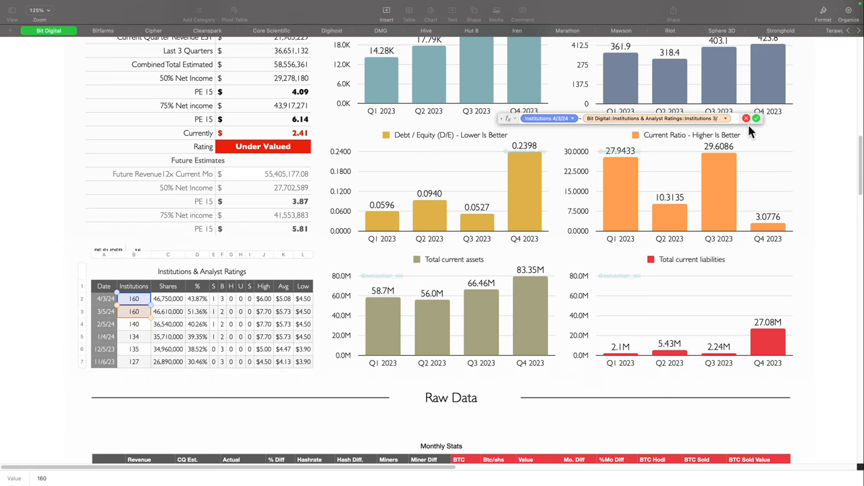
pyautogui.click(807, 31)
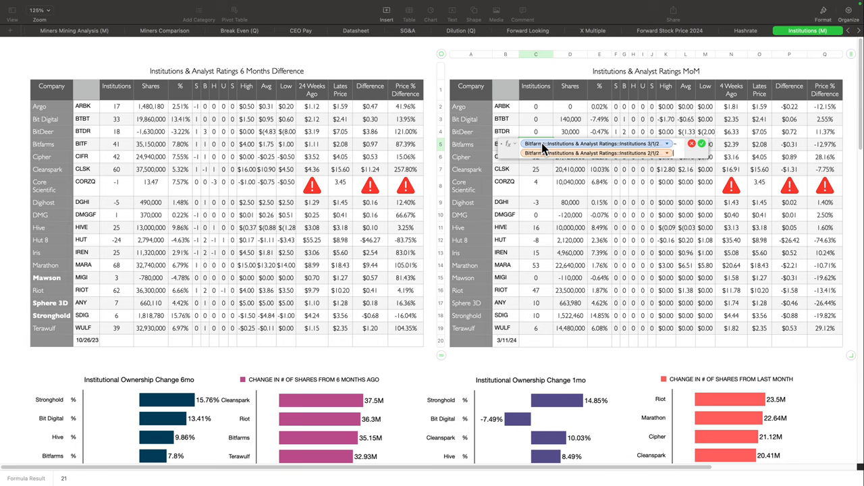
pyautogui.click(47, 30)
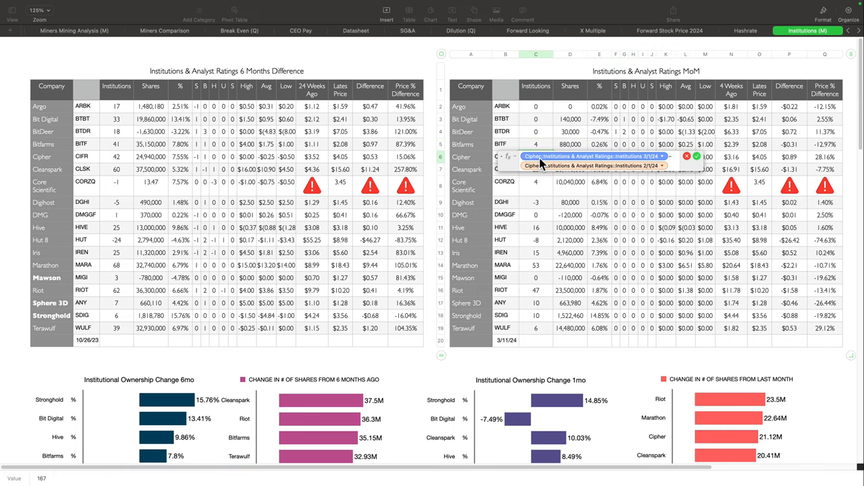
pyautogui.click(45, 31)
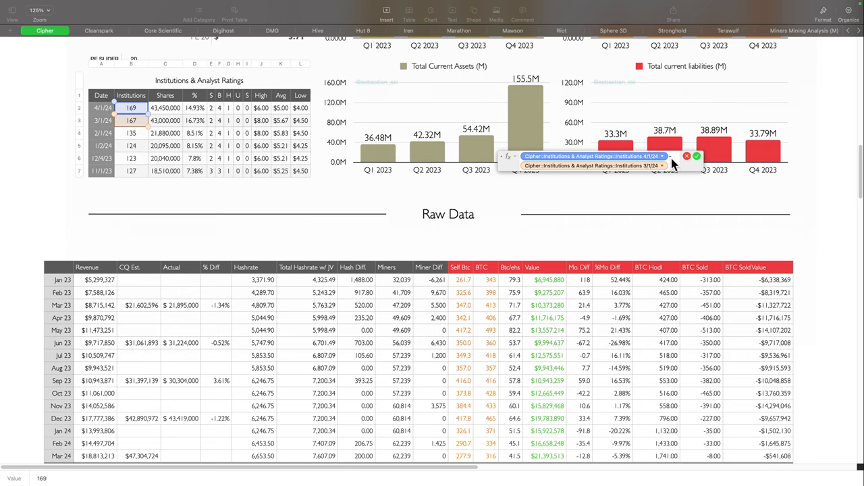
pyautogui.click(807, 31)
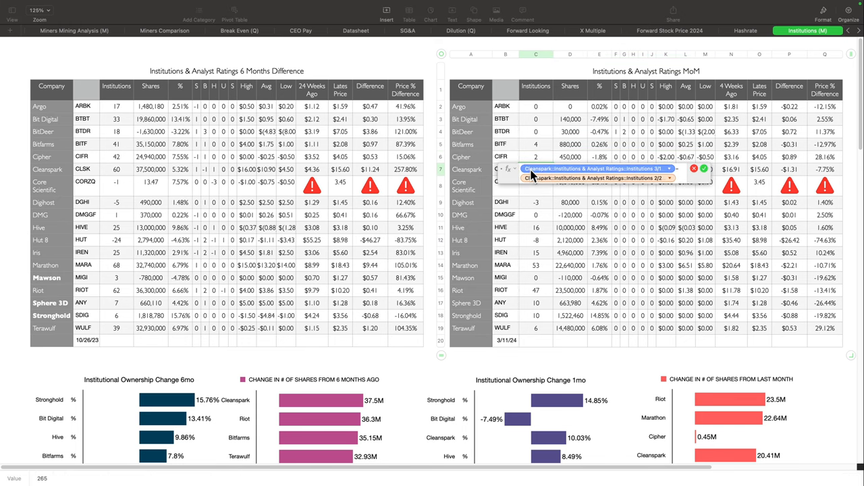
pyautogui.click(50, 30)
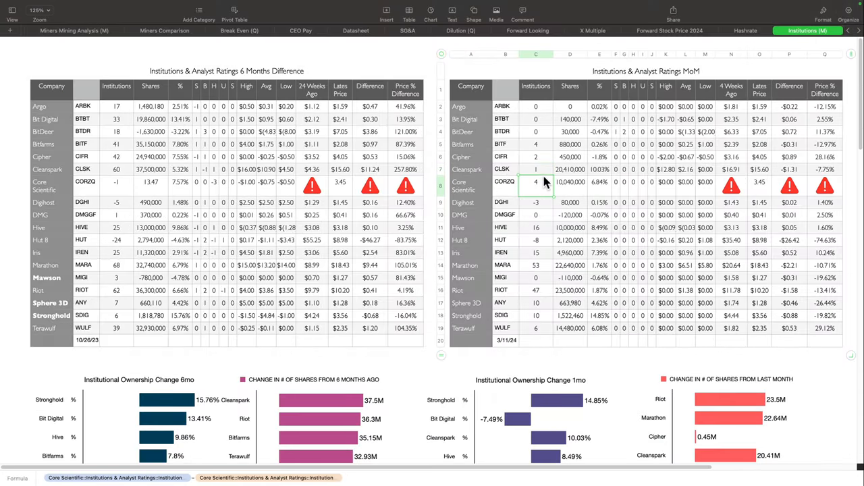
pyautogui.click(570, 157)
pyautogui.write('0')
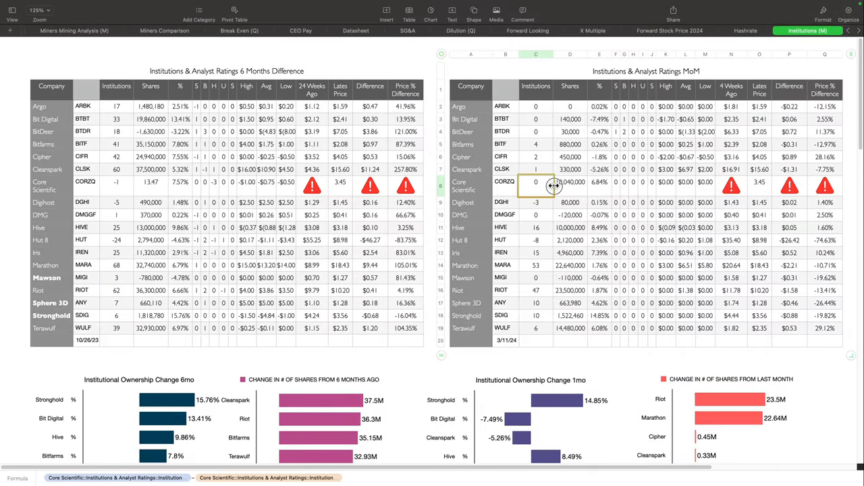
pyautogui.click(535, 203)
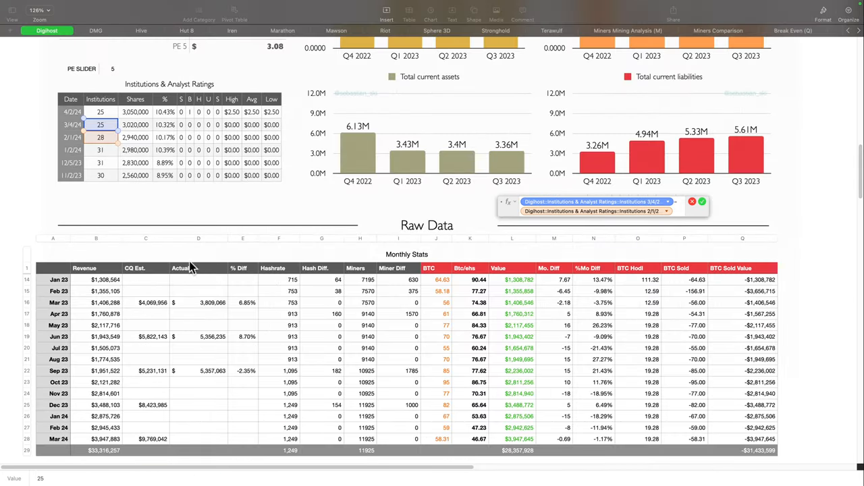
# Step: Repoint the Digihost, DMG, Iris and Marathon institution formulas to their two latest months
pyautogui.click(101, 112)
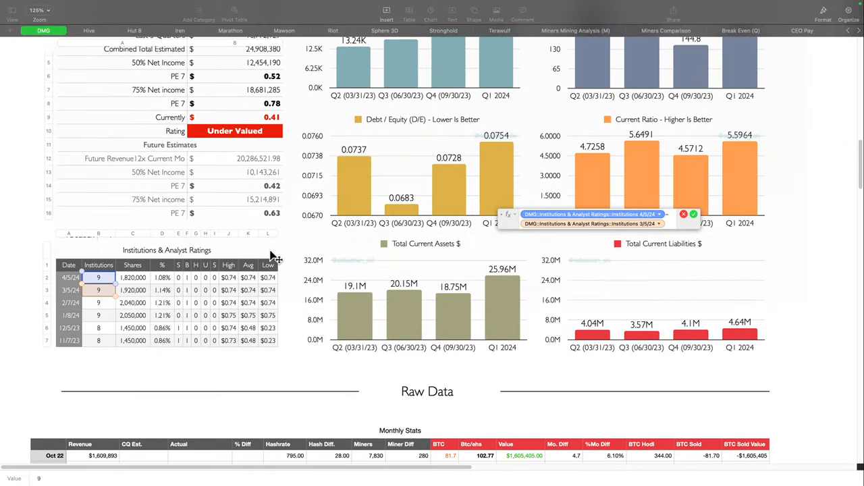
pyautogui.click(807, 30)
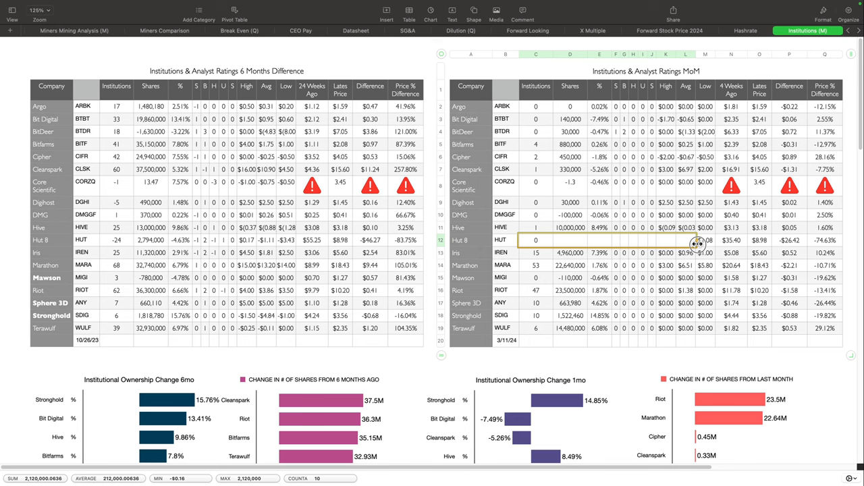
pyautogui.click(43, 31)
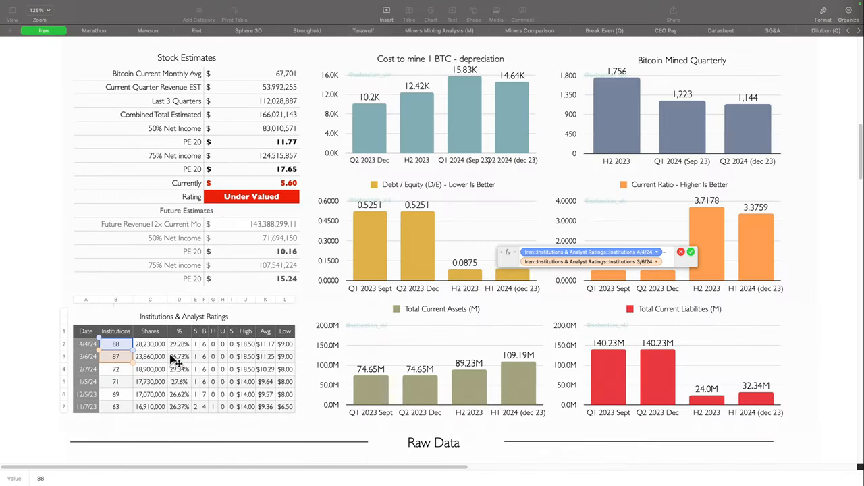
pyautogui.click(808, 30)
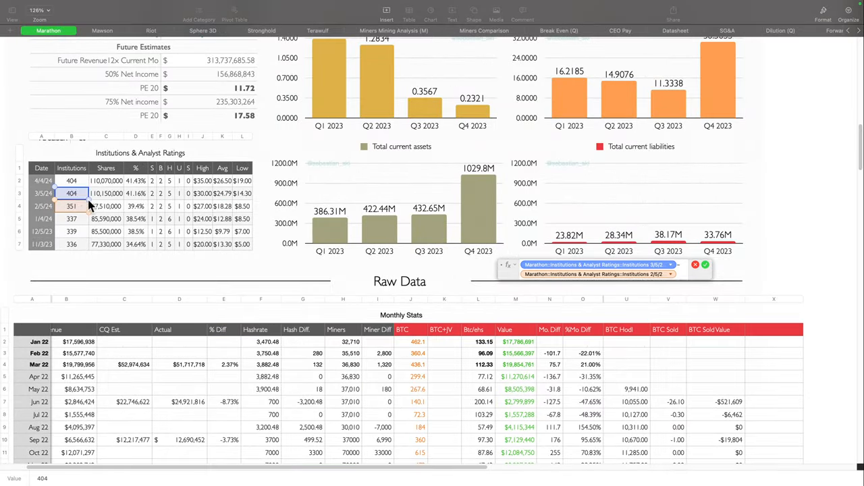
pyautogui.click(71, 181)
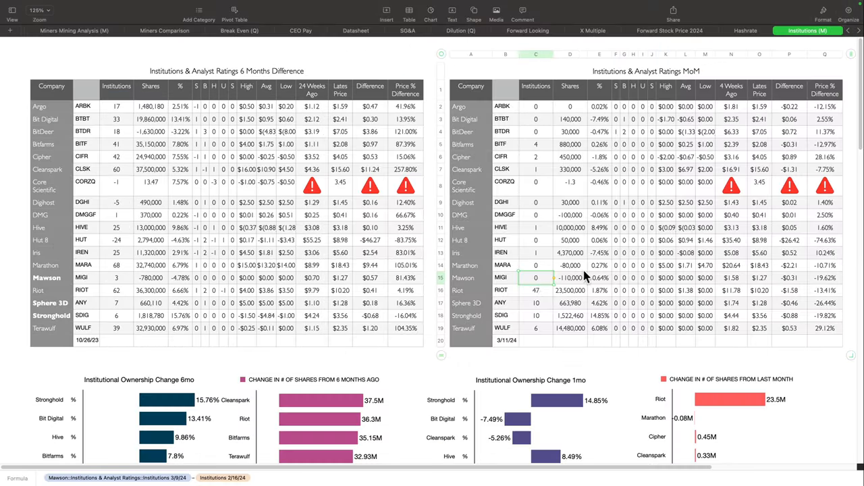
# Step: Update the Mawson, Riot, Sphere 3D, Stronghold and Terawulf formulas, with Terawulf showing -1
pyautogui.click(536, 290)
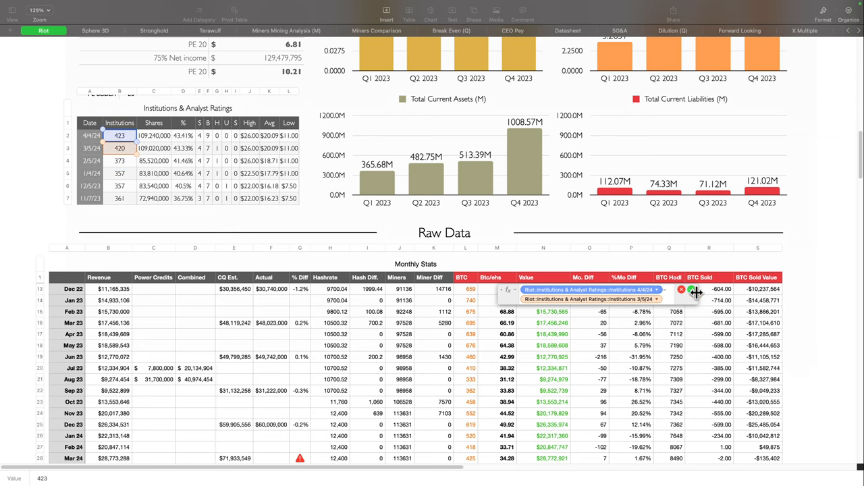
pyautogui.click(807, 30)
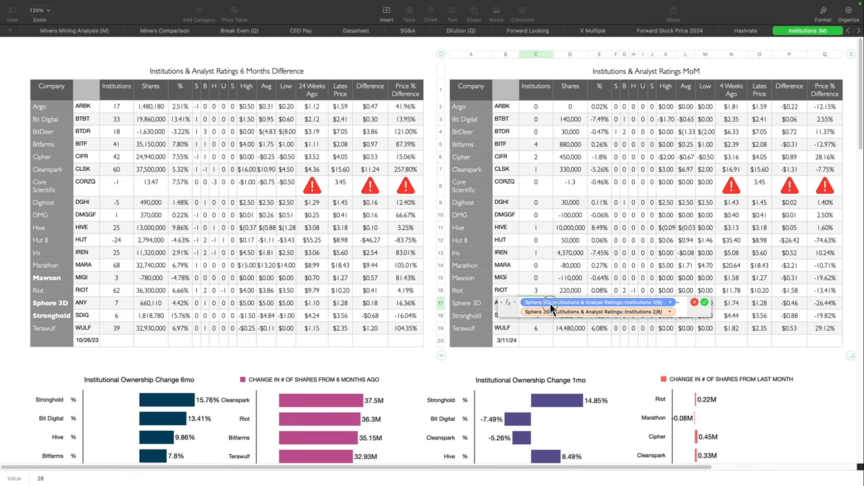
pyautogui.click(49, 30)
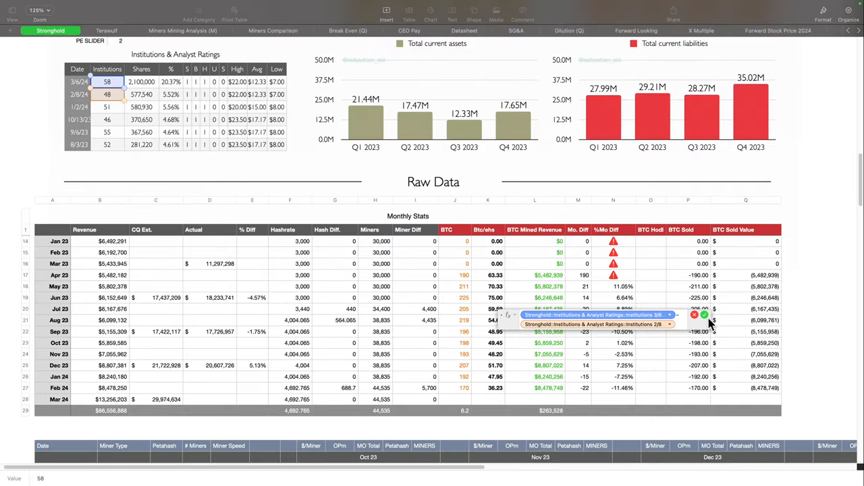
pyautogui.click(808, 31)
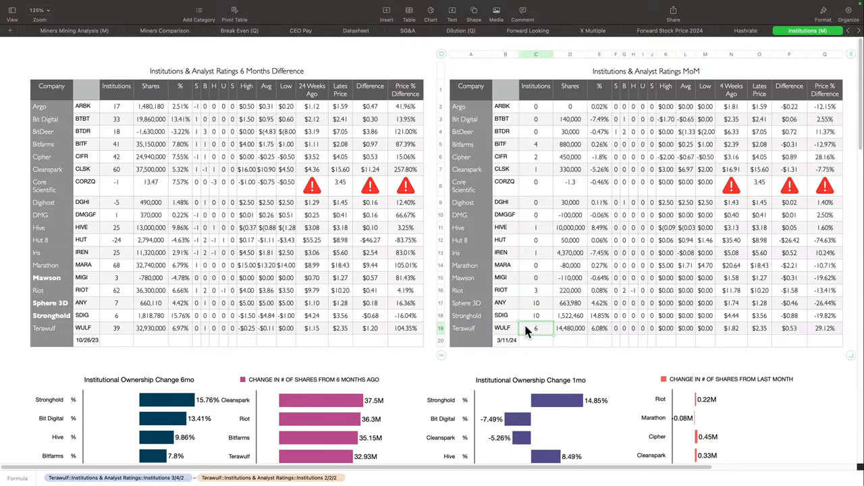
pyautogui.click(47, 30)
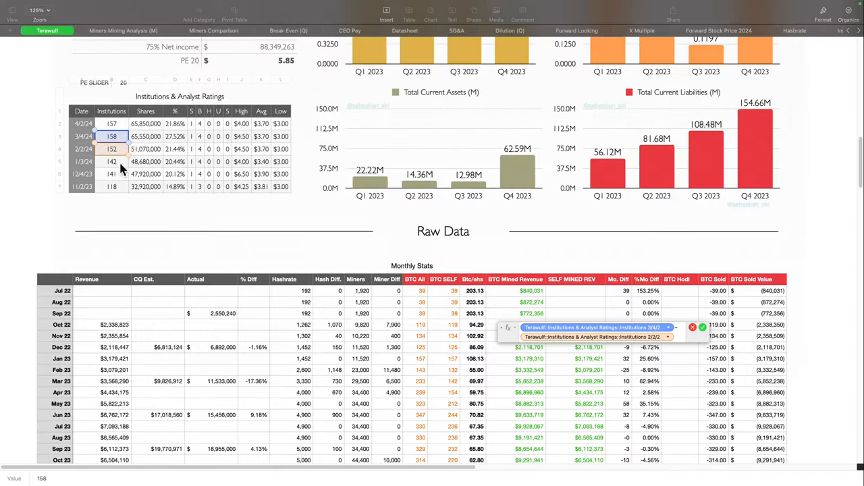
pyautogui.click(112, 123)
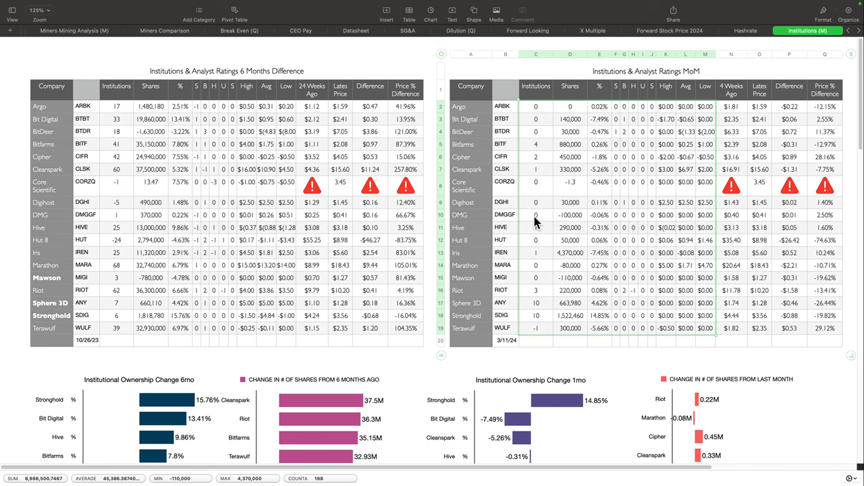
pyautogui.moveTo(513, 216)
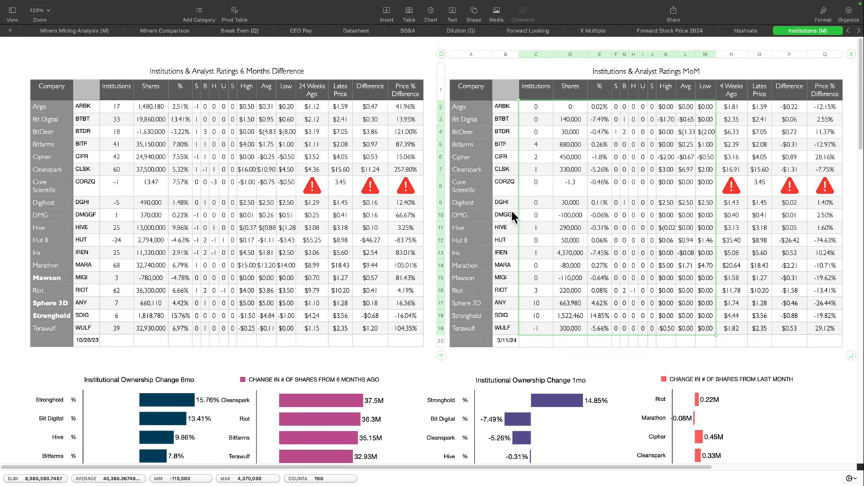
pyautogui.moveTo(135, 143)
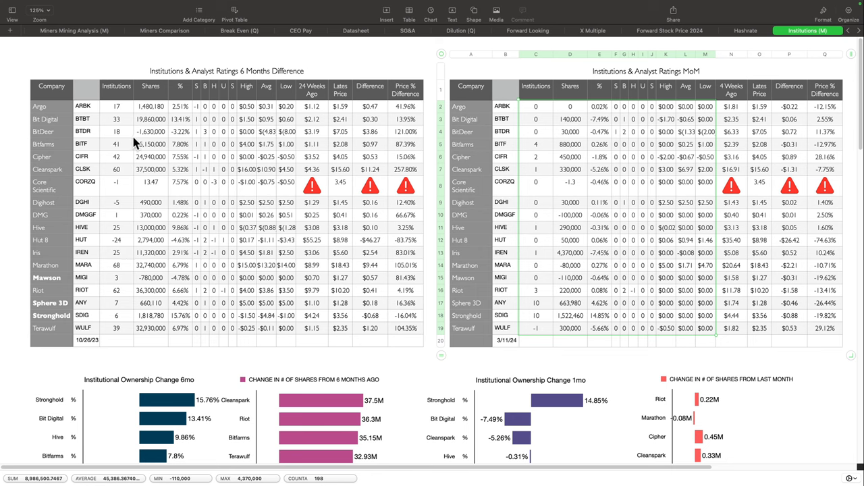
# Step: Sort the INSTIT MoM %-1 share changes descending so Iris leads at 4.37M
pyautogui.scroll(-3)
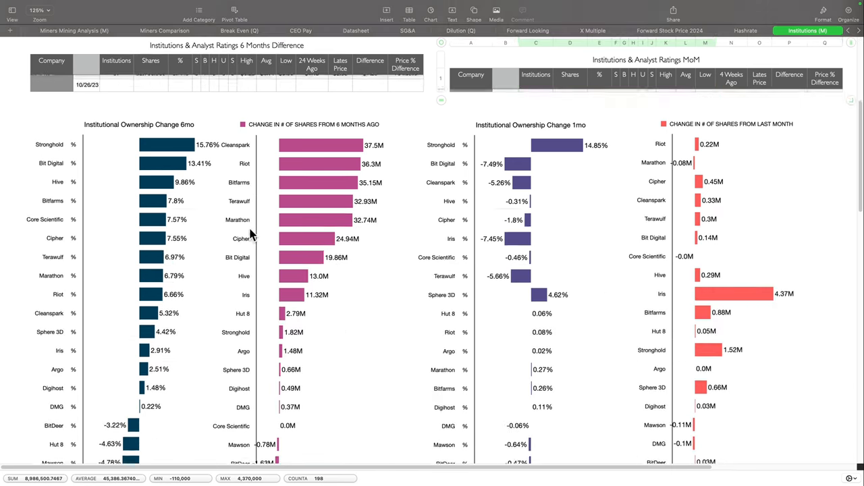
pyautogui.scroll(-3)
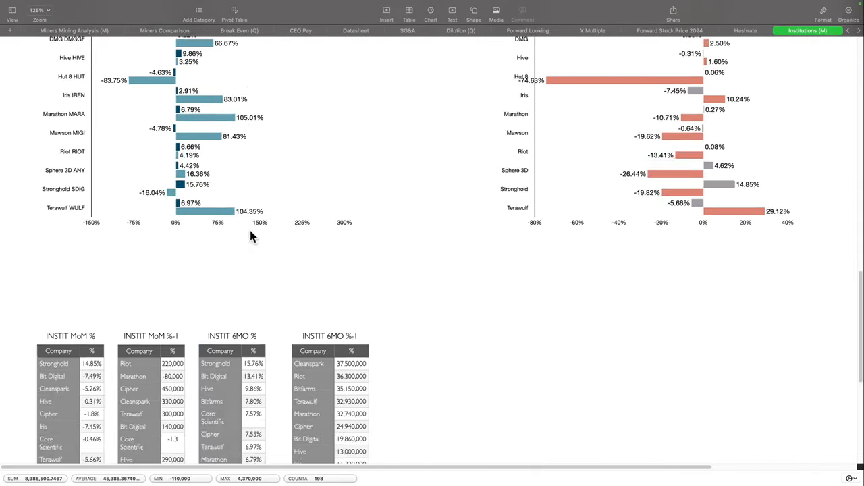
pyautogui.scroll(-3)
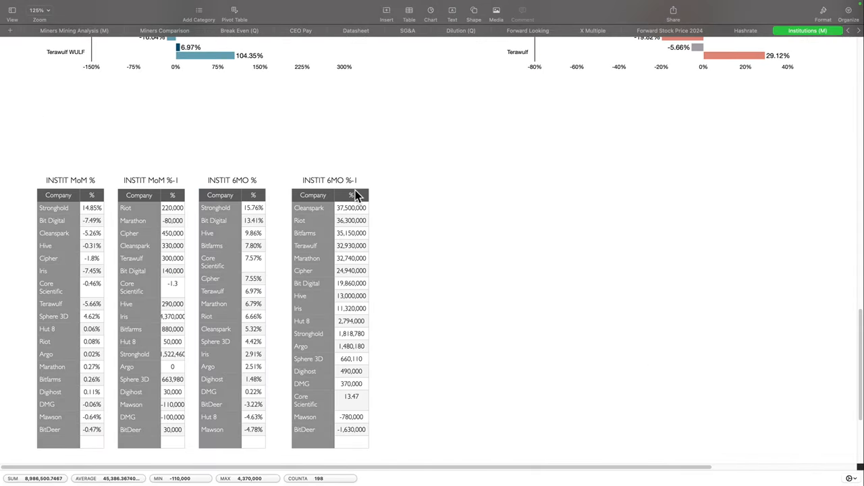
pyautogui.rightClick(351, 195)
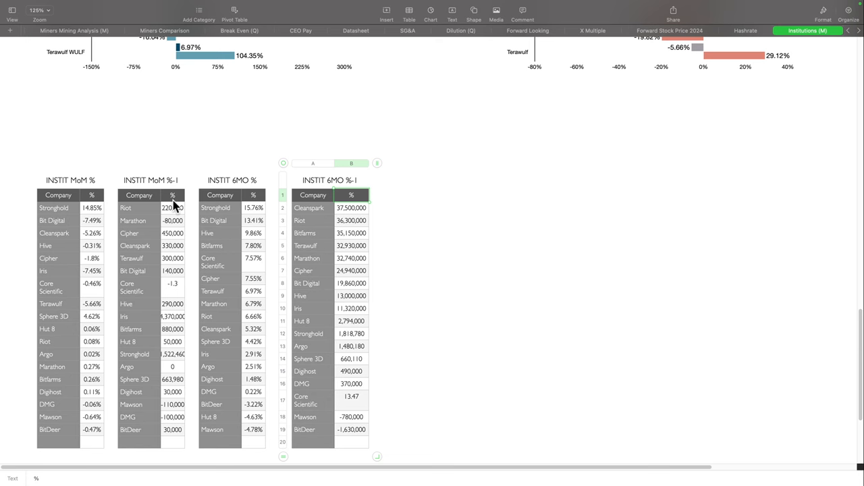
pyautogui.rightClick(219, 195)
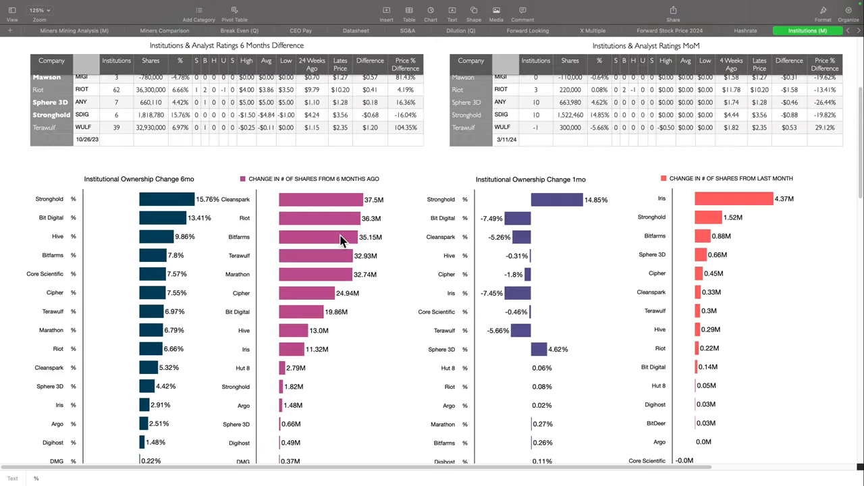
pyautogui.scroll(-3)
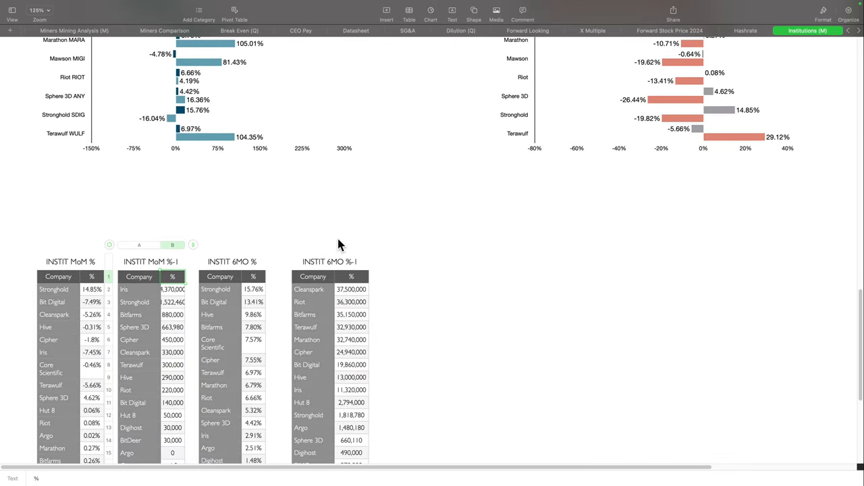
pyautogui.scroll(-3)
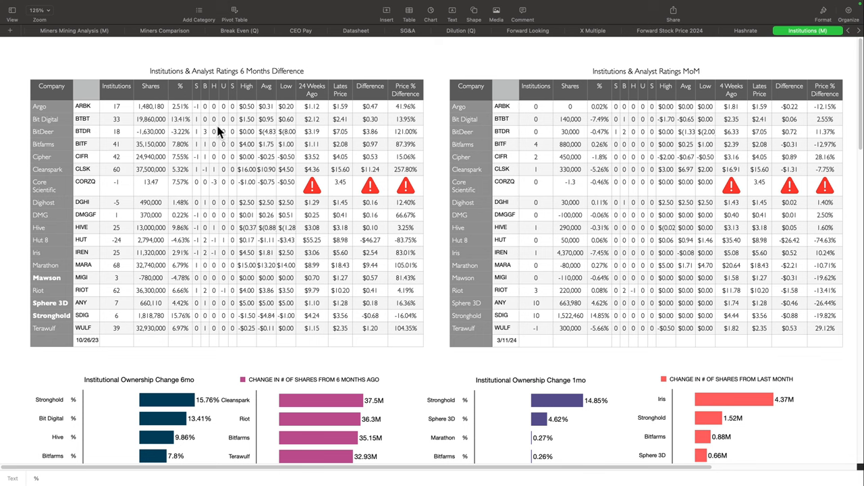
pyautogui.moveTo(170, 111)
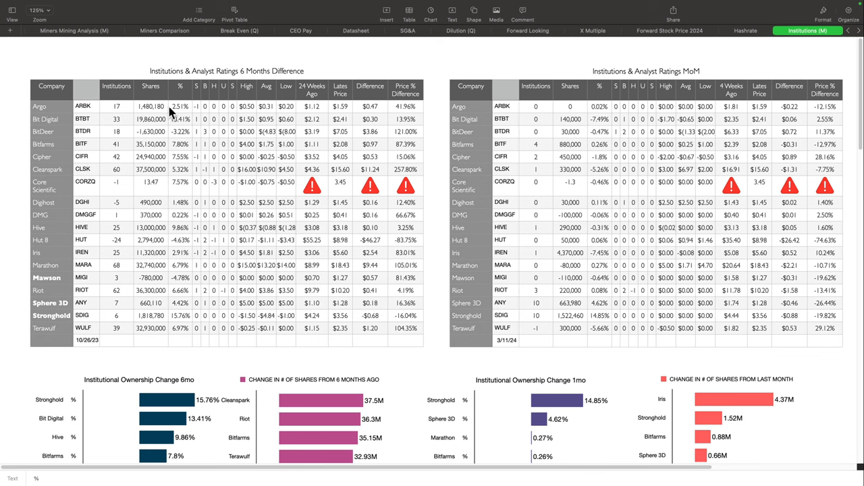
pyautogui.moveTo(326, 439)
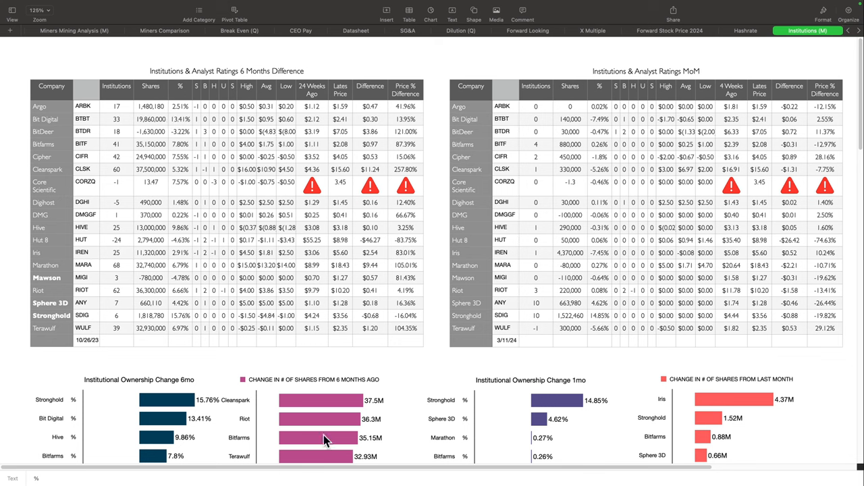
pyautogui.moveTo(258, 102)
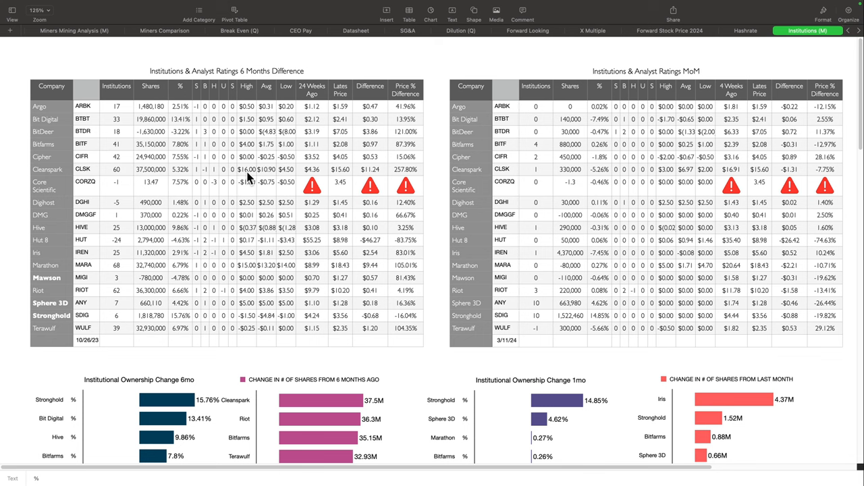
pyautogui.moveTo(265, 177)
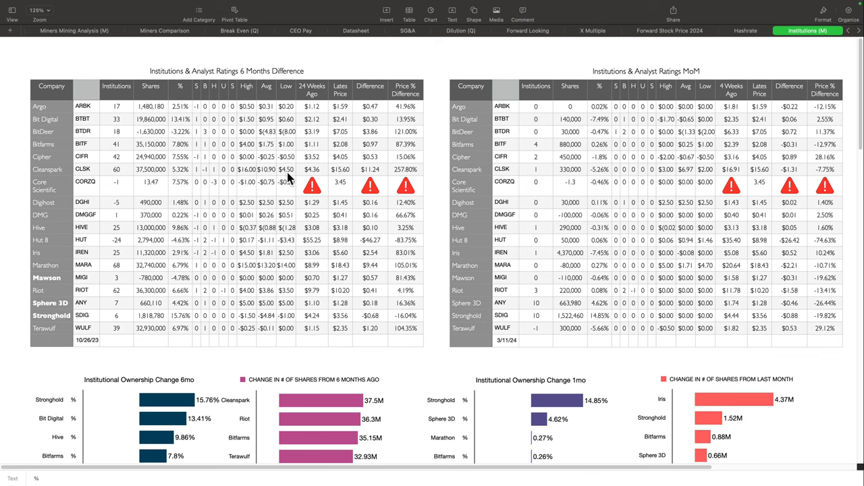
pyautogui.moveTo(264, 177)
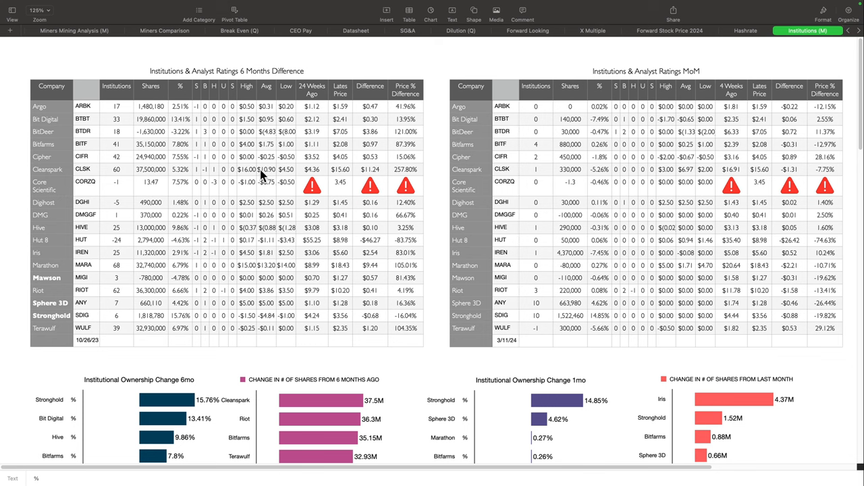
pyautogui.moveTo(251, 279)
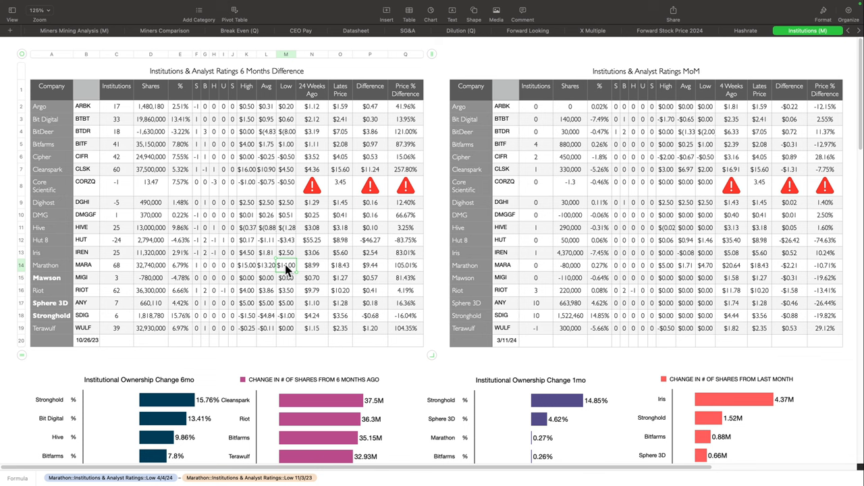
pyautogui.moveTo(246, 296)
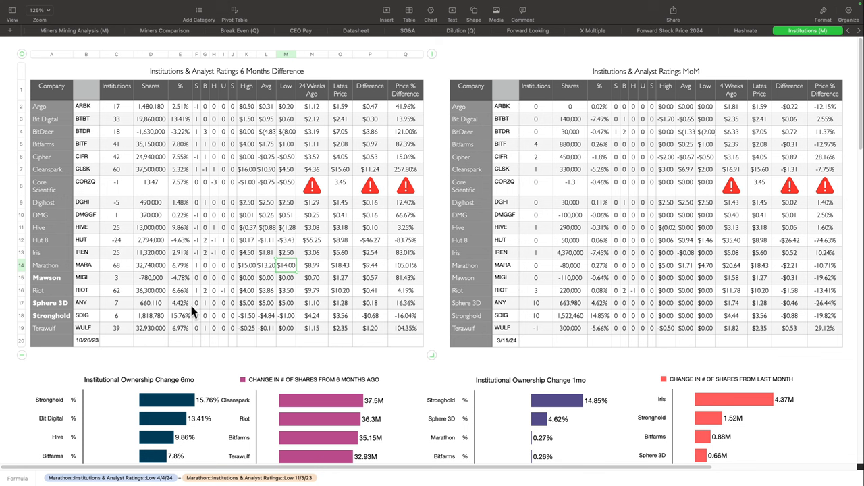
pyautogui.moveTo(262, 311)
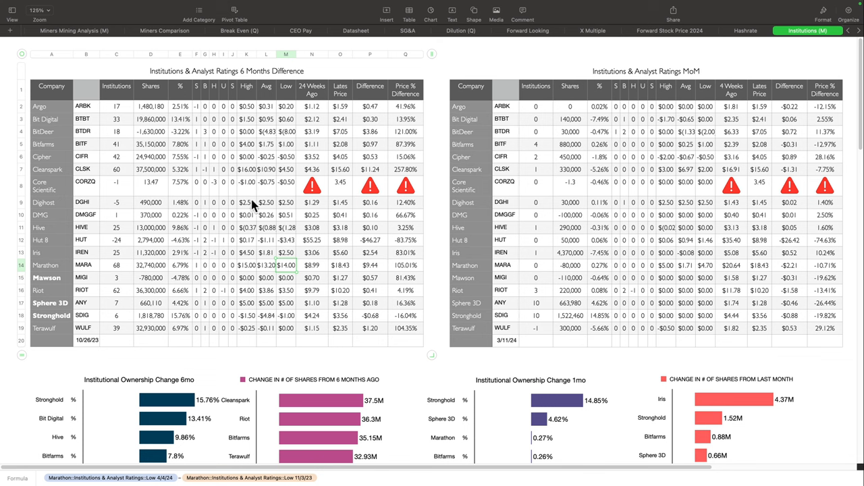
pyautogui.moveTo(251, 147)
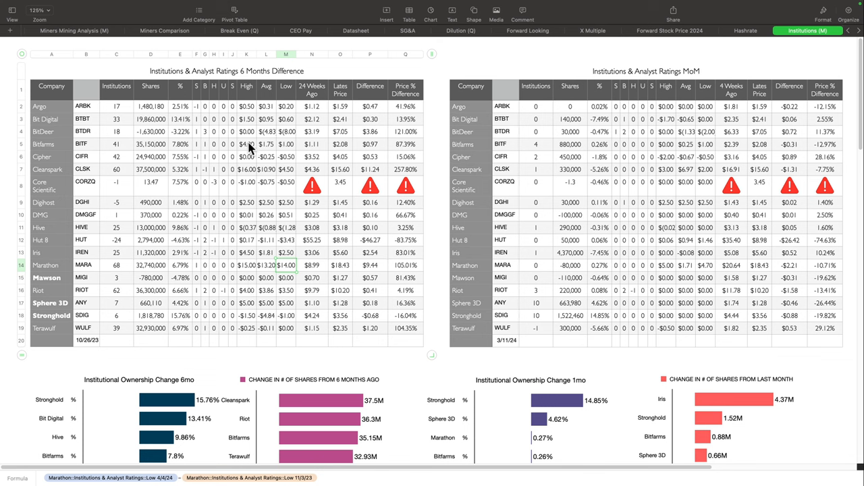
pyautogui.moveTo(252, 165)
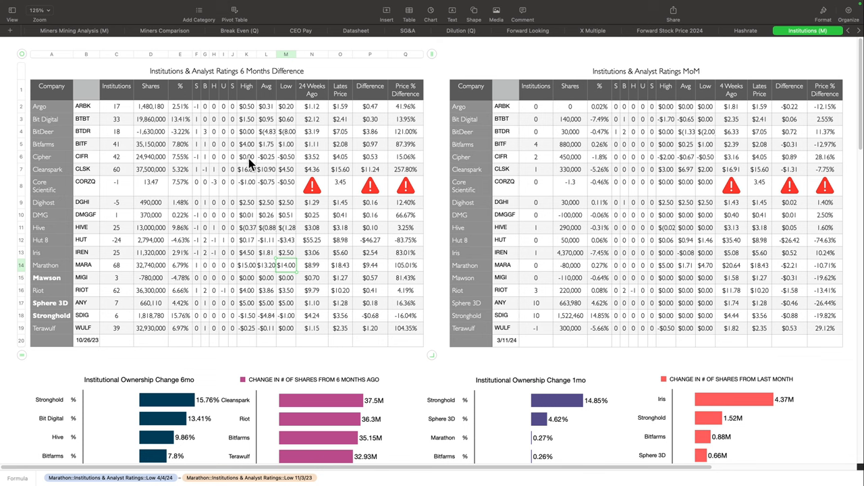
pyautogui.moveTo(273, 164)
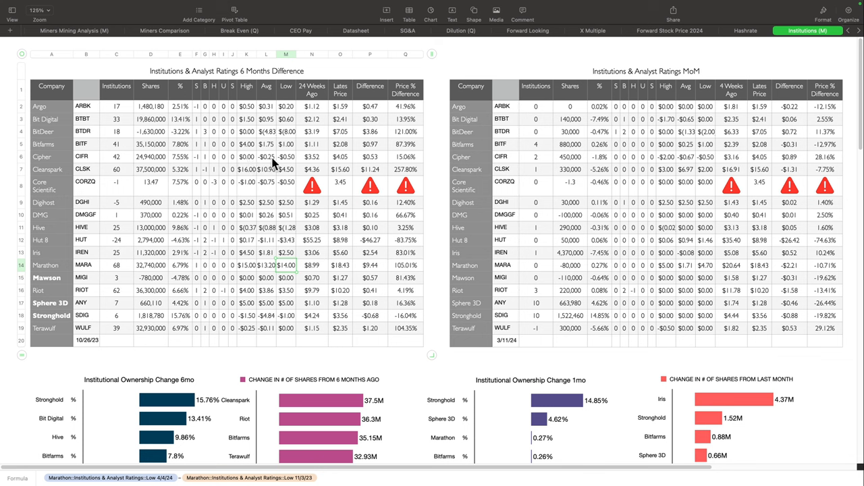
pyautogui.moveTo(256, 191)
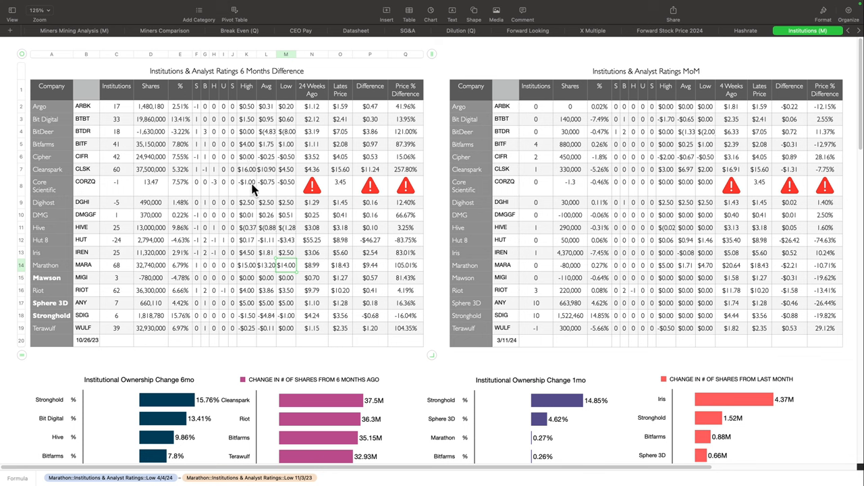
pyautogui.moveTo(248, 235)
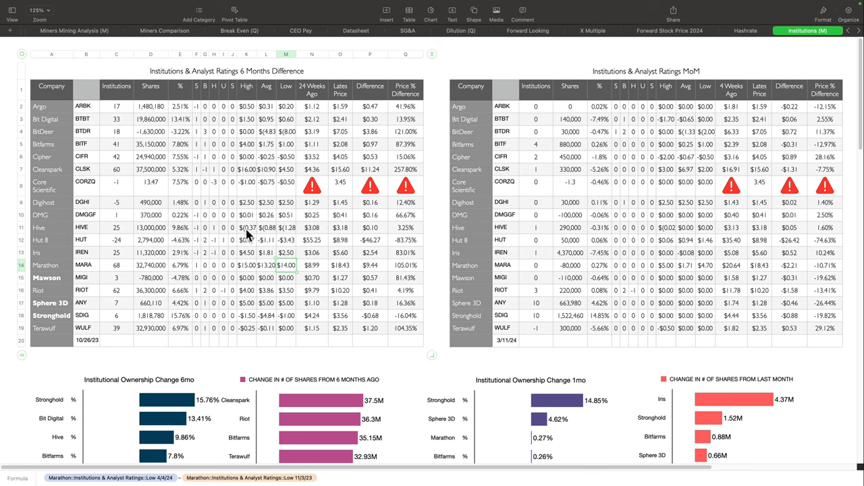
pyautogui.moveTo(254, 260)
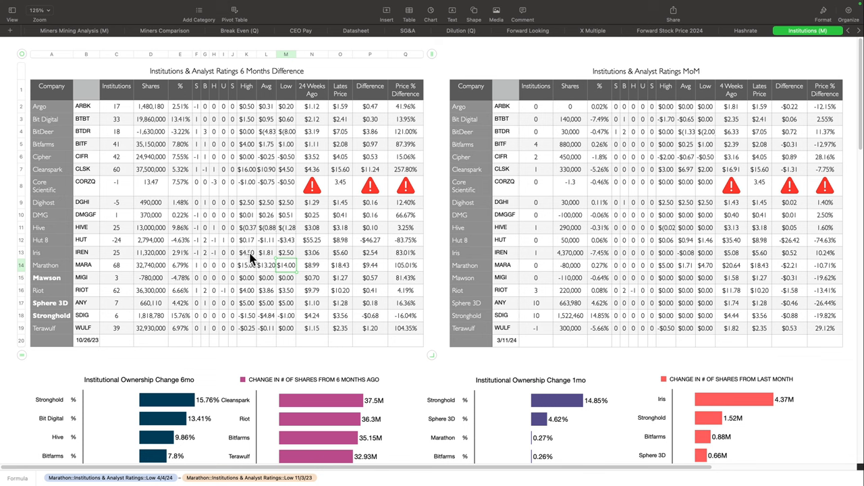
pyautogui.moveTo(253, 247)
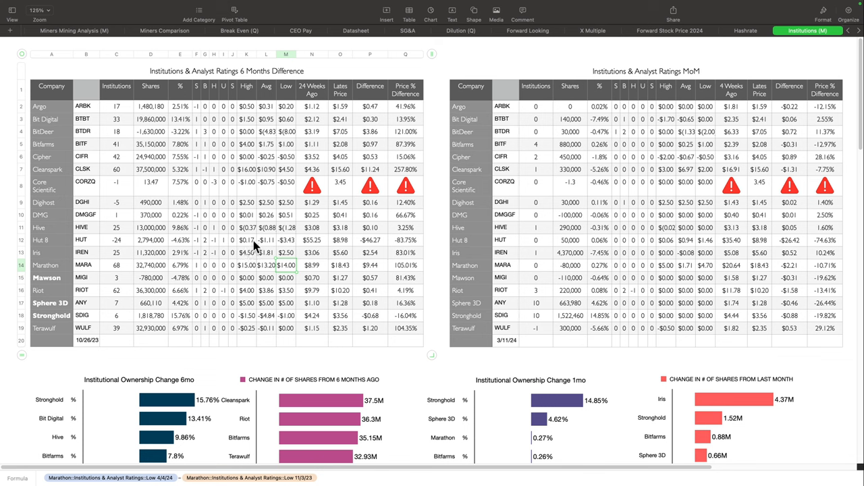
pyautogui.moveTo(271, 213)
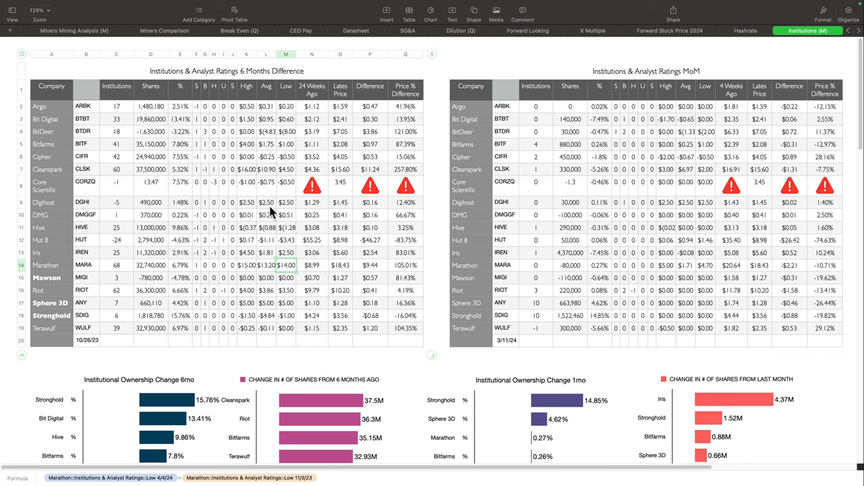
pyautogui.moveTo(545, 200)
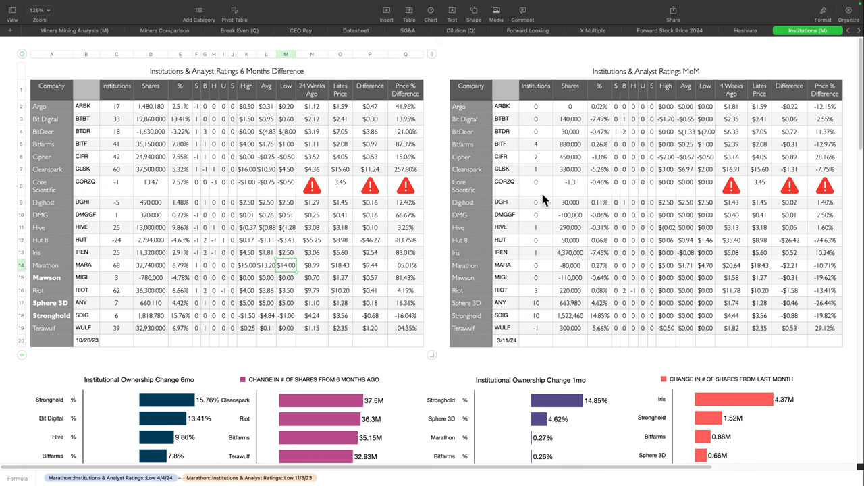
pyautogui.moveTo(670, 149)
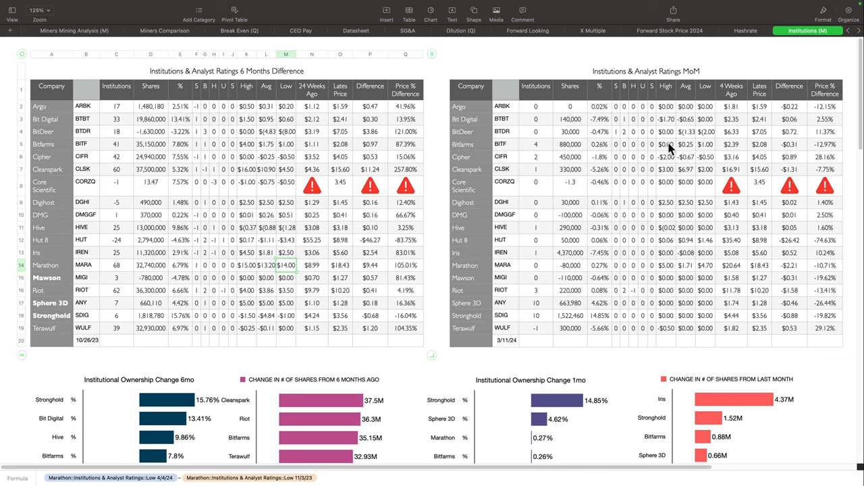
pyautogui.moveTo(669, 164)
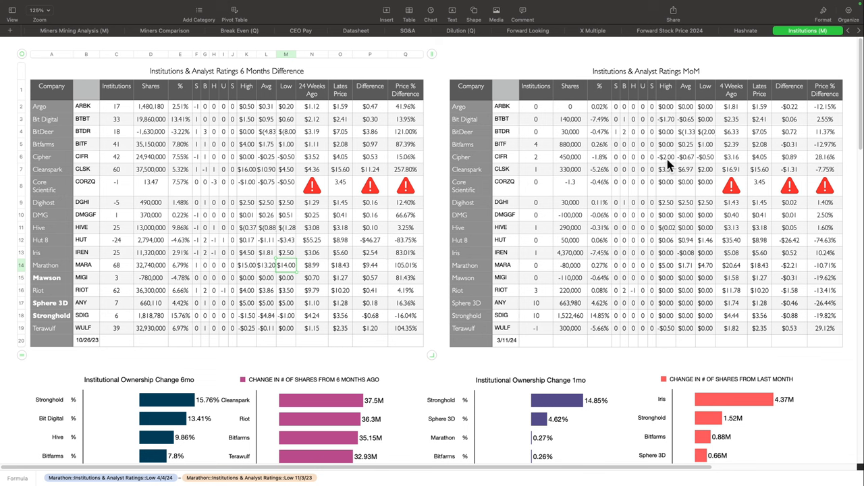
# Step: Inspect Terawulf's MoM High formula comparing 4/2/24 and 3/4/24 ratings, showing -$0.50
pyautogui.click(666, 120)
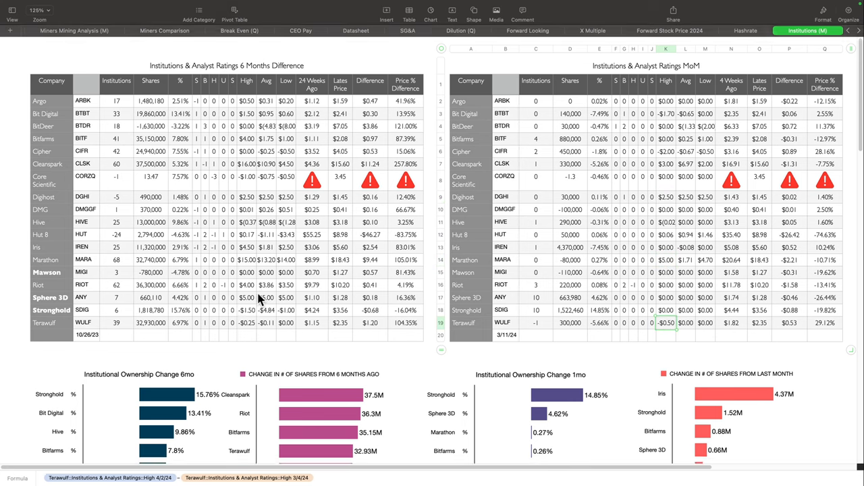
pyautogui.scroll(-3)
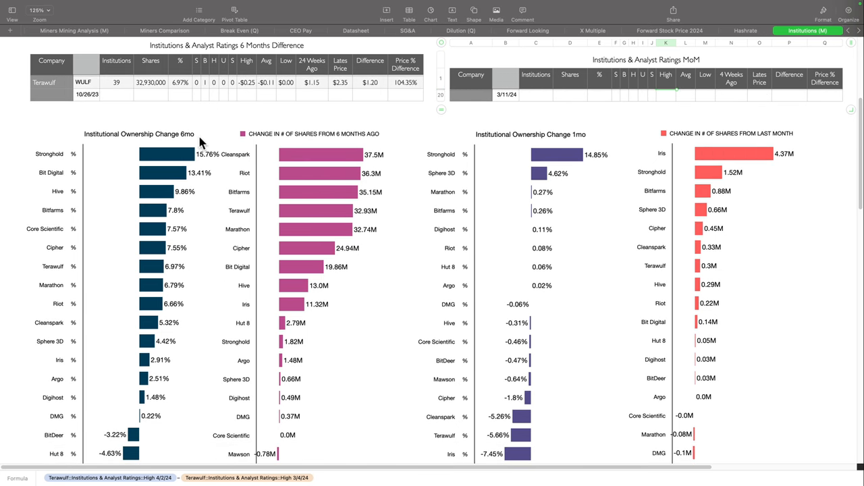
pyautogui.moveTo(34, 152)
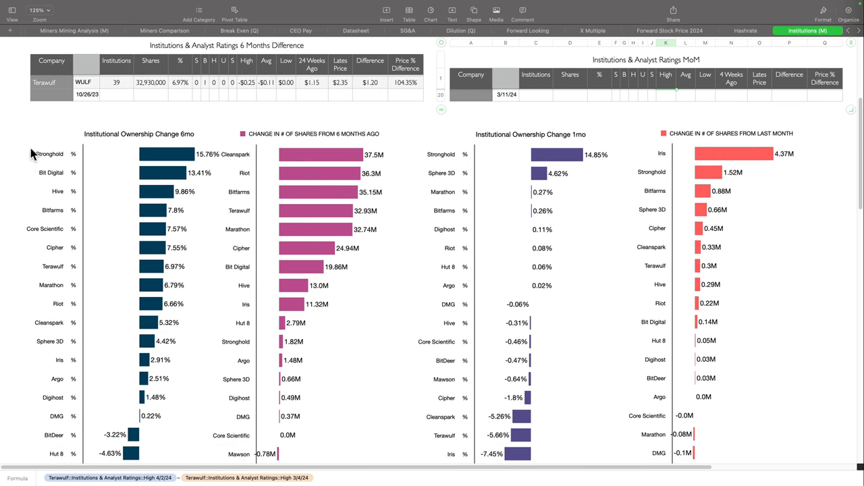
pyautogui.moveTo(196, 161)
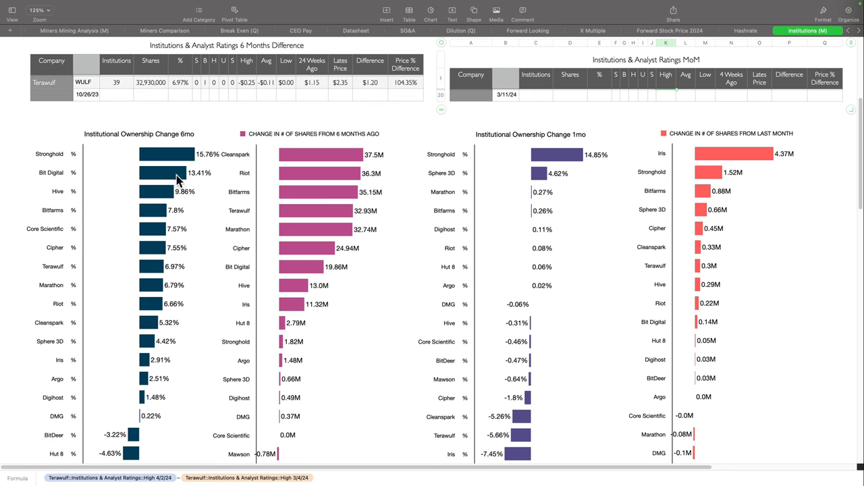
pyautogui.moveTo(204, 183)
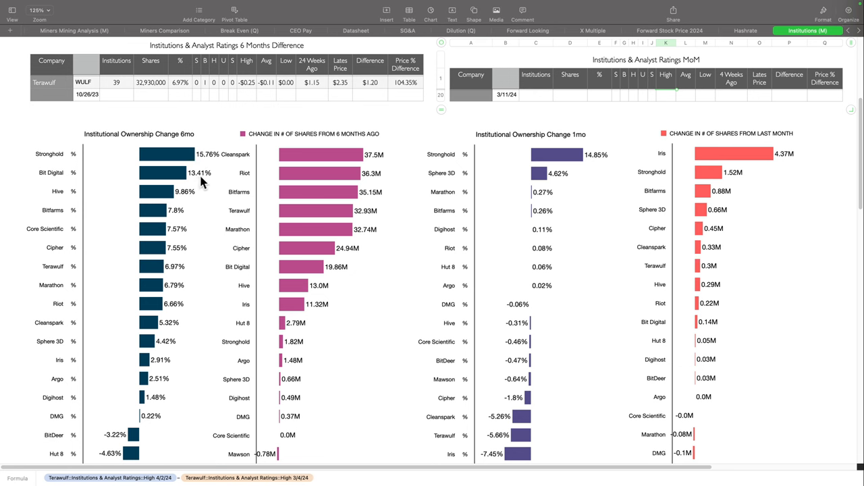
pyautogui.moveTo(206, 184)
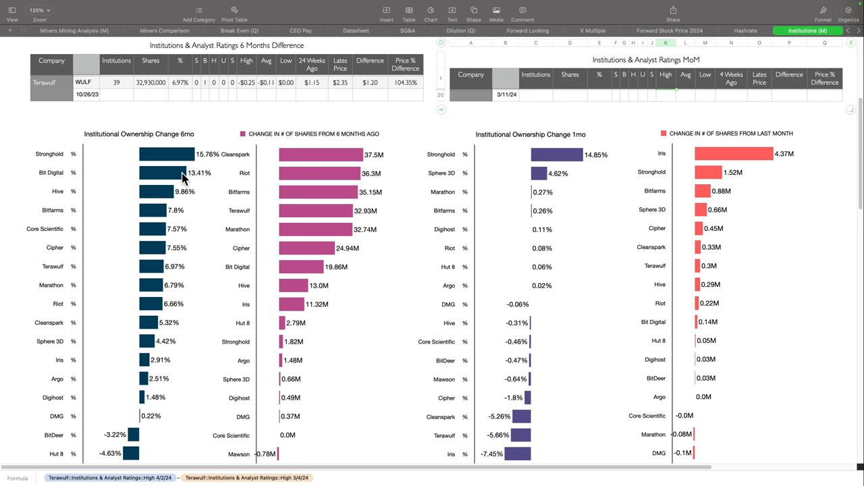
pyautogui.moveTo(161, 216)
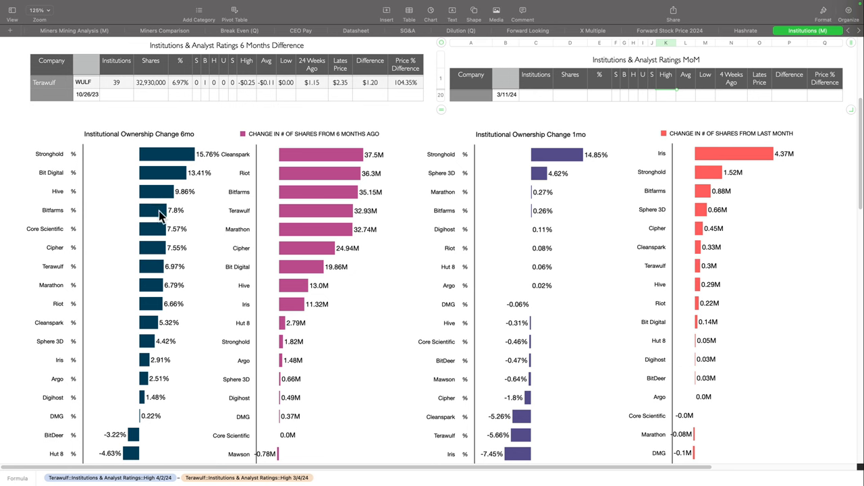
pyautogui.moveTo(164, 235)
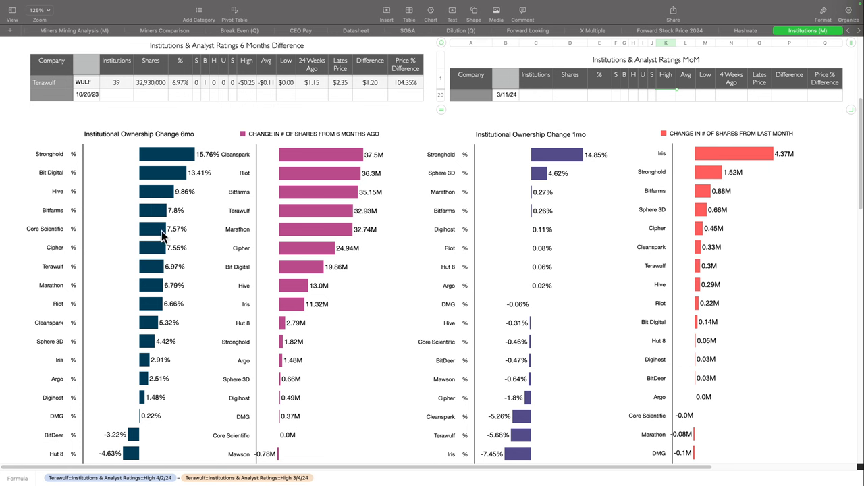
pyautogui.moveTo(177, 243)
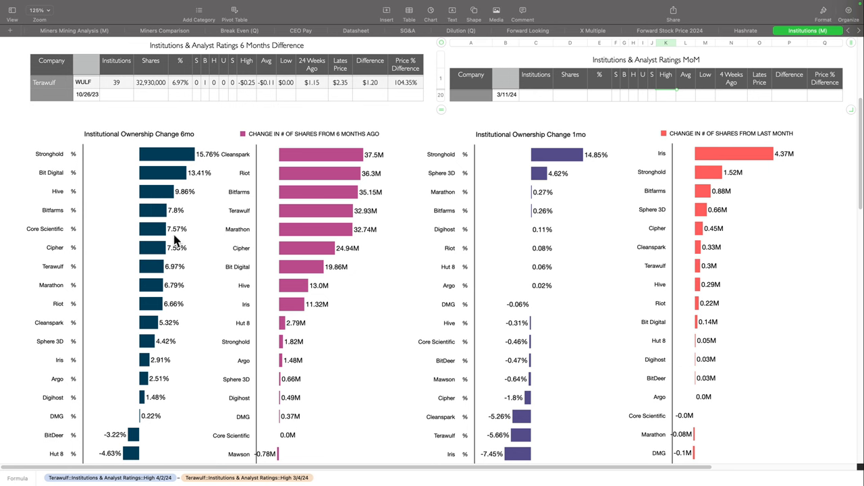
pyautogui.moveTo(182, 268)
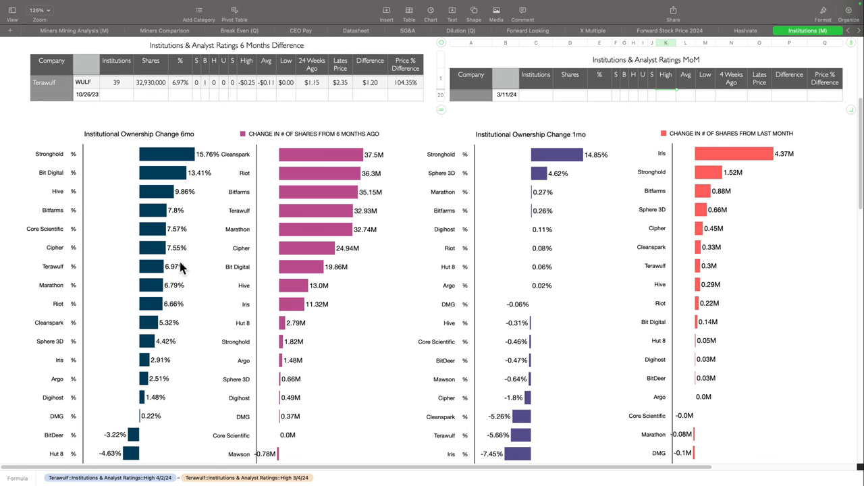
pyautogui.moveTo(172, 302)
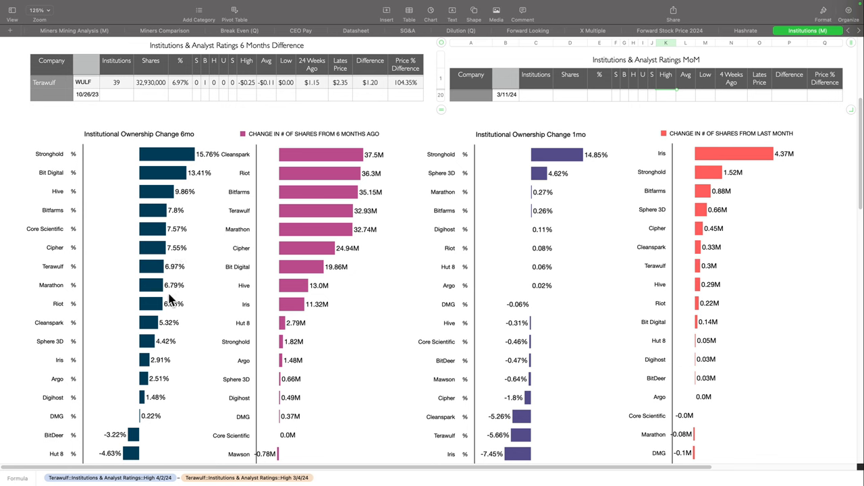
pyautogui.moveTo(162, 334)
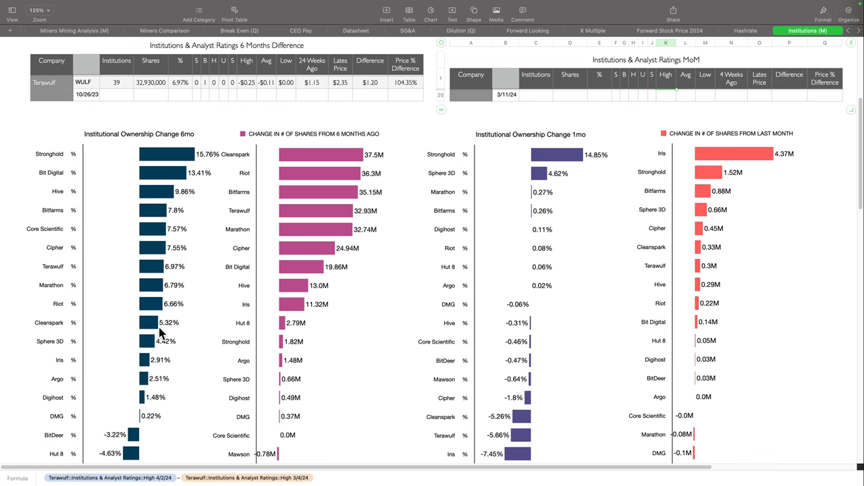
pyautogui.moveTo(135, 152)
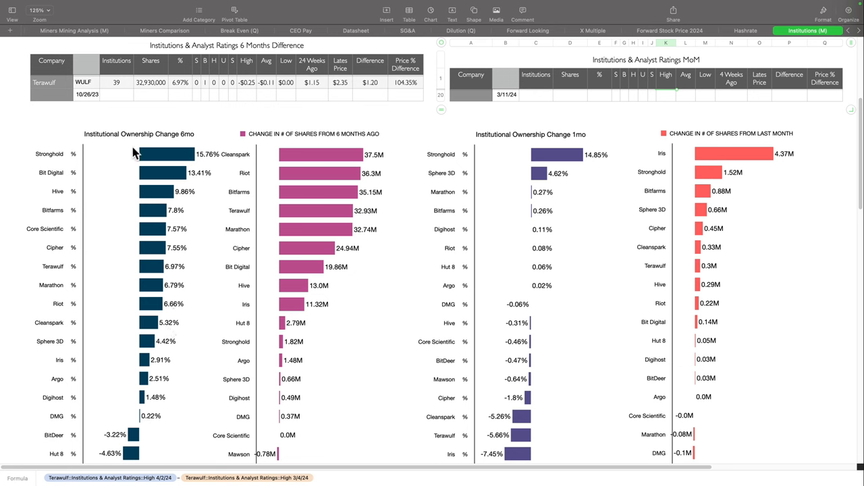
pyautogui.moveTo(301, 141)
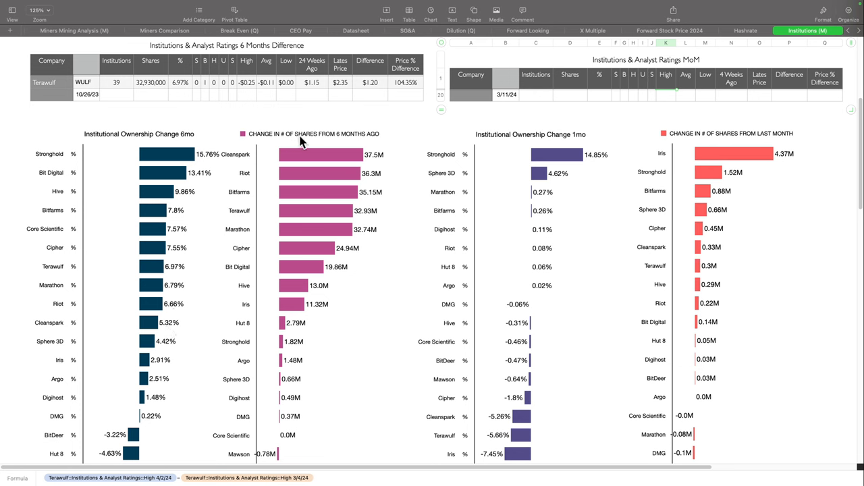
pyautogui.moveTo(376, 144)
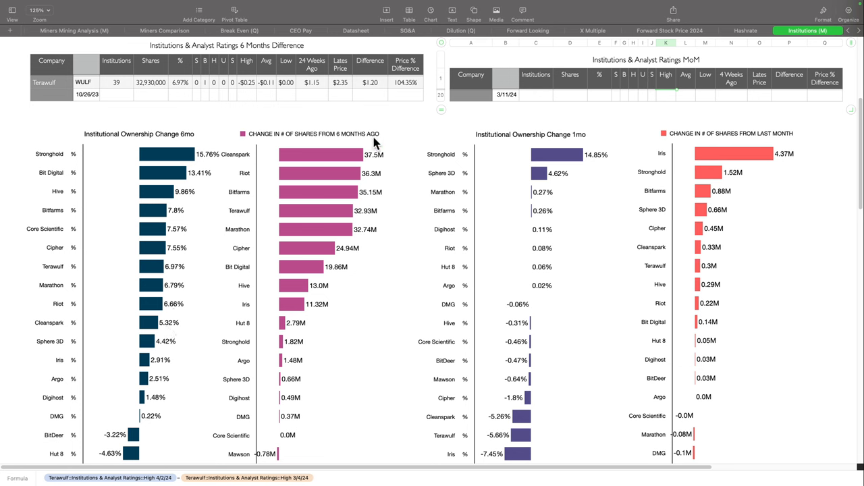
pyautogui.moveTo(359, 162)
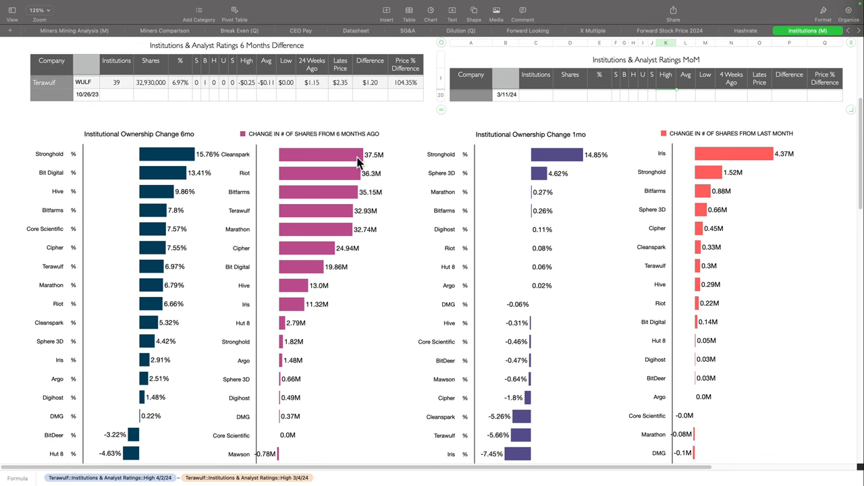
pyautogui.moveTo(366, 200)
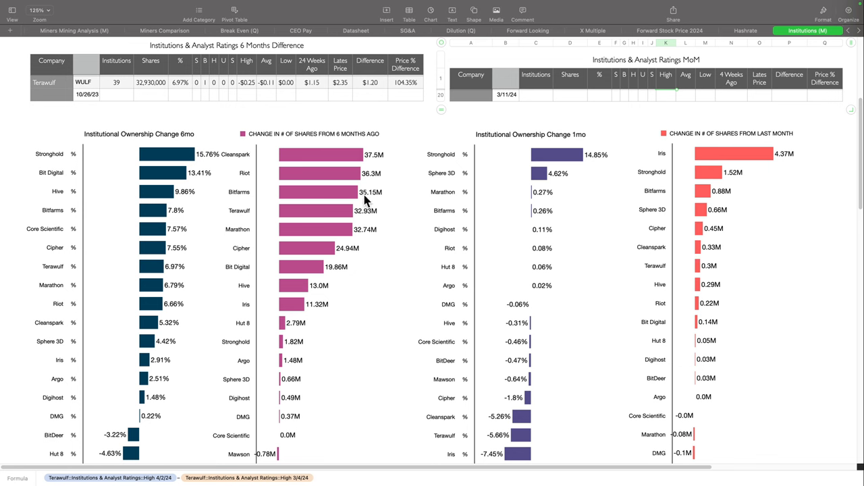
pyautogui.moveTo(360, 243)
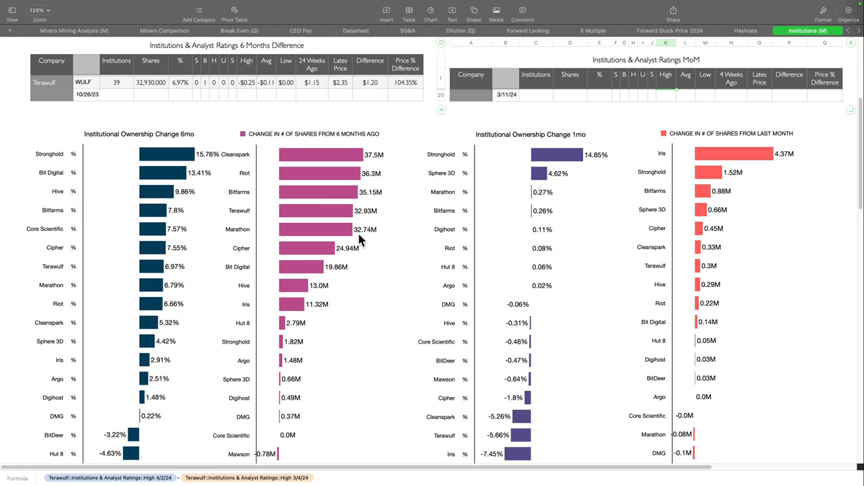
pyautogui.moveTo(326, 254)
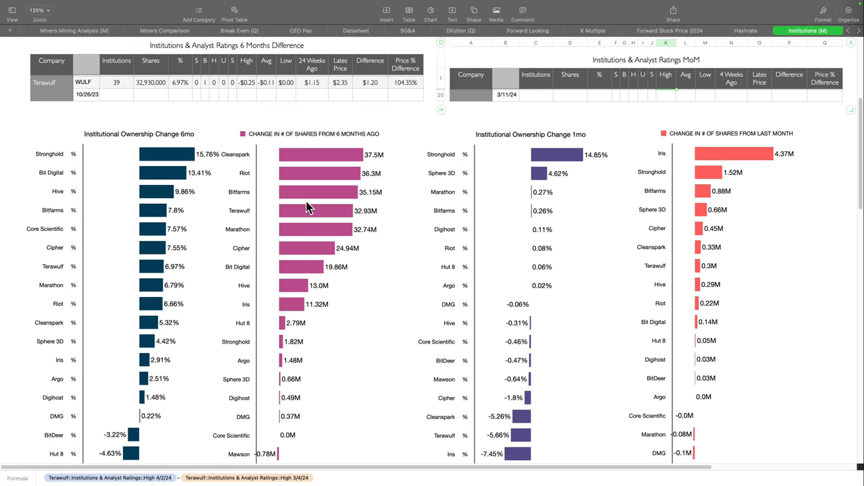
pyautogui.moveTo(317, 167)
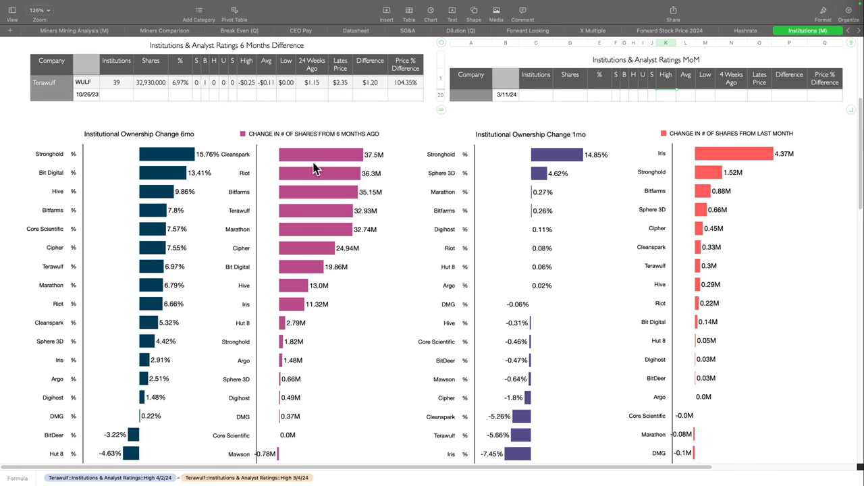
pyautogui.moveTo(323, 172)
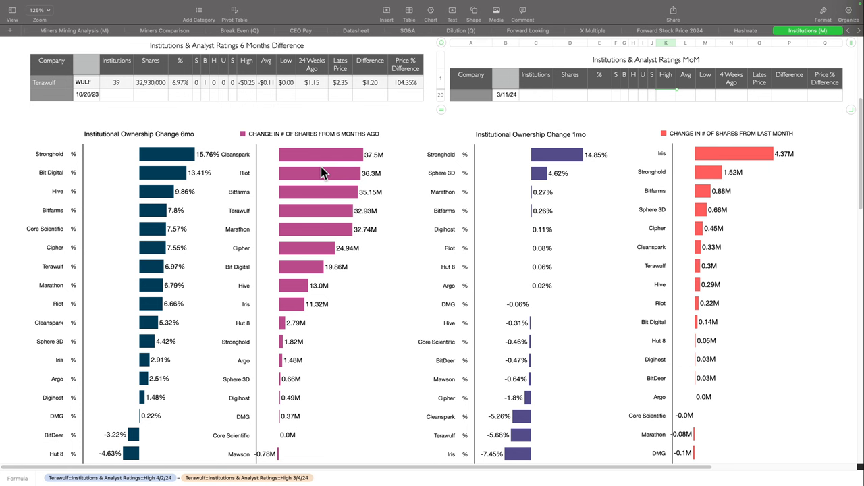
pyautogui.moveTo(501, 142)
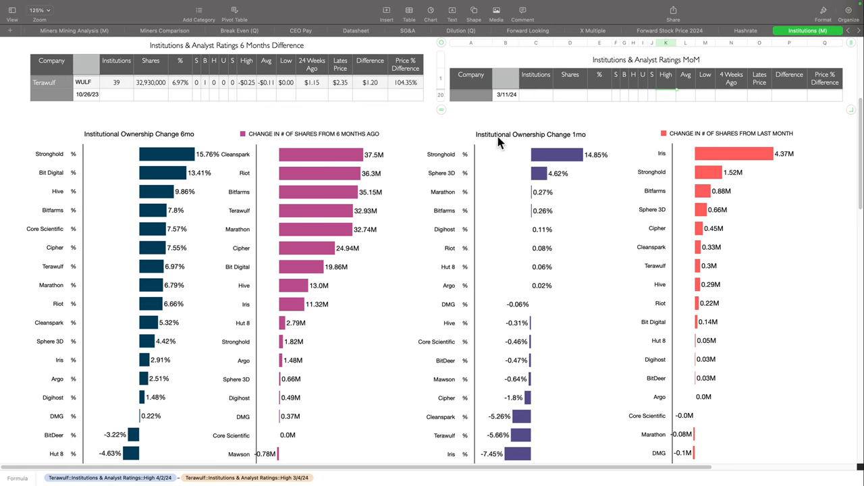
pyautogui.moveTo(574, 154)
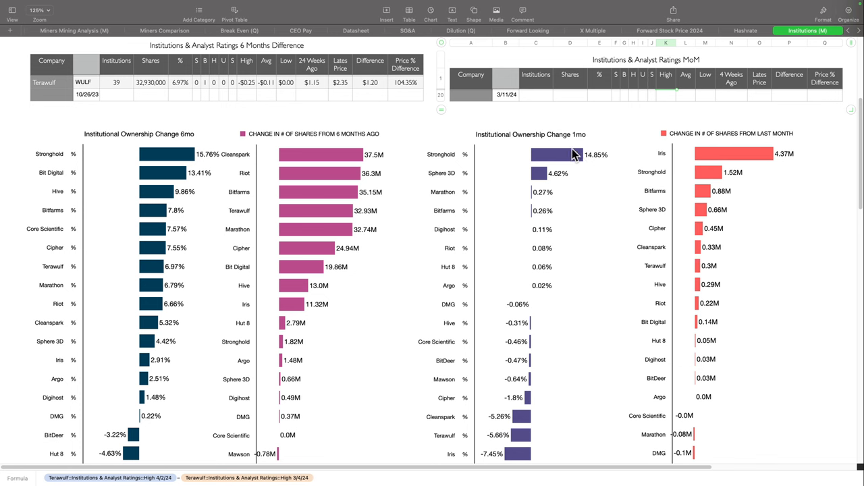
pyautogui.moveTo(575, 161)
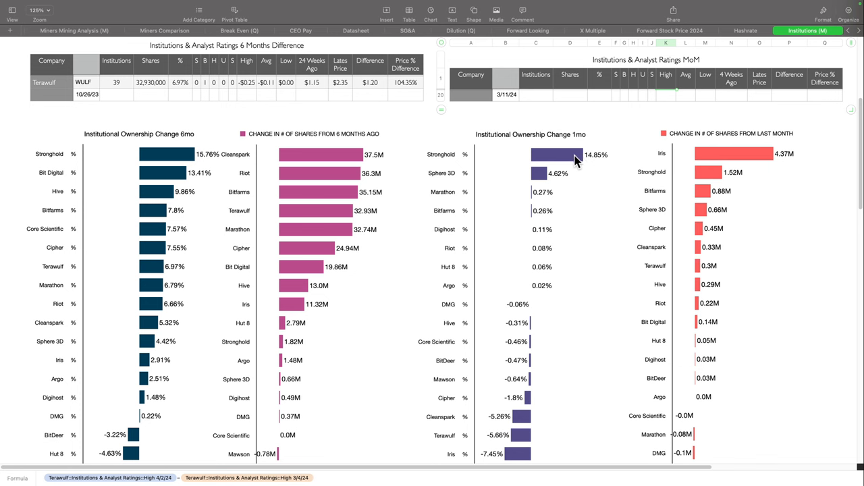
pyautogui.moveTo(552, 183)
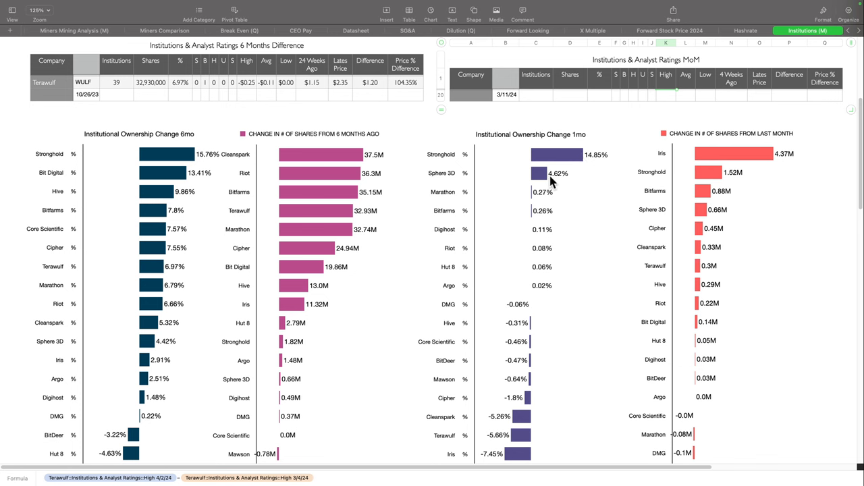
pyautogui.moveTo(547, 203)
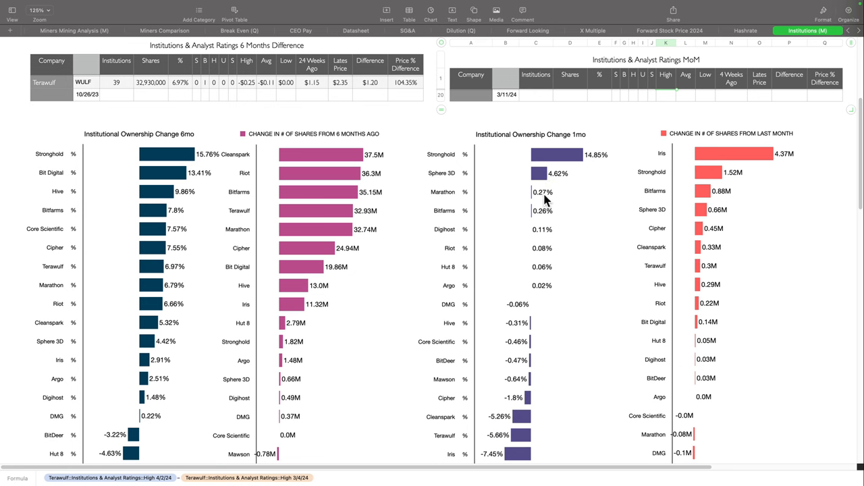
pyautogui.moveTo(528, 385)
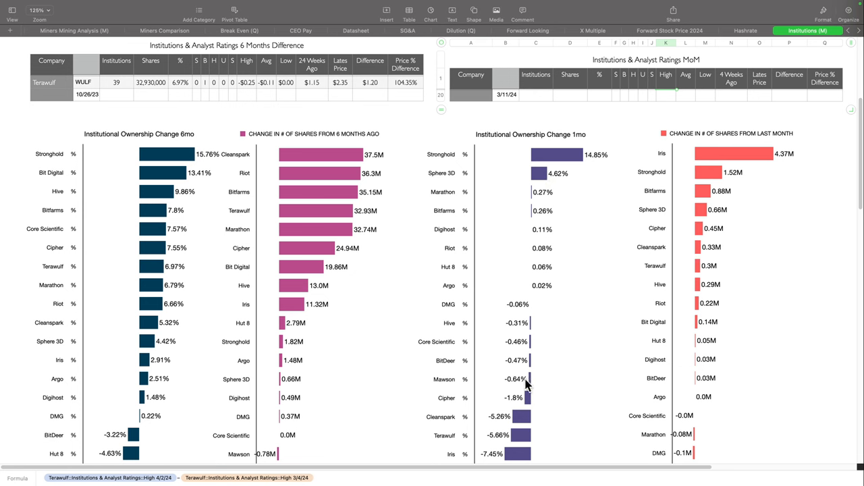
pyautogui.moveTo(513, 455)
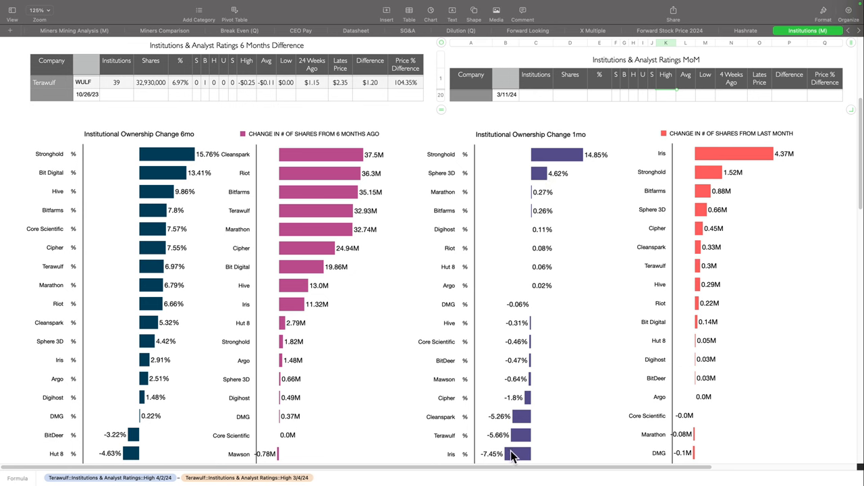
pyautogui.moveTo(495, 461)
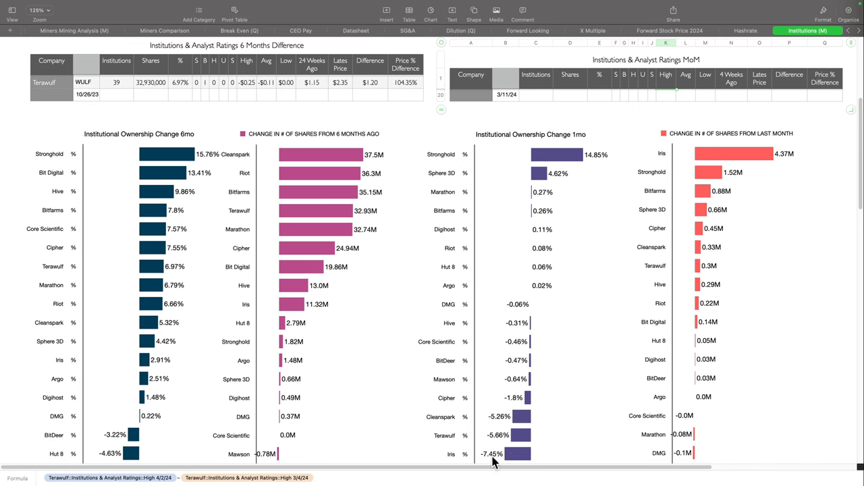
pyautogui.moveTo(453, 461)
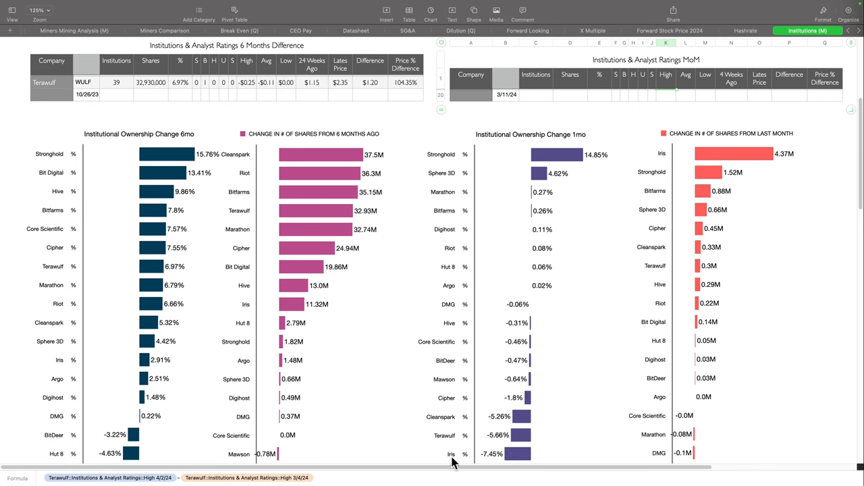
pyautogui.moveTo(528, 408)
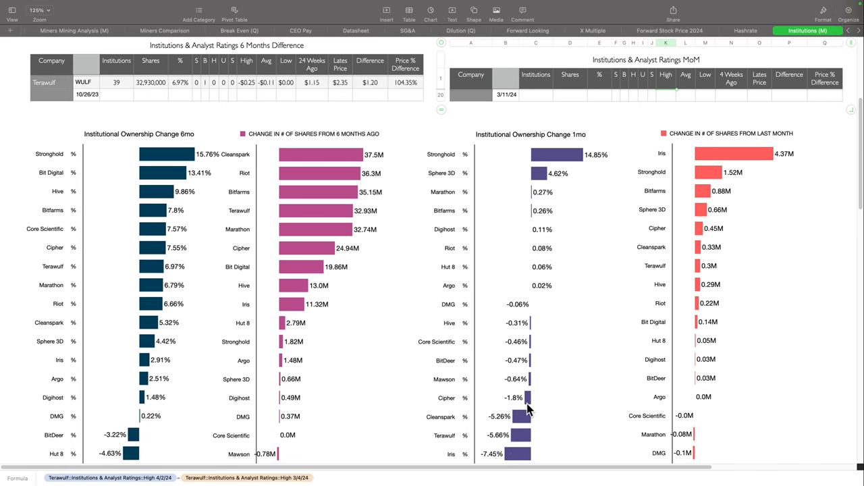
pyautogui.moveTo(515, 420)
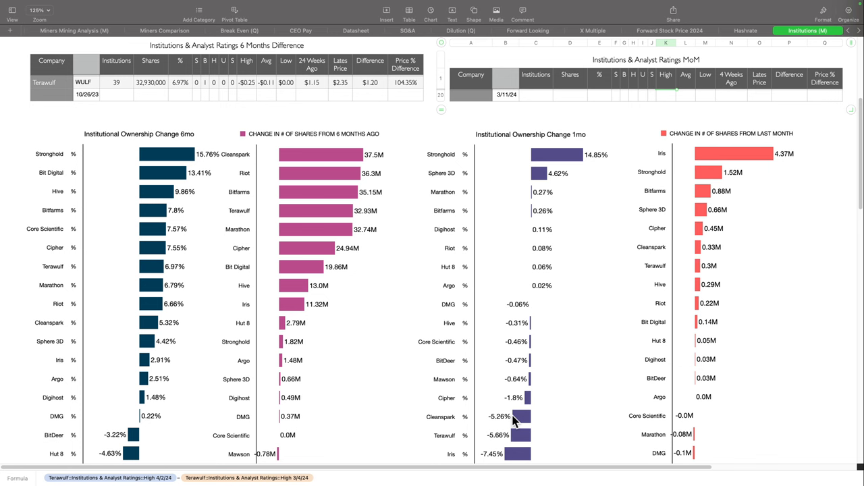
pyautogui.moveTo(690, 224)
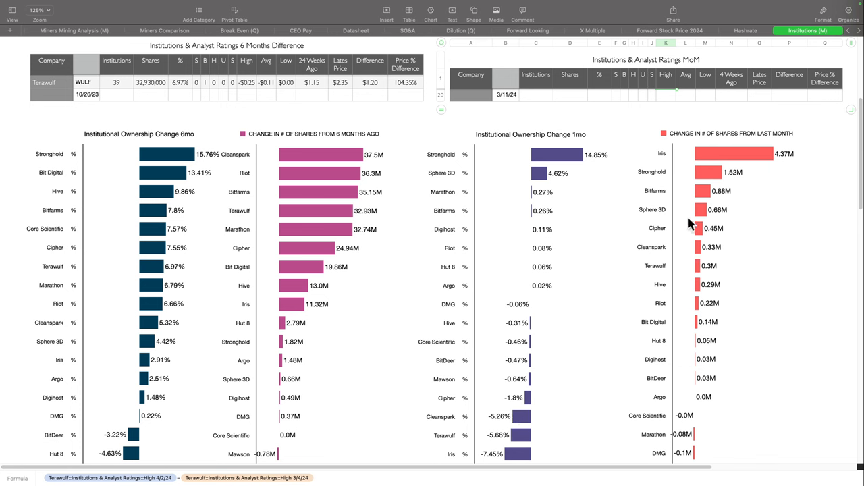
pyautogui.moveTo(699, 171)
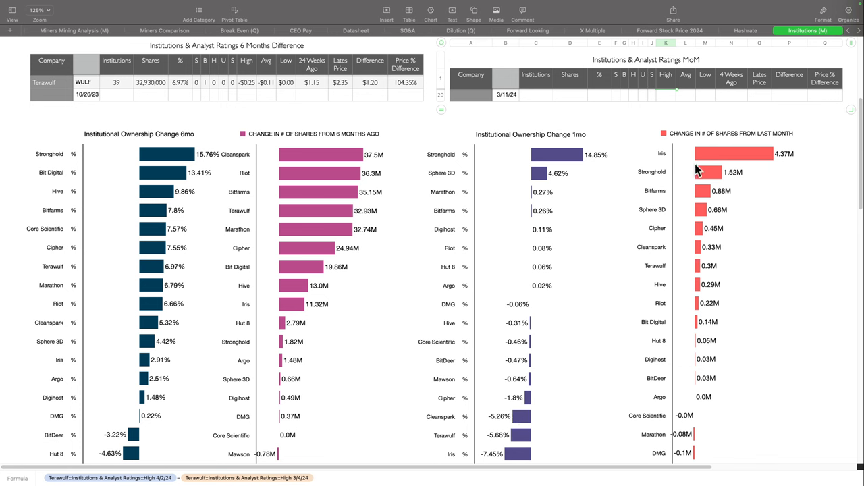
pyautogui.moveTo(721, 160)
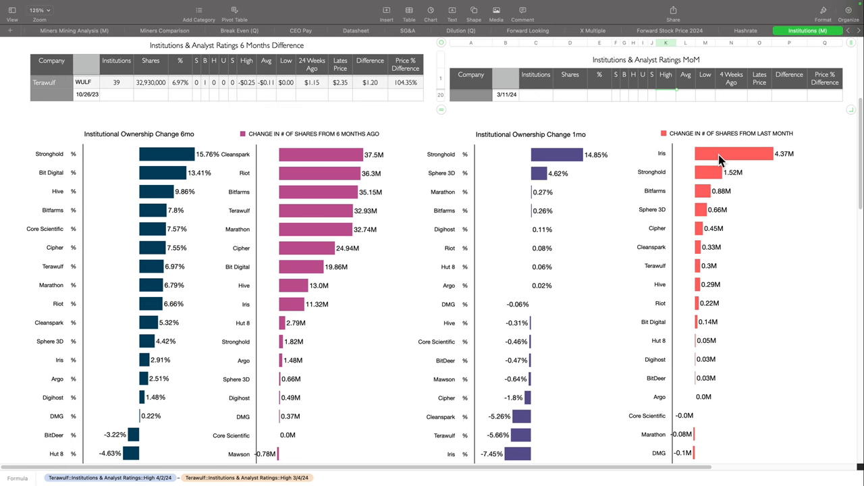
pyautogui.moveTo(715, 177)
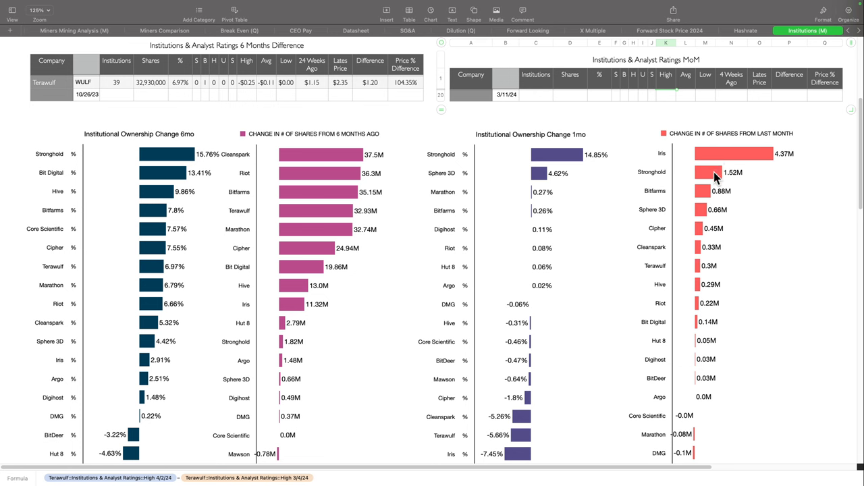
pyautogui.moveTo(716, 205)
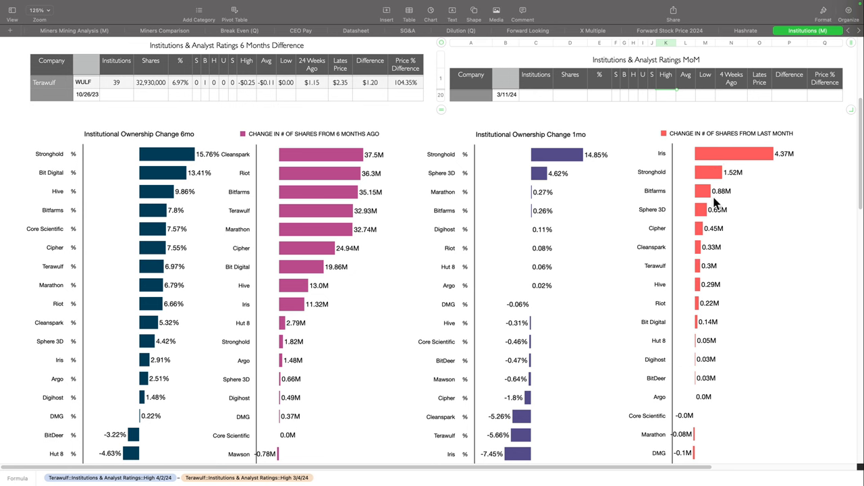
pyautogui.moveTo(714, 238)
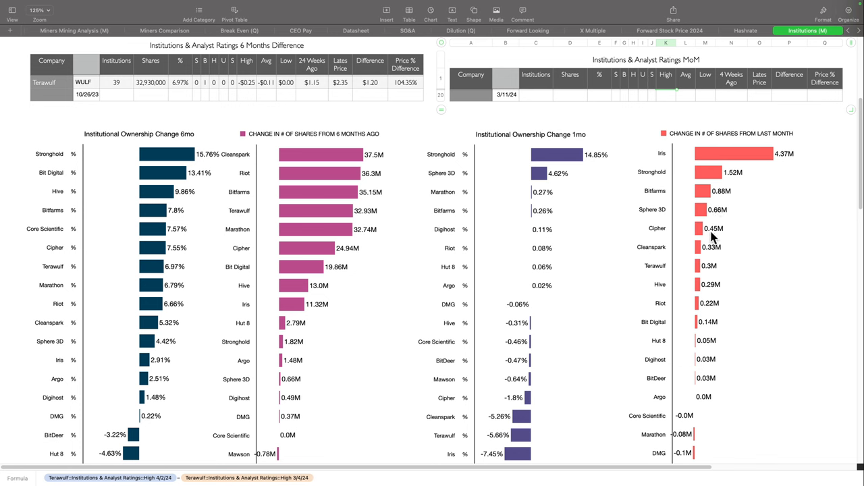
pyautogui.moveTo(713, 259)
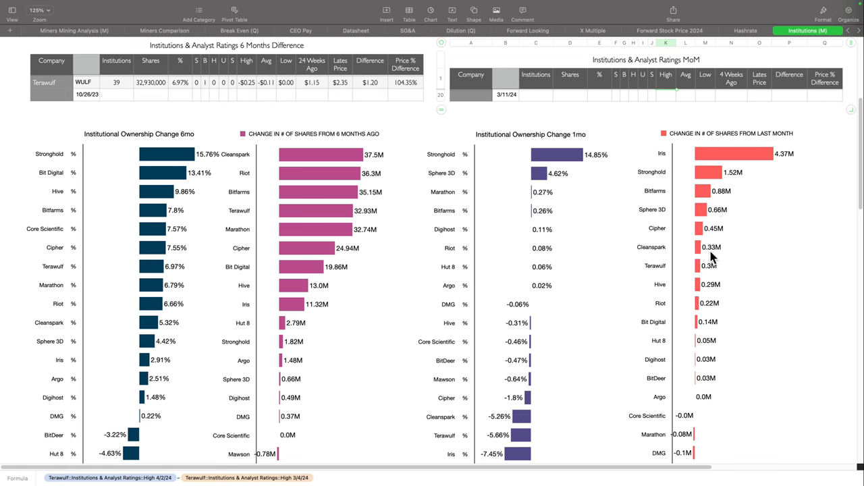
pyautogui.moveTo(715, 172)
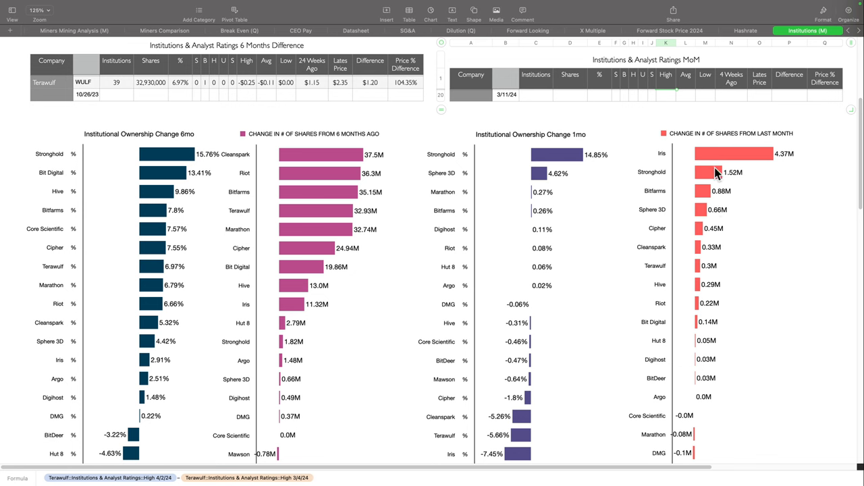
pyautogui.moveTo(717, 154)
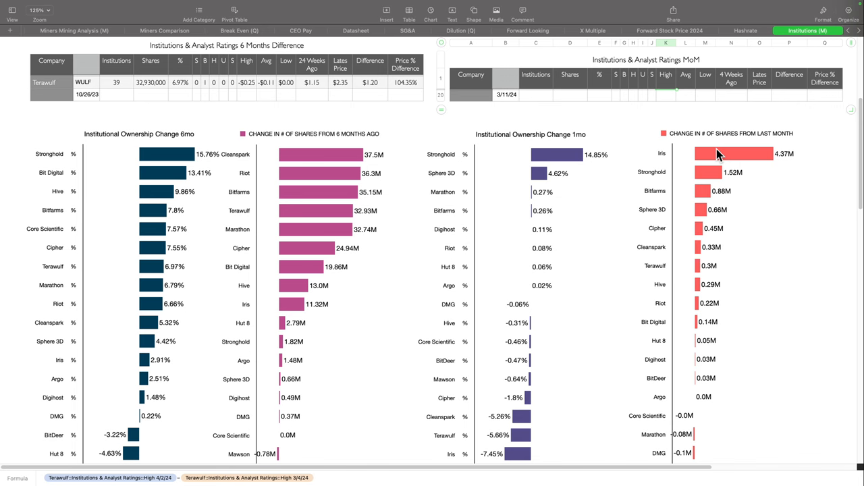
pyautogui.moveTo(672, 218)
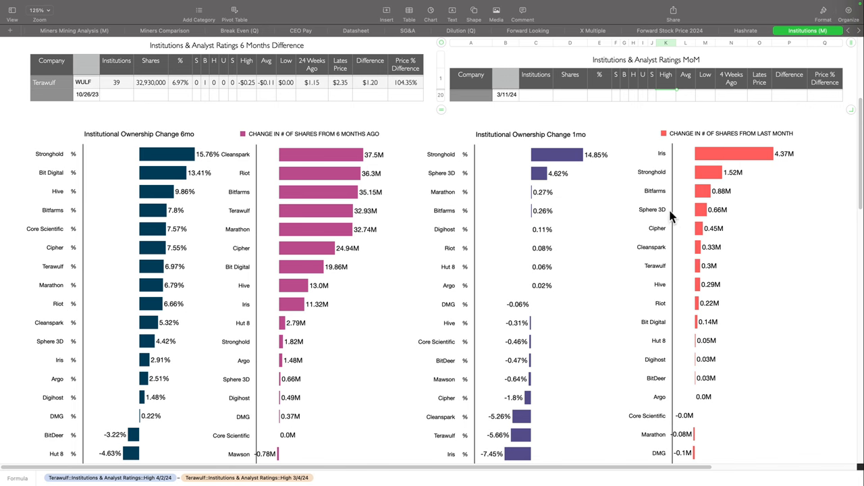
pyautogui.scroll(-3)
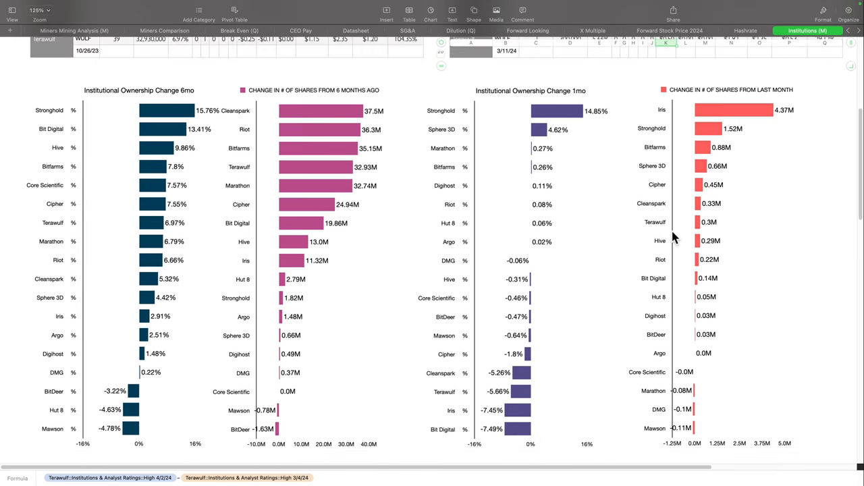
pyautogui.scroll(-3)
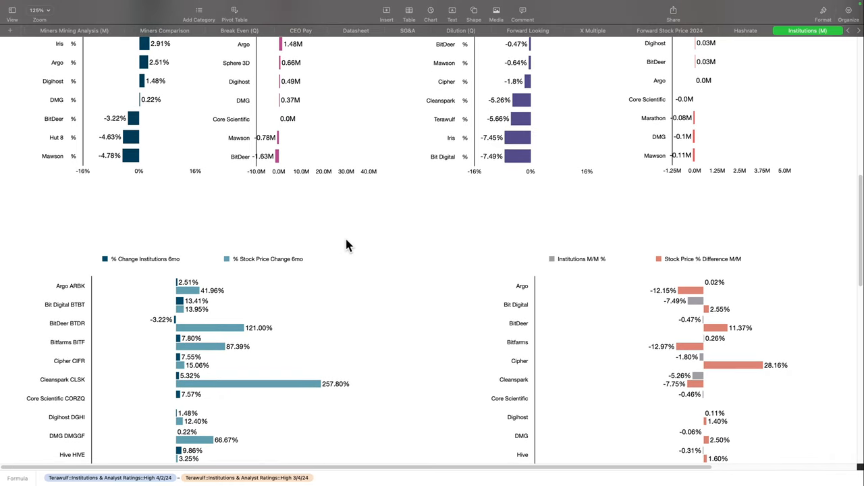
pyautogui.scroll(-3)
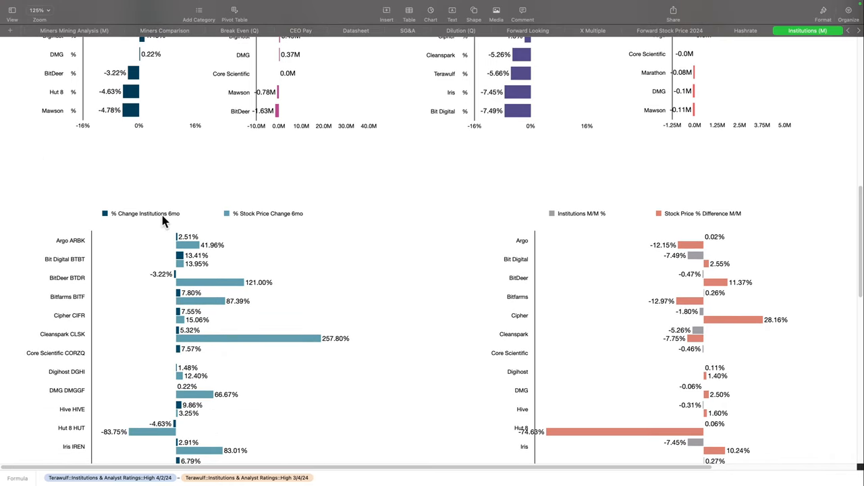
pyautogui.moveTo(245, 223)
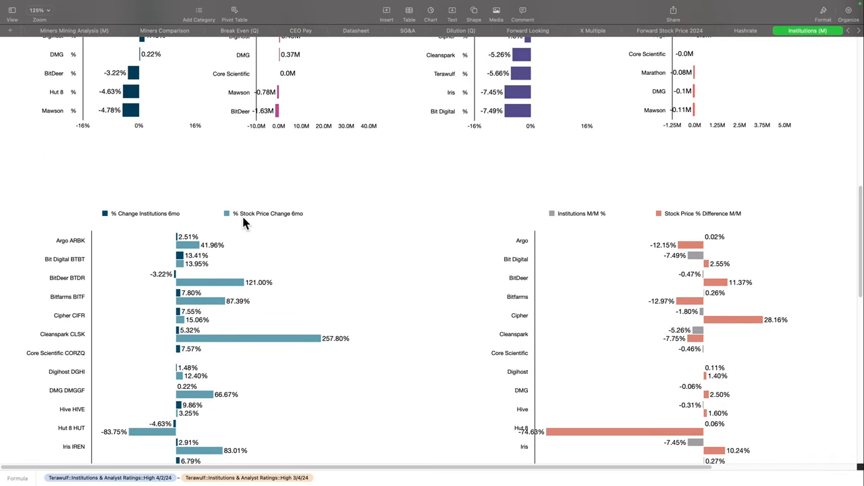
pyautogui.moveTo(294, 223)
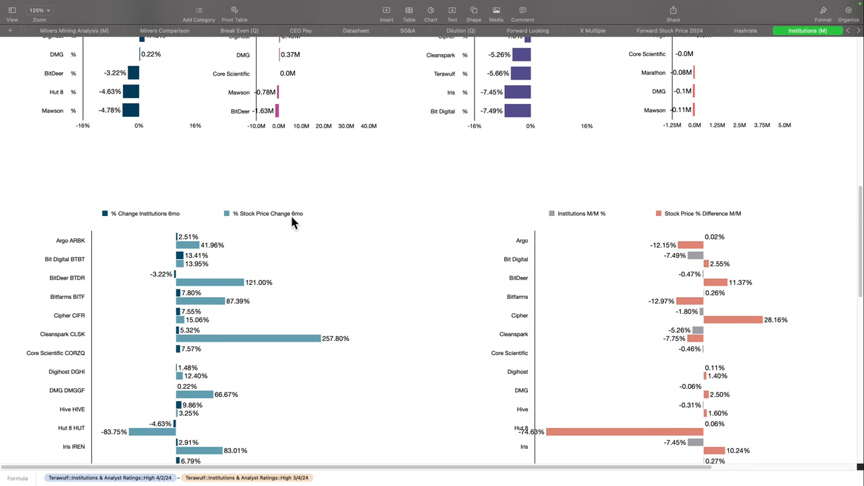
pyautogui.scroll(-3)
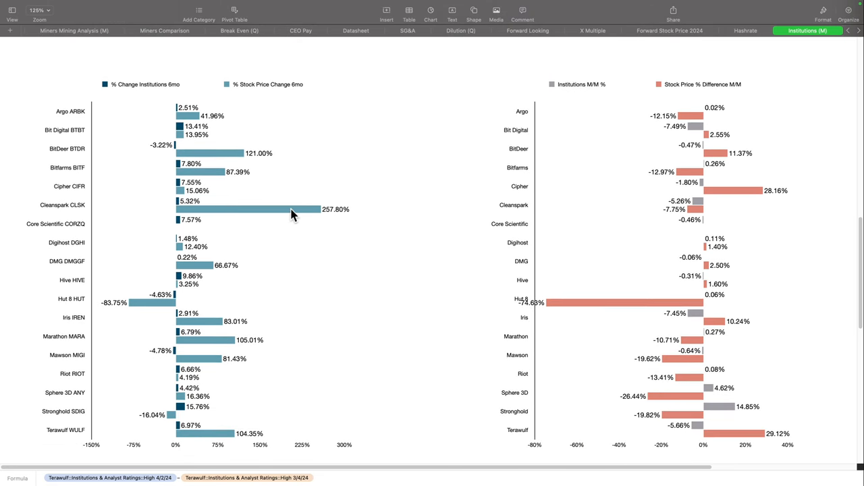
pyautogui.moveTo(191, 206)
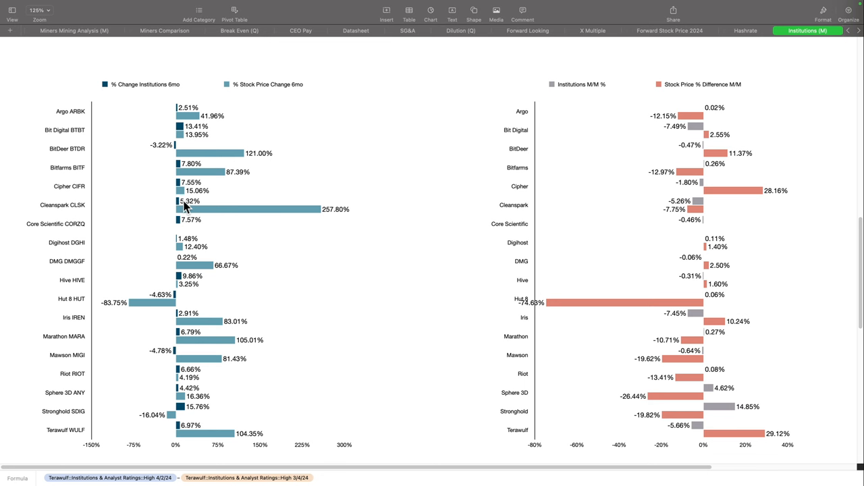
pyautogui.moveTo(199, 289)
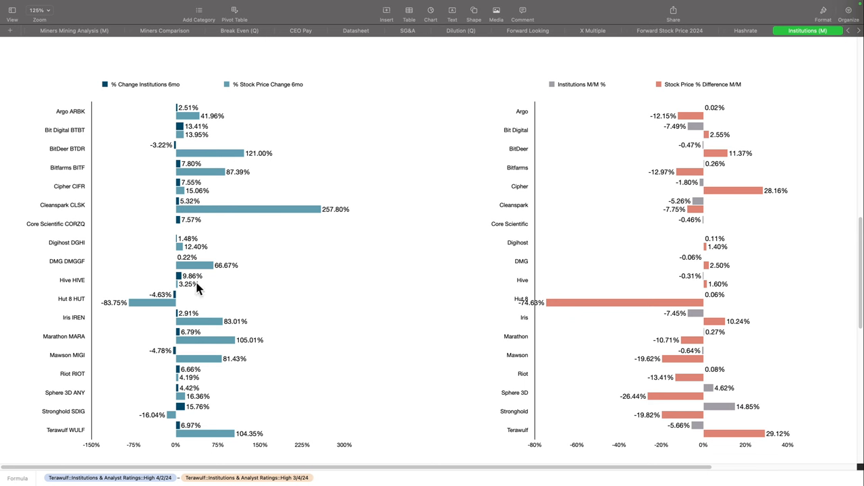
pyautogui.moveTo(103, 310)
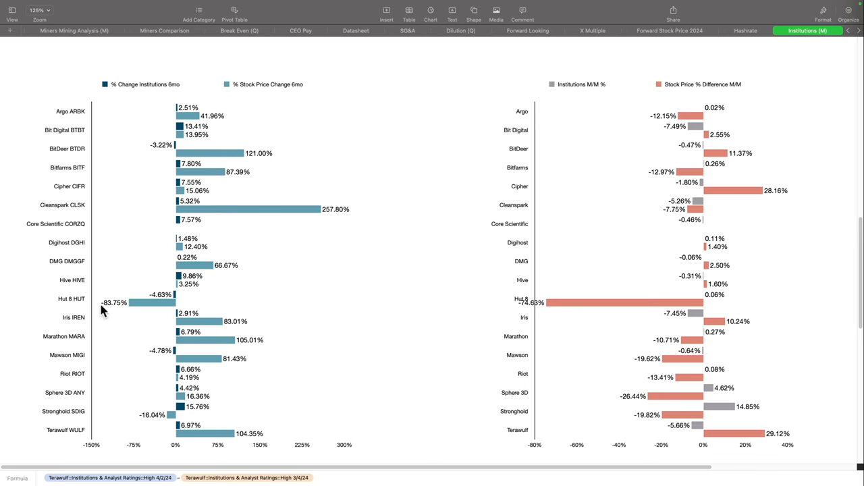
pyautogui.moveTo(144, 294)
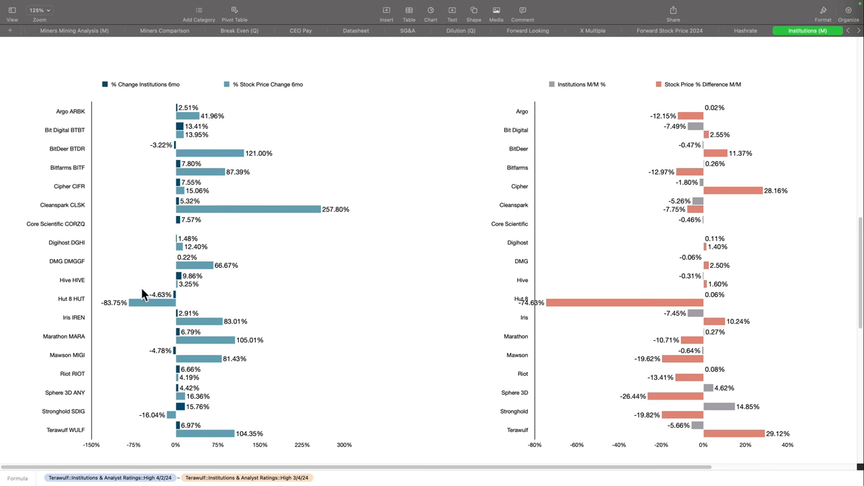
pyautogui.moveTo(151, 302)
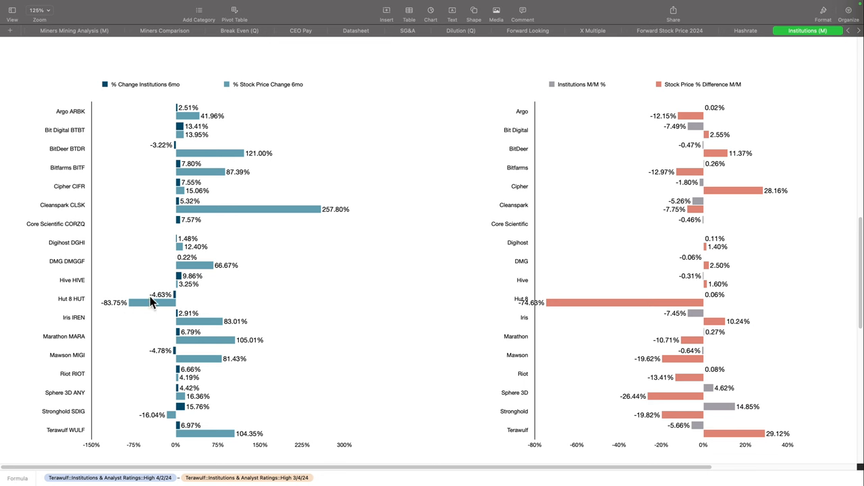
pyautogui.moveTo(164, 302)
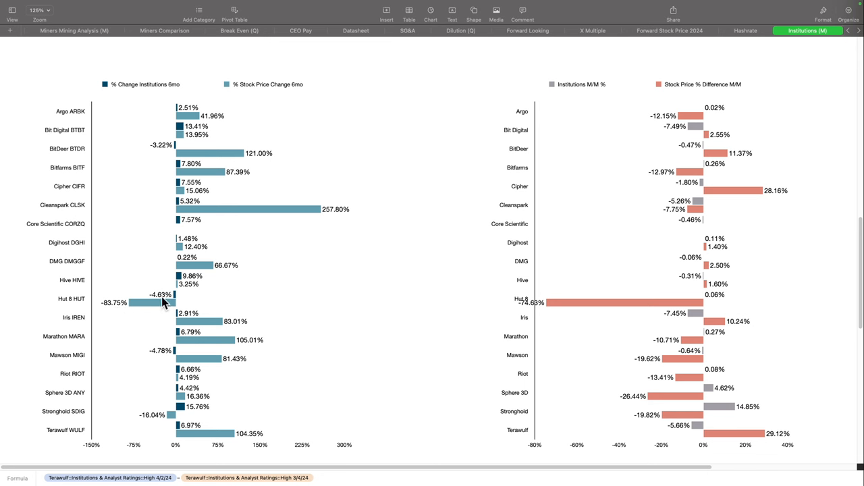
pyautogui.moveTo(164, 304)
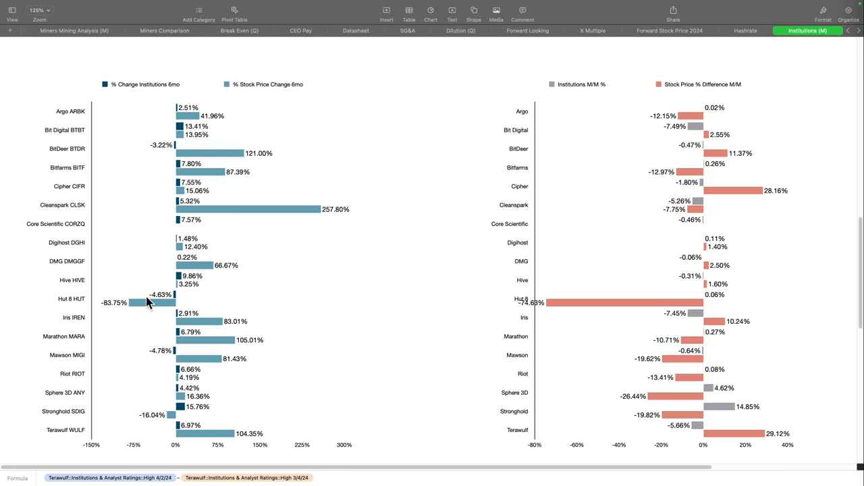
pyautogui.moveTo(168, 416)
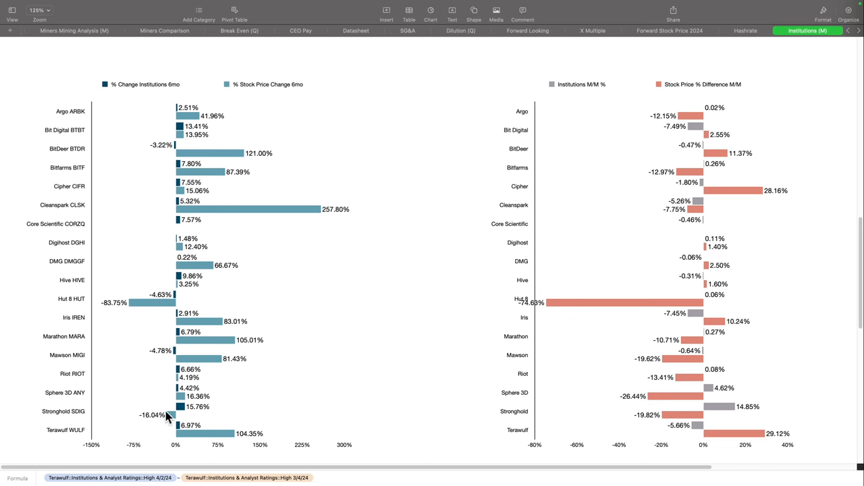
pyautogui.moveTo(217, 435)
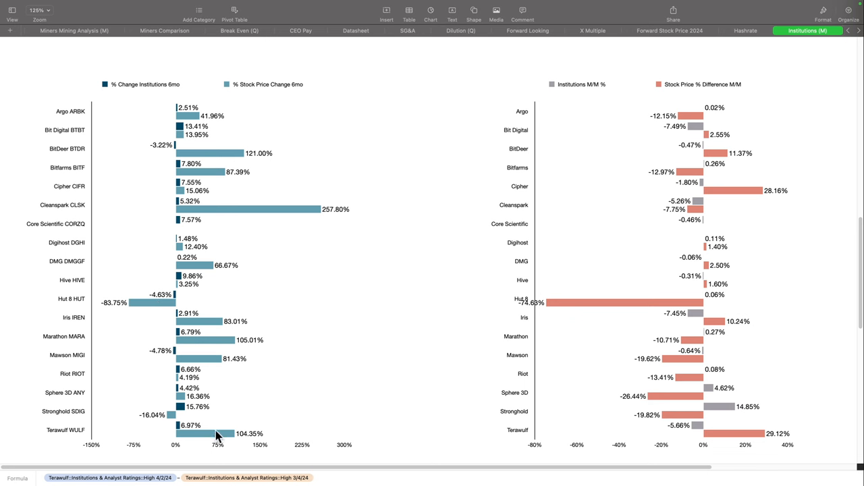
pyautogui.moveTo(188, 430)
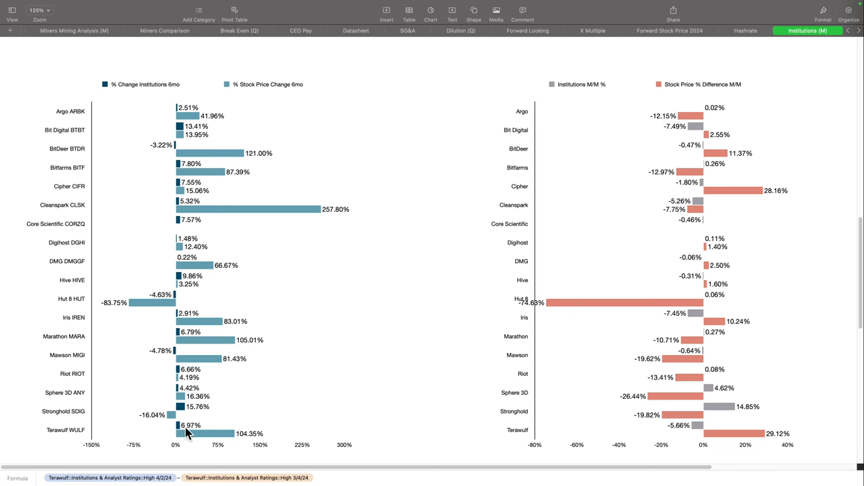
pyautogui.moveTo(229, 371)
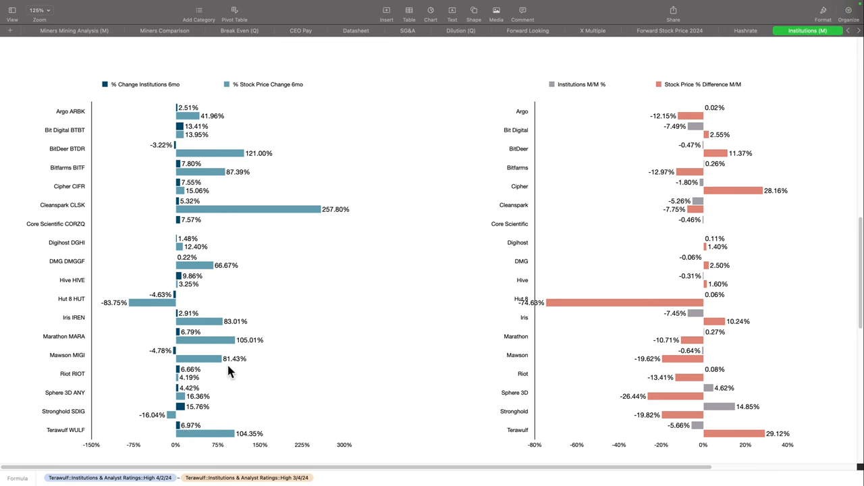
pyautogui.moveTo(247, 346)
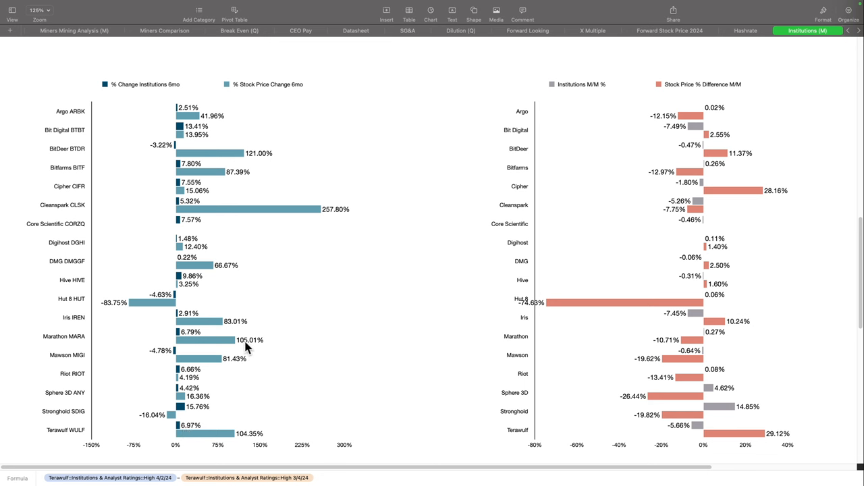
pyautogui.moveTo(191, 338)
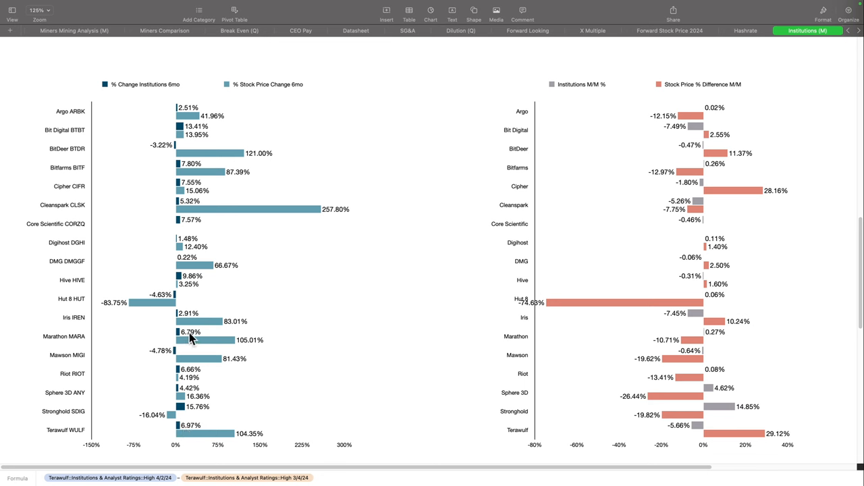
pyautogui.moveTo(205, 255)
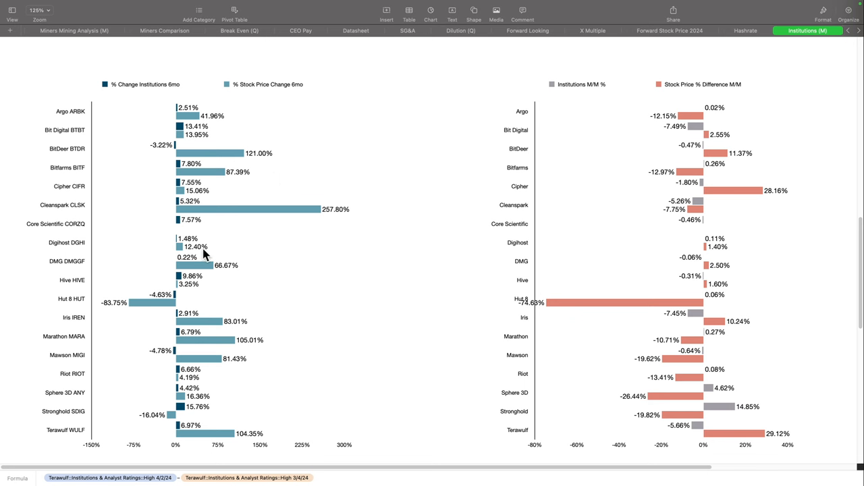
pyautogui.moveTo(182, 204)
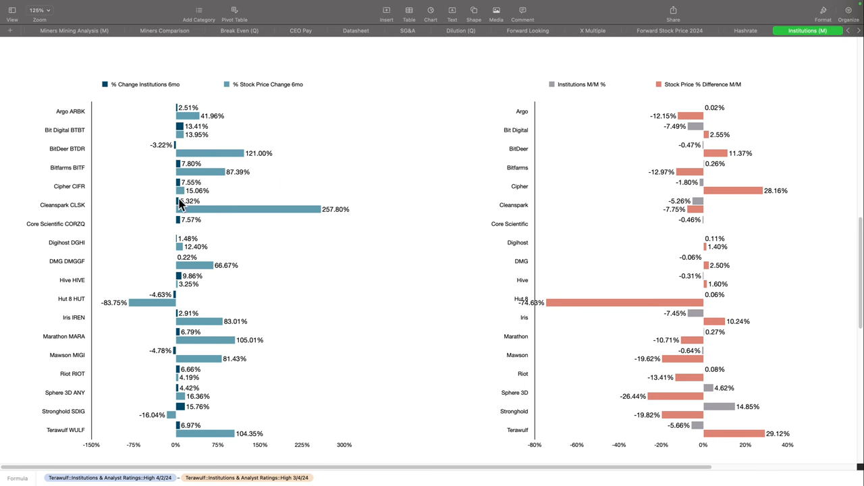
pyautogui.moveTo(174, 130)
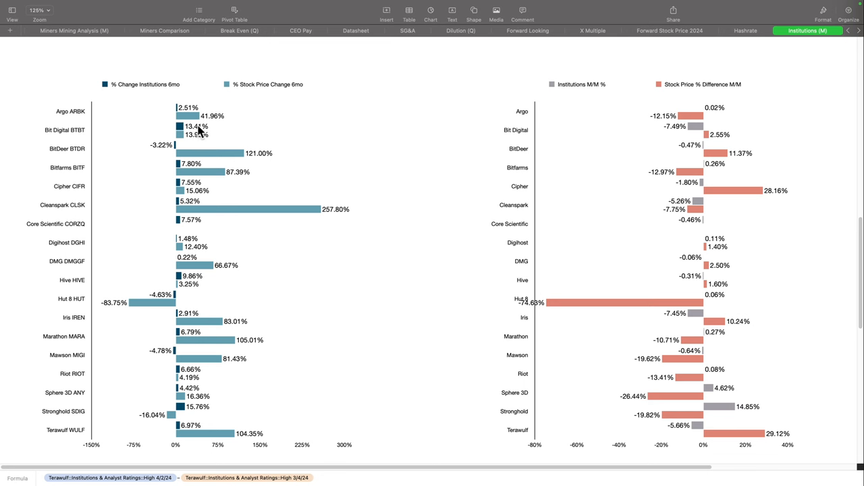
pyautogui.moveTo(201, 139)
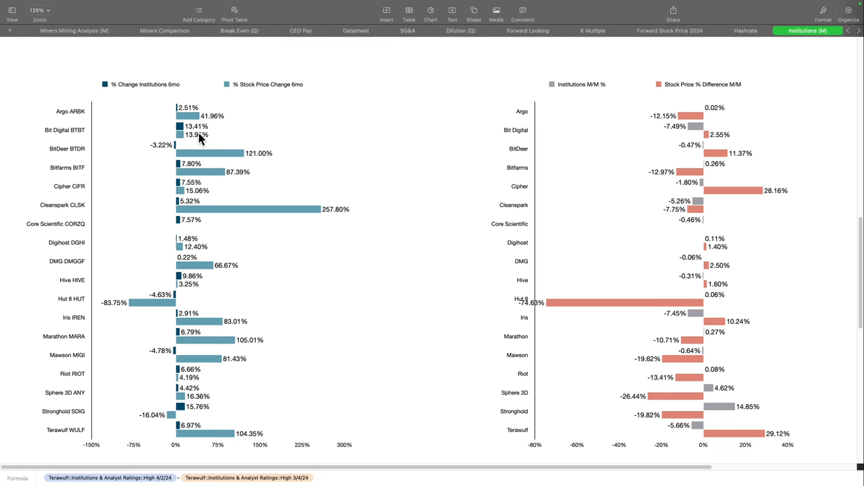
pyautogui.moveTo(228, 368)
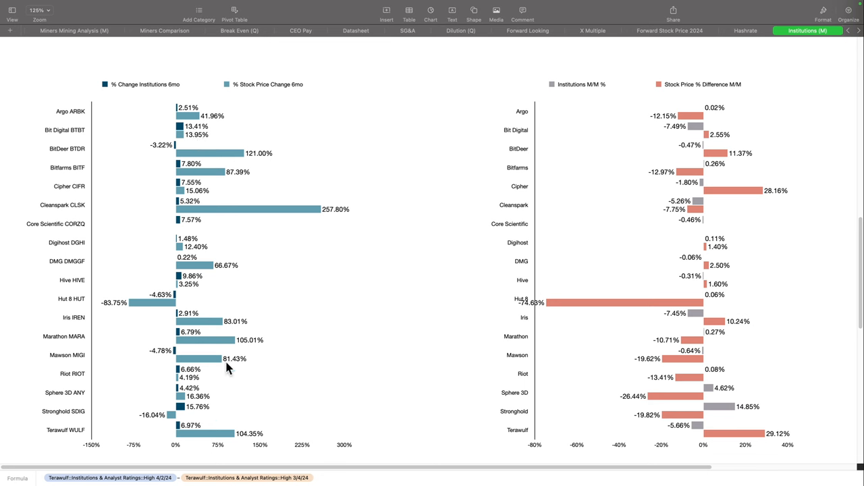
pyautogui.moveTo(600, 304)
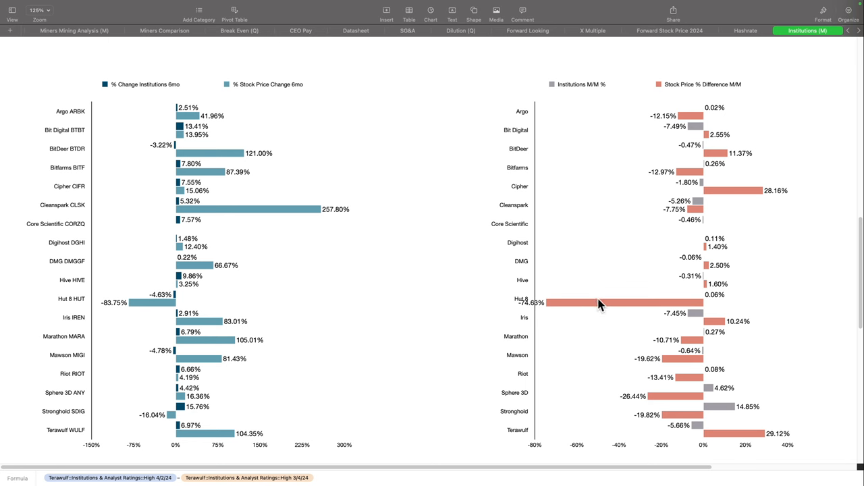
pyautogui.moveTo(593, 309)
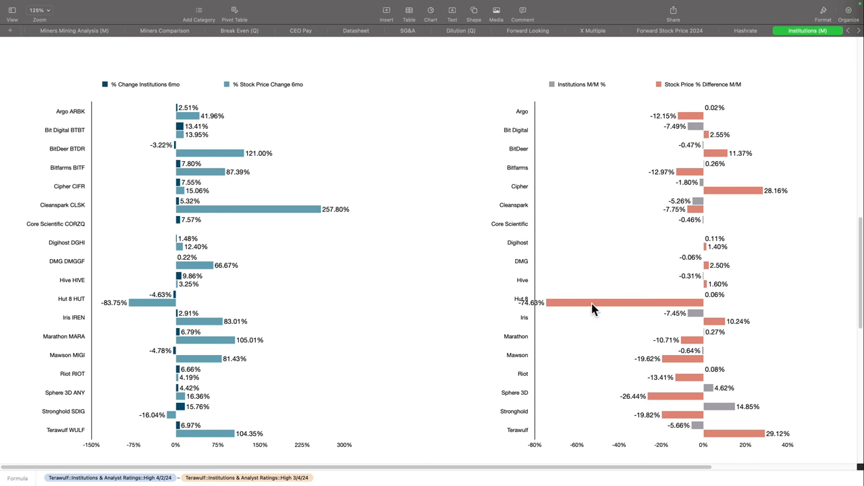
pyautogui.moveTo(695, 303)
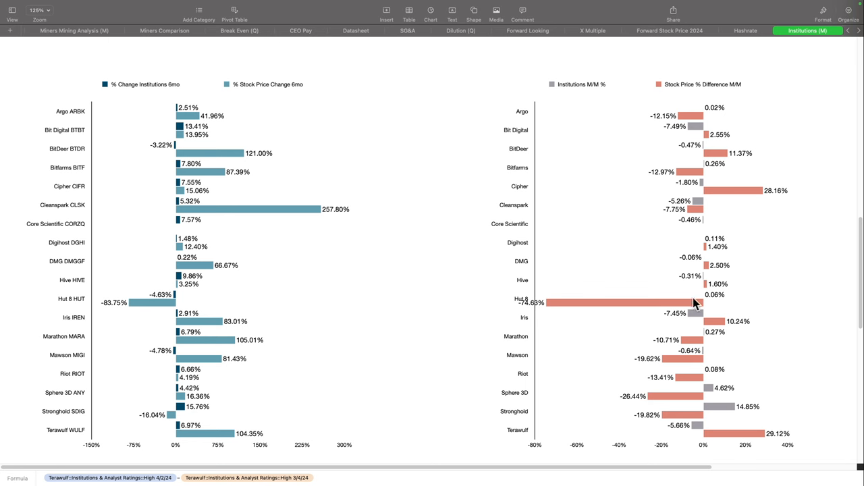
pyautogui.moveTo(695, 323)
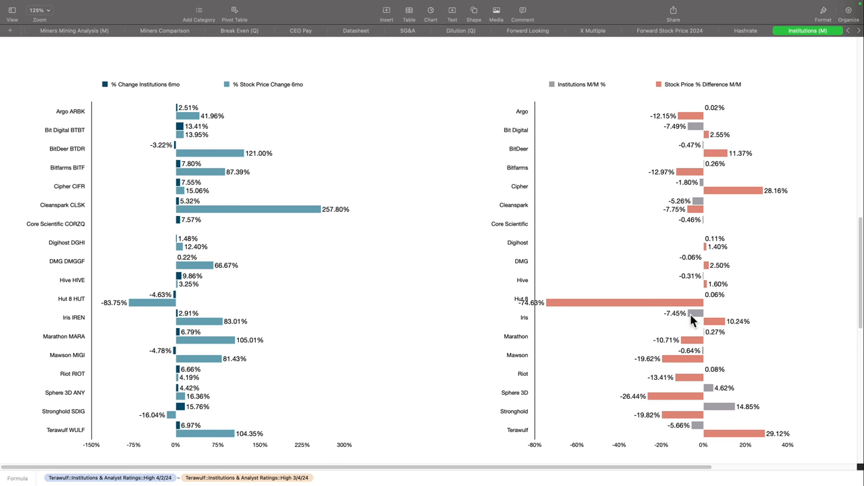
pyautogui.moveTo(764, 414)
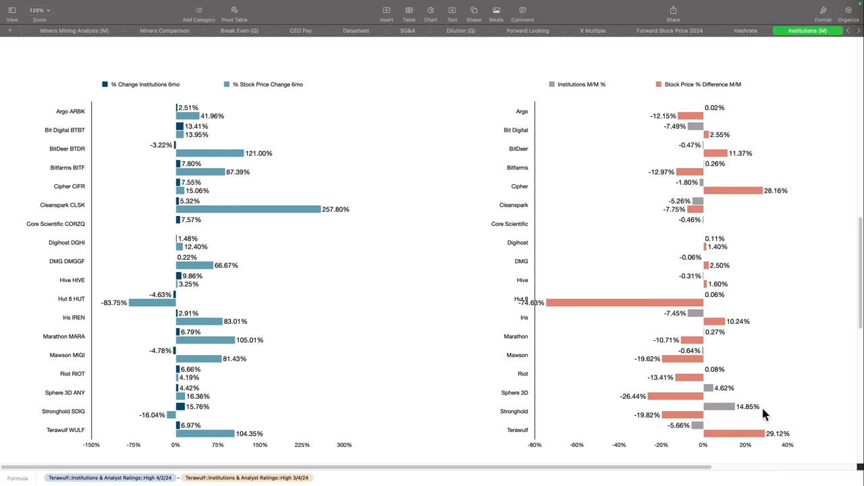
pyautogui.moveTo(738, 196)
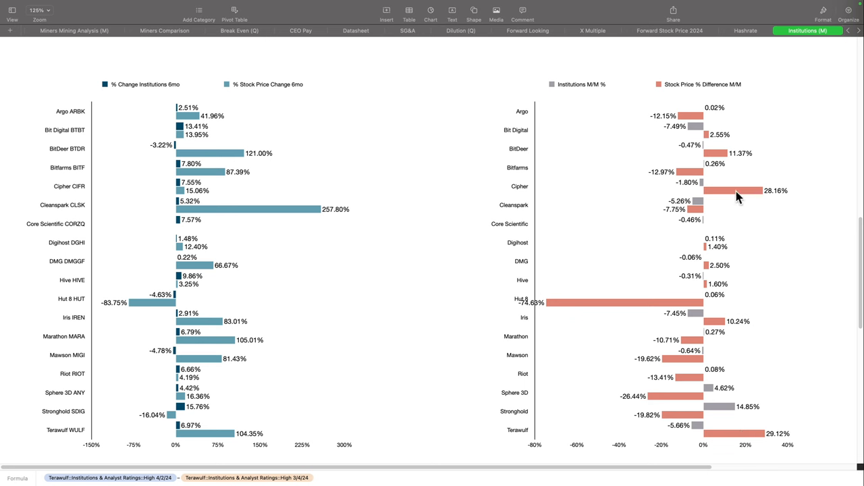
pyautogui.moveTo(742, 214)
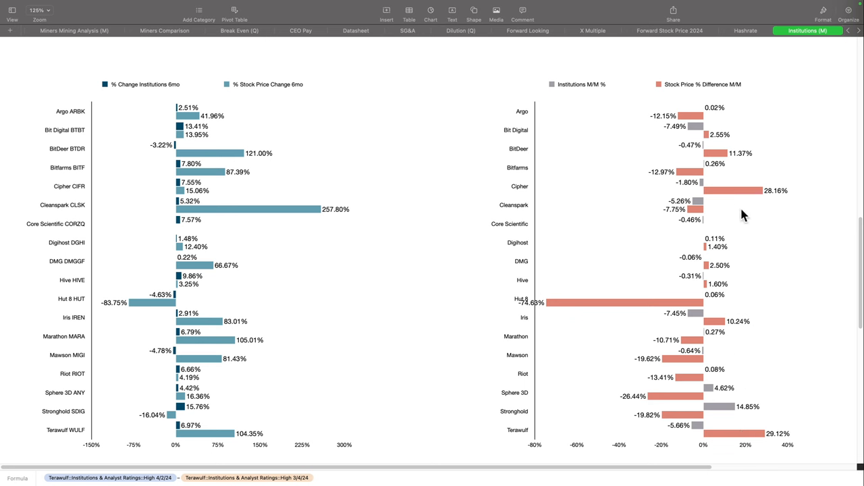
pyautogui.moveTo(736, 191)
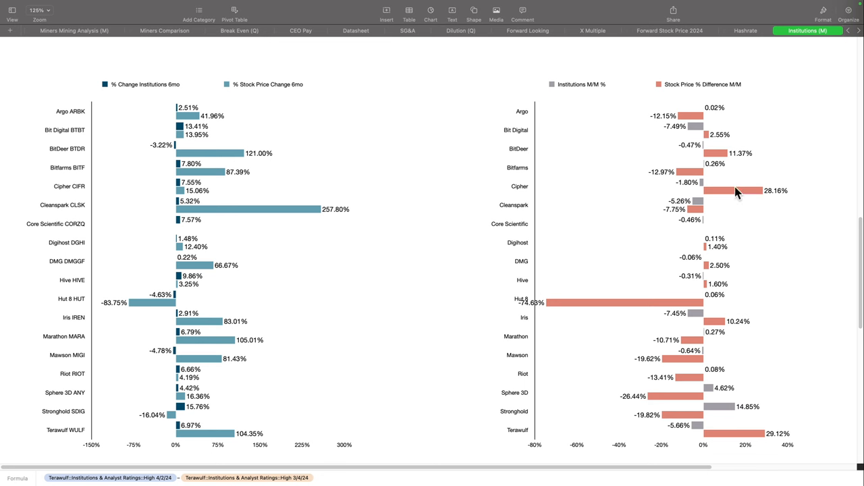
pyautogui.moveTo(686, 349)
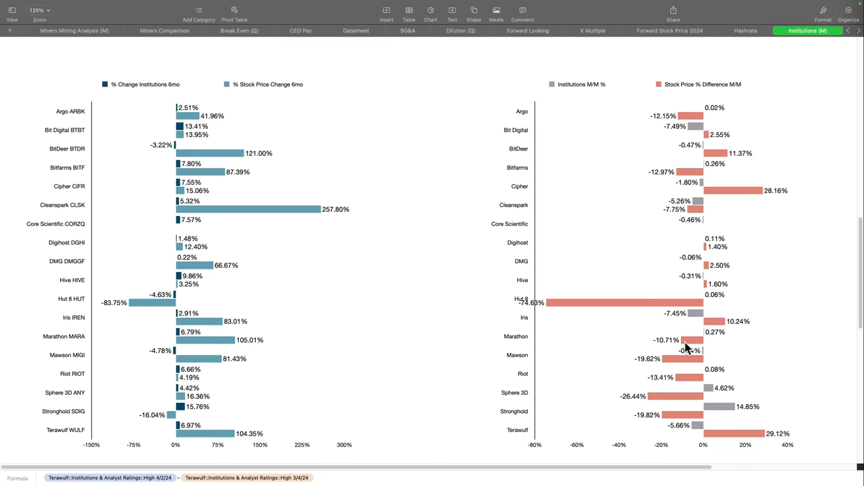
pyautogui.moveTo(706, 356)
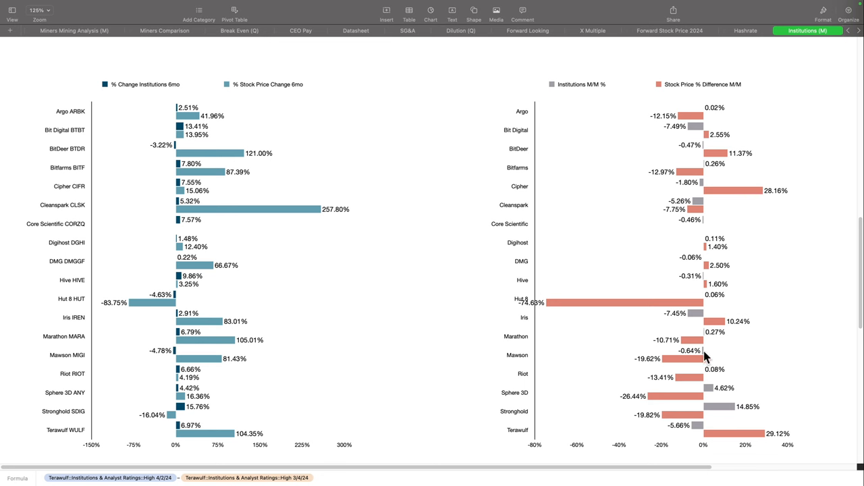
pyautogui.moveTo(689, 348)
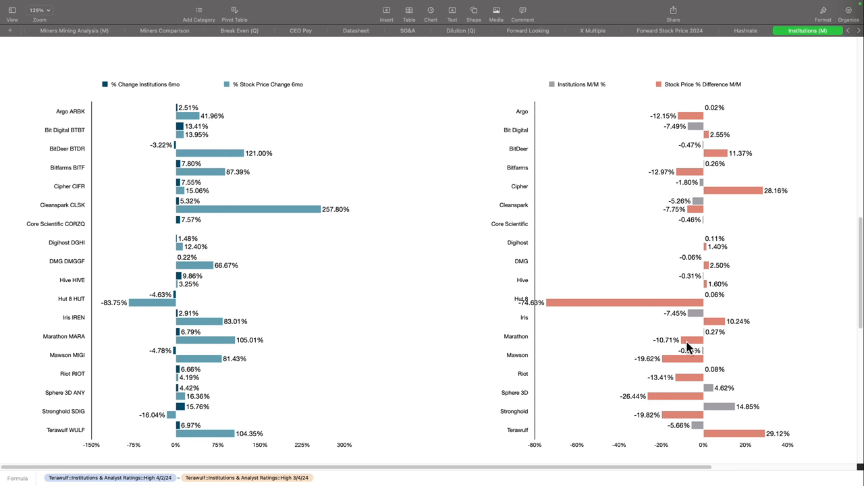
pyautogui.moveTo(700, 159)
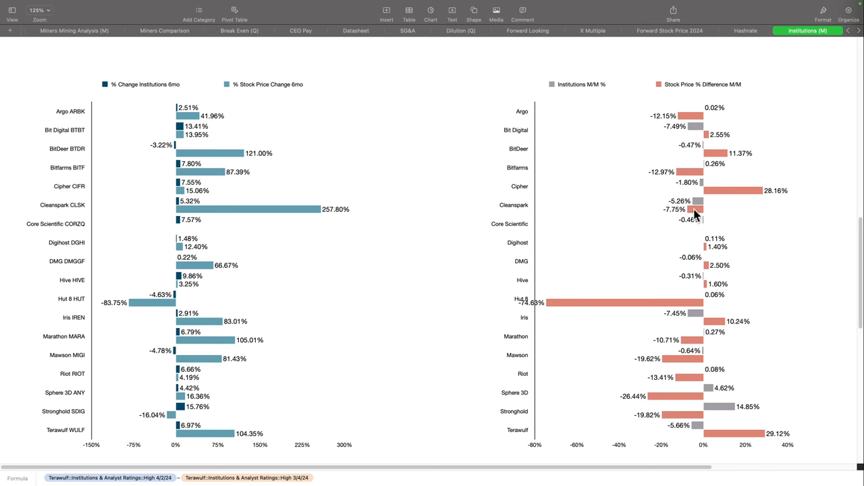
pyautogui.moveTo(689, 384)
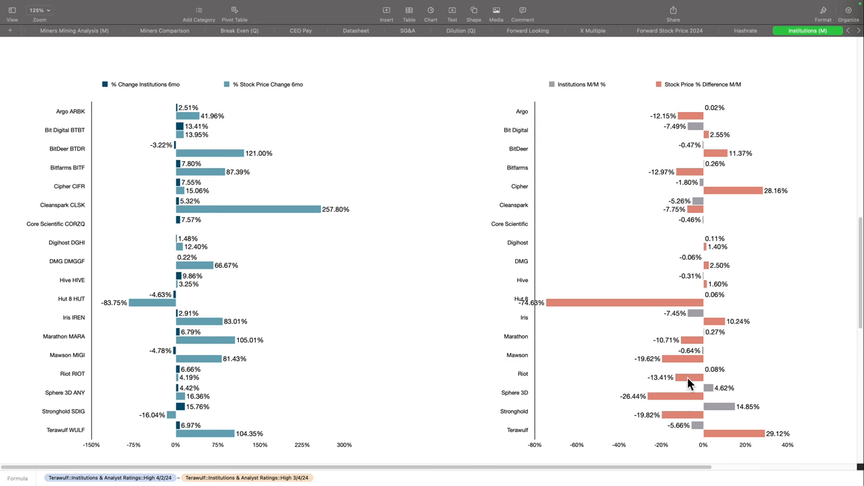
pyautogui.moveTo(710, 390)
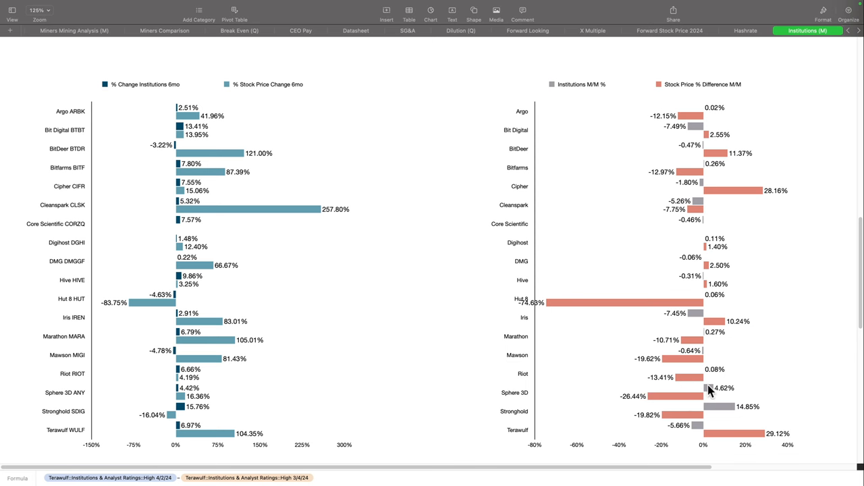
pyautogui.moveTo(686, 392)
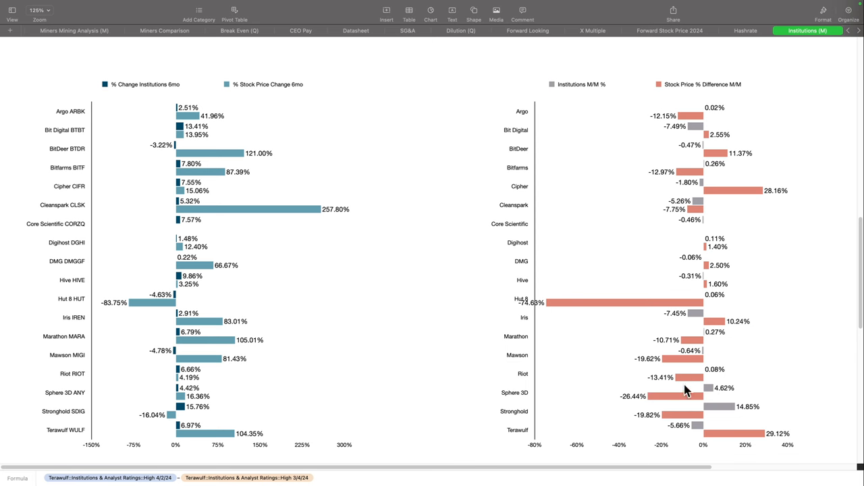
# Step: Scroll to the ownership change charts, where Stronghold tops six-month change at 15.76%
pyautogui.scroll(-3)
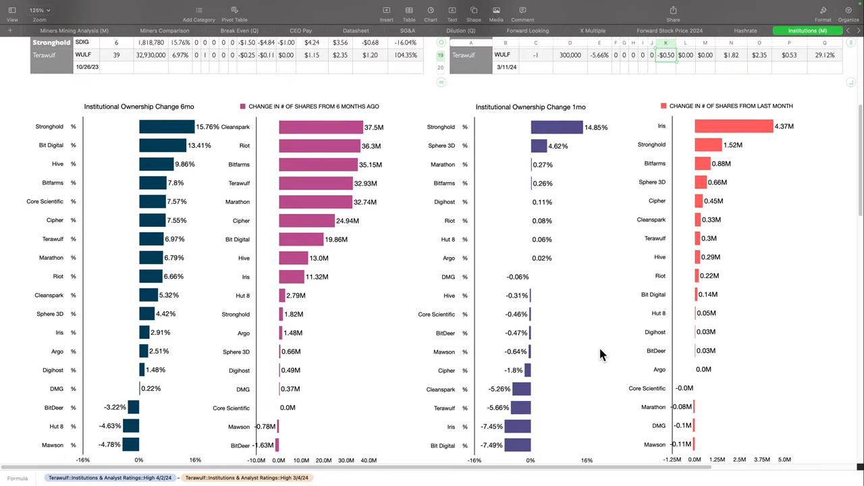
pyautogui.moveTo(323, 179)
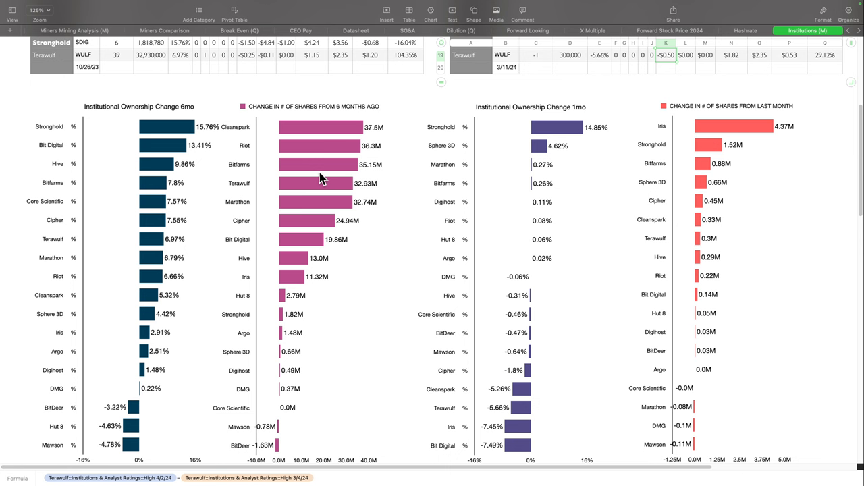
pyautogui.moveTo(320, 136)
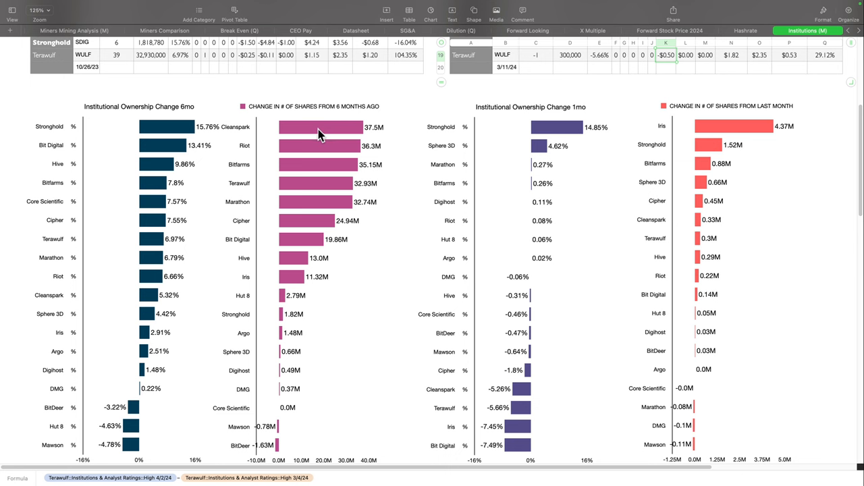
pyautogui.moveTo(291, 151)
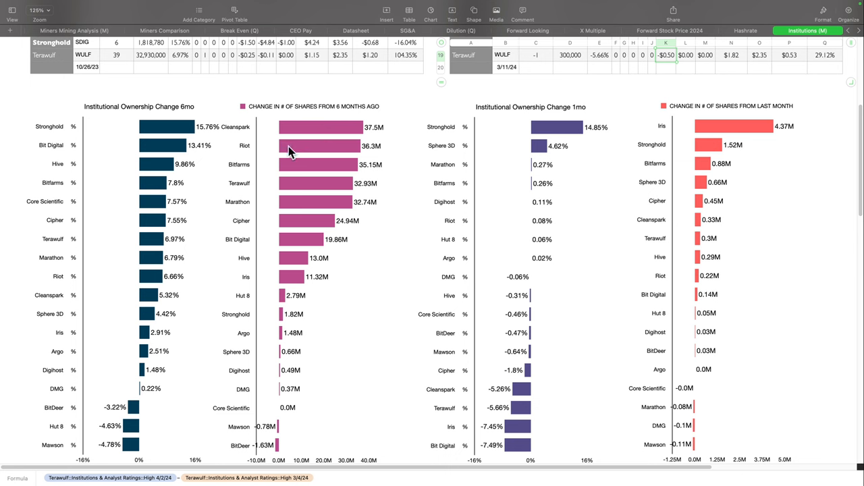
pyautogui.moveTo(299, 149)
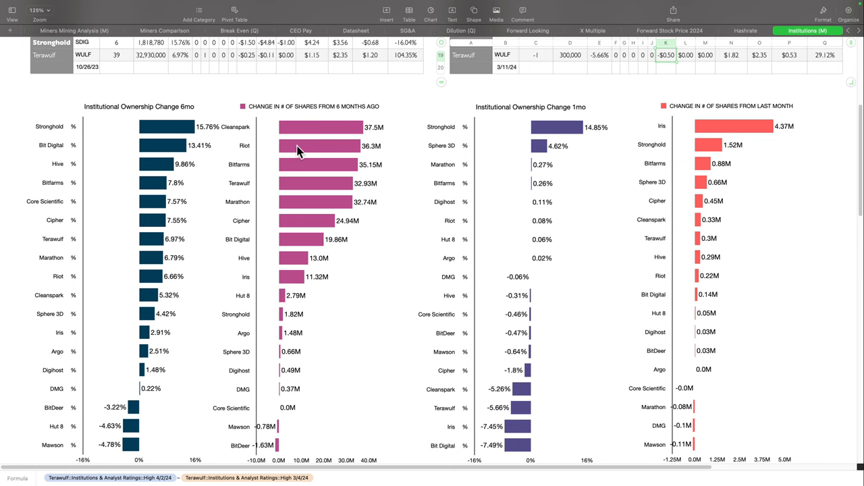
pyautogui.moveTo(303, 169)
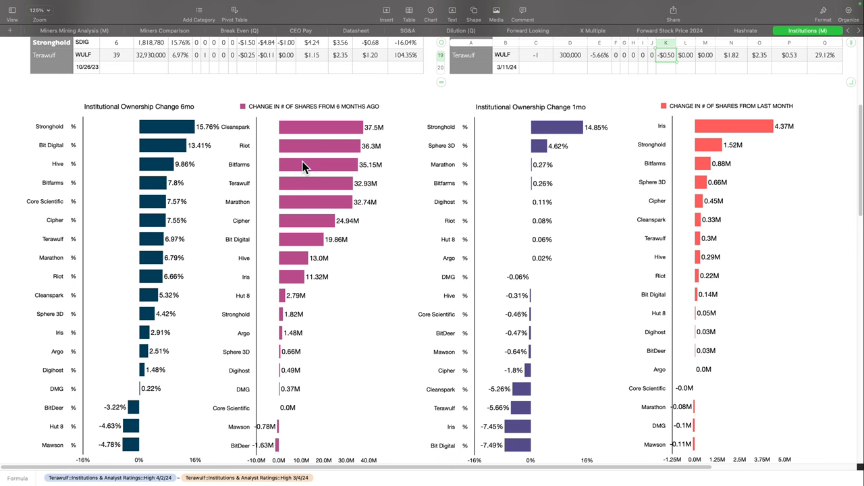
pyautogui.moveTo(308, 169)
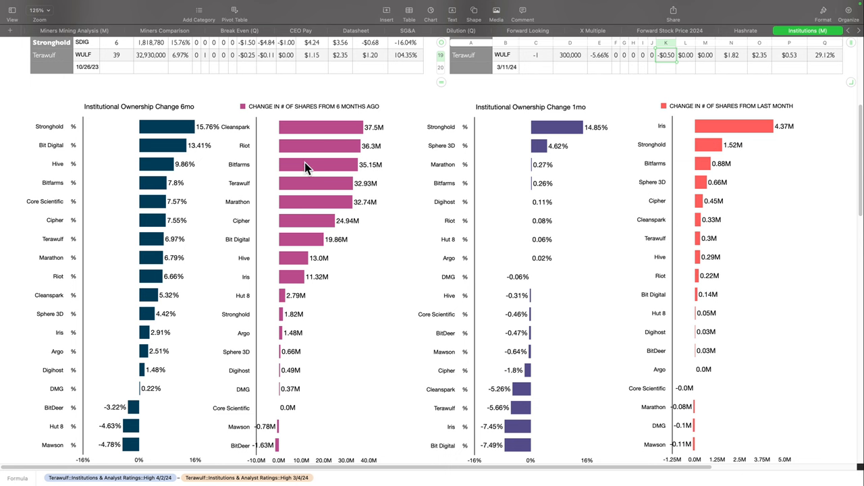
pyautogui.moveTo(305, 164)
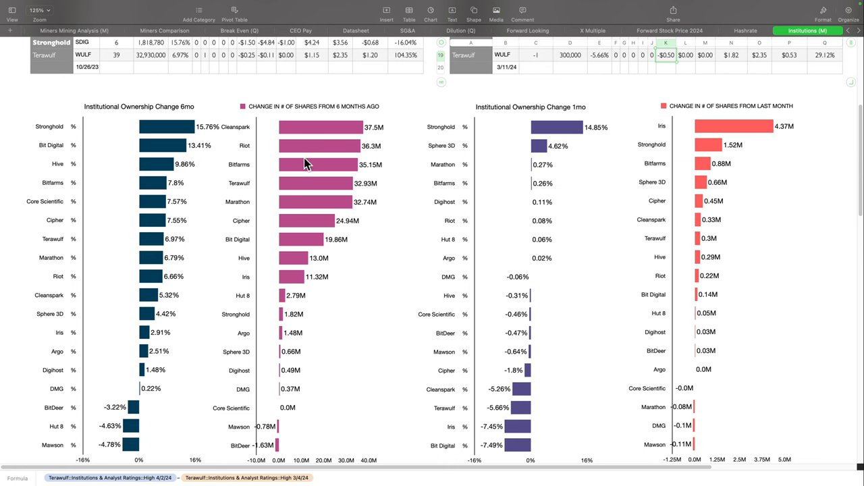
pyautogui.moveTo(317, 165)
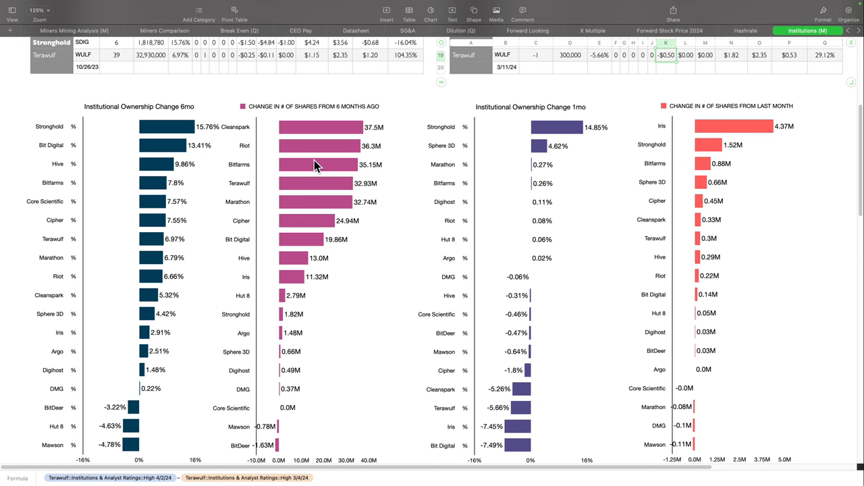
pyautogui.moveTo(347, 235)
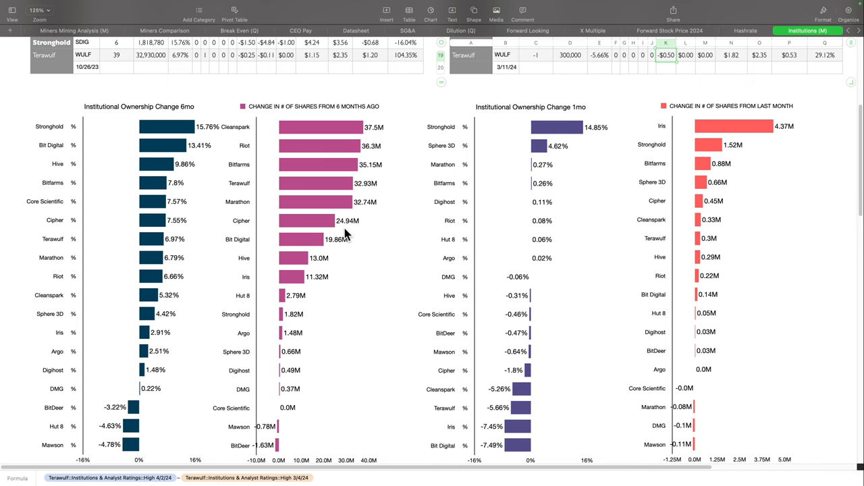
# Step: Scroll back to the top of Institutions (M) to see the 6 Months Difference and MoM ratings tables
pyautogui.scroll(-3)
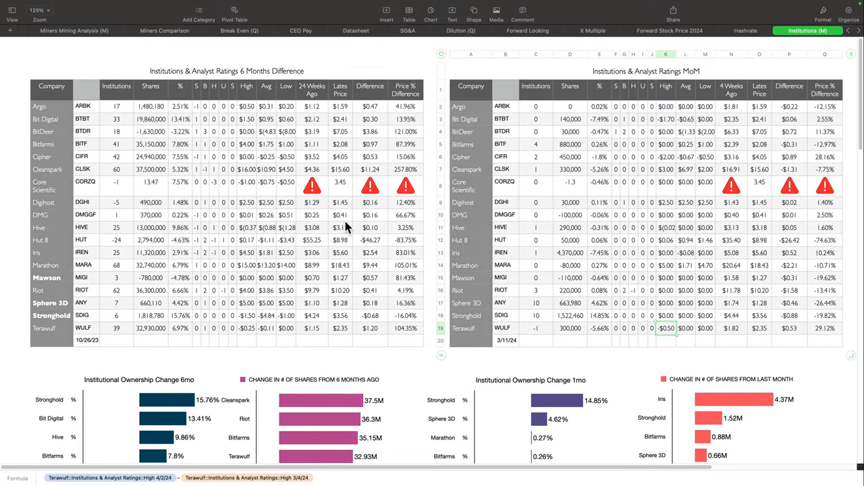
pyautogui.moveTo(534, 182)
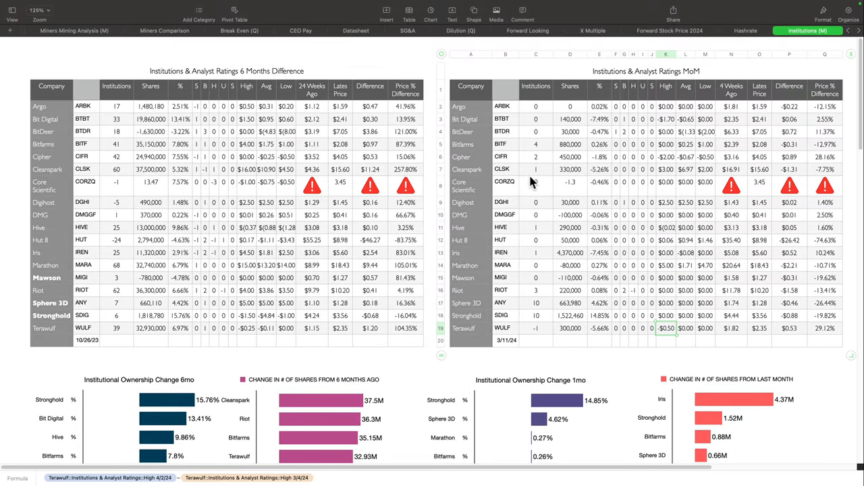